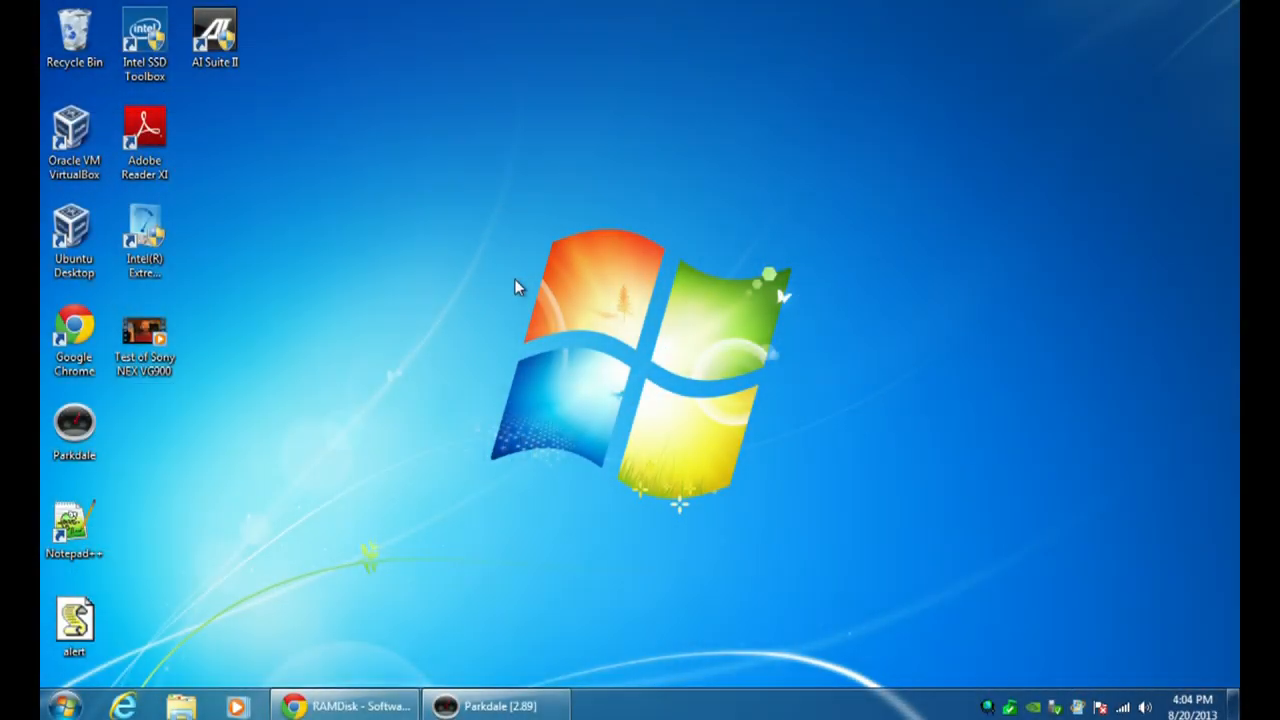
mouse_move(457, 370)
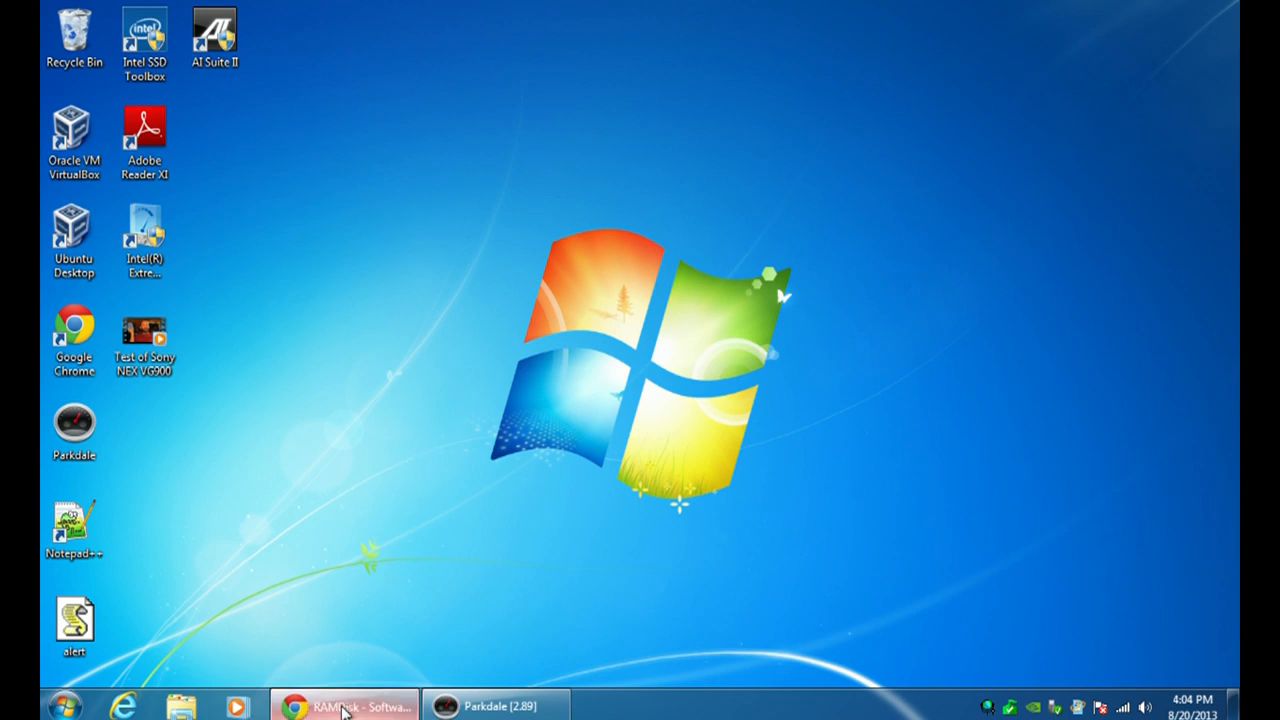
Bring back Chrome's RAMDisk page with the free 4.2.0.RC18 version for disks up to 4 GB.
left_click(345, 706)
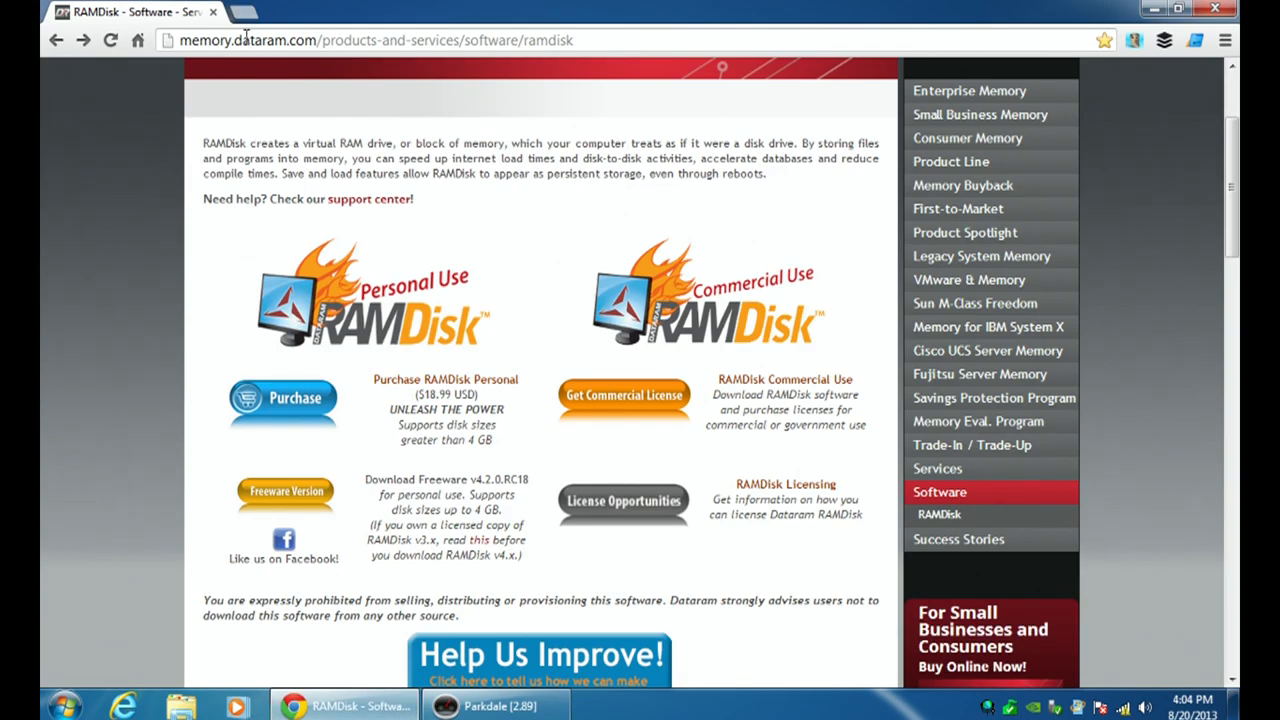
mouse_move(343, 64)
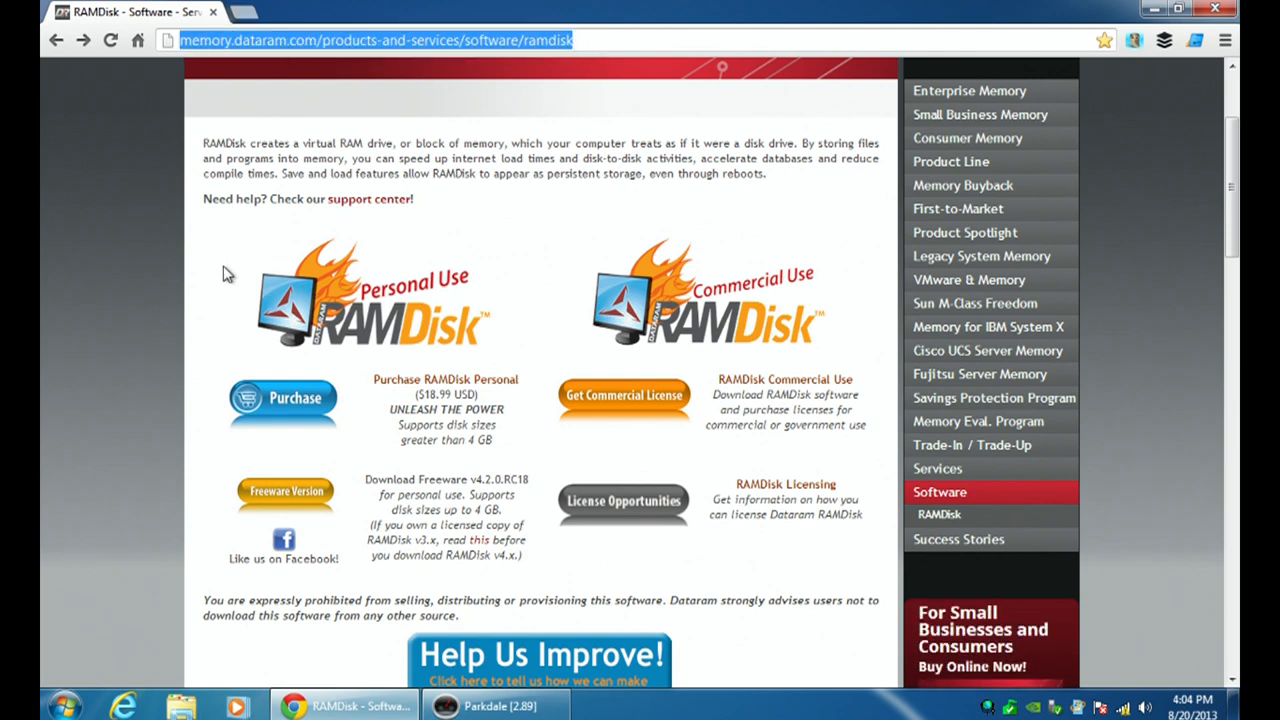
mouse_move(170, 275)
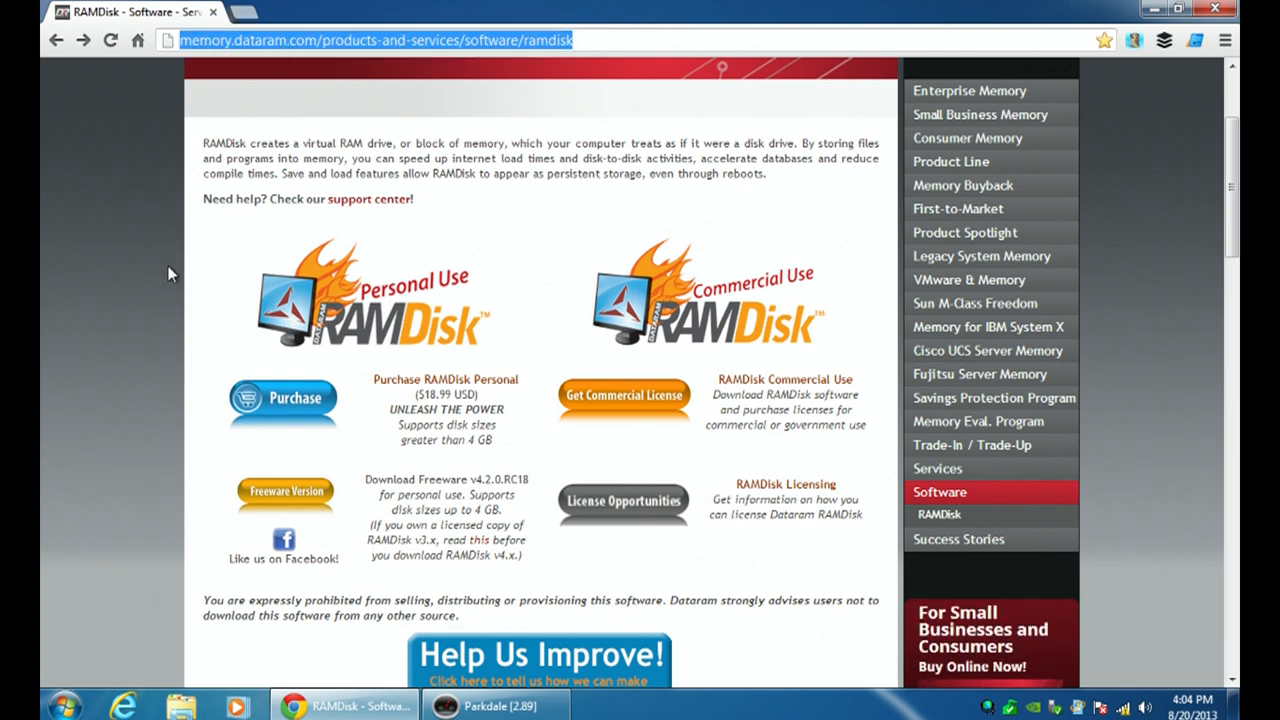
mouse_move(393, 315)
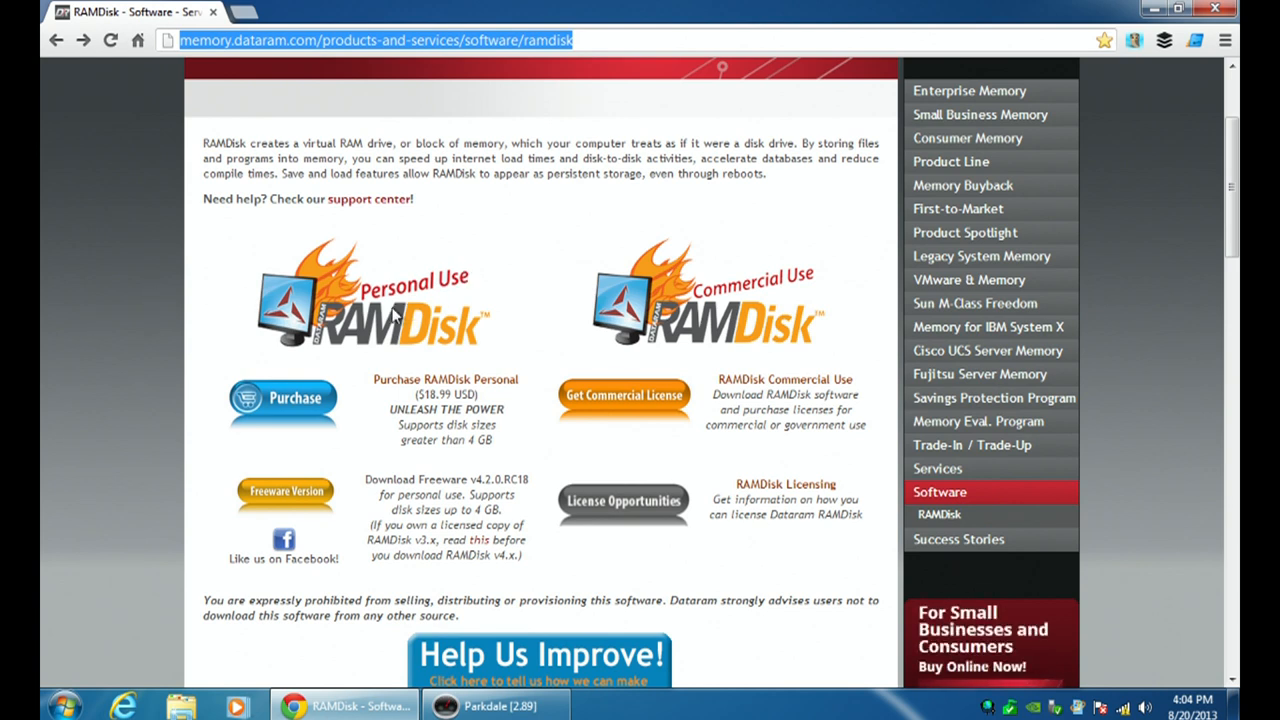
mouse_move(360, 395)
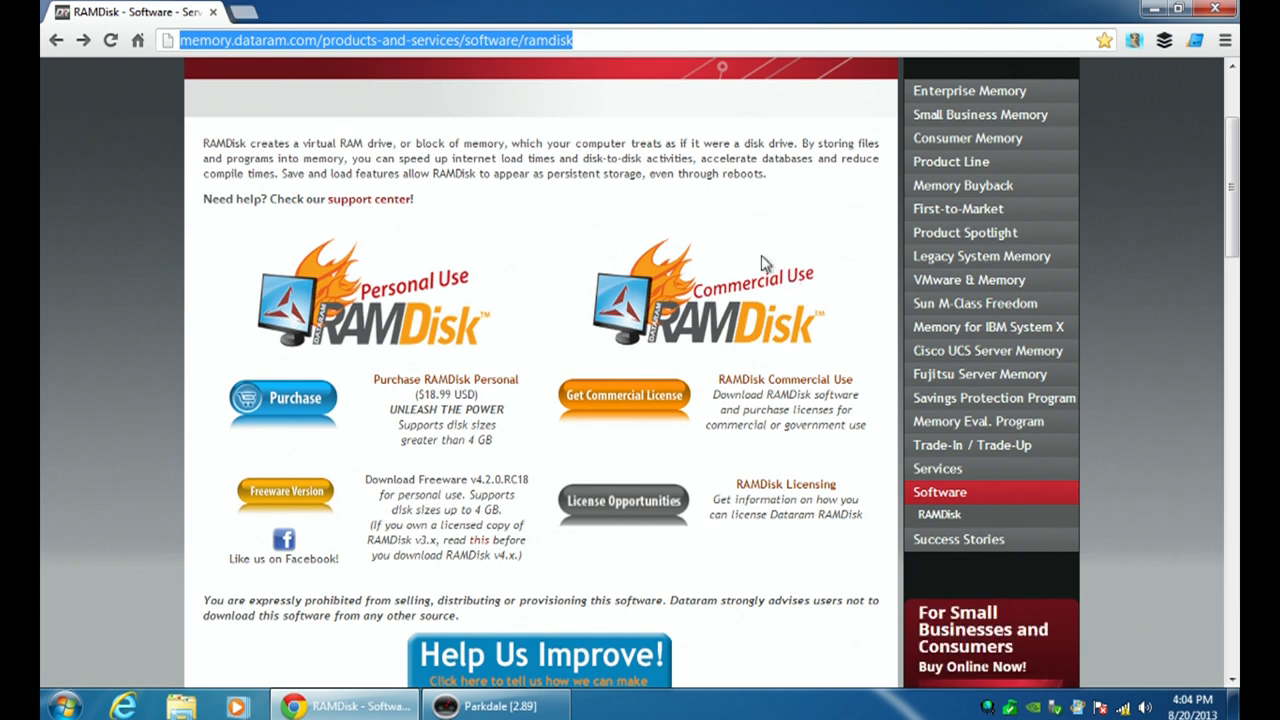
mouse_move(695, 287)
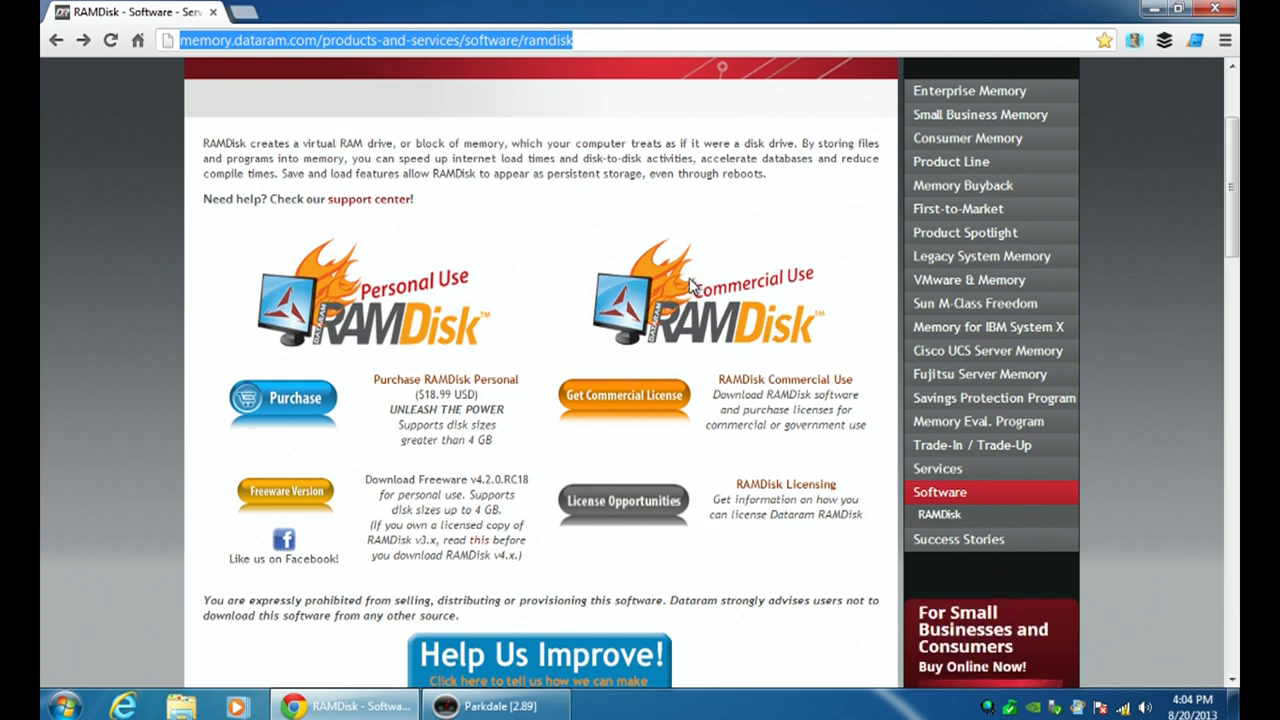
mouse_move(285, 491)
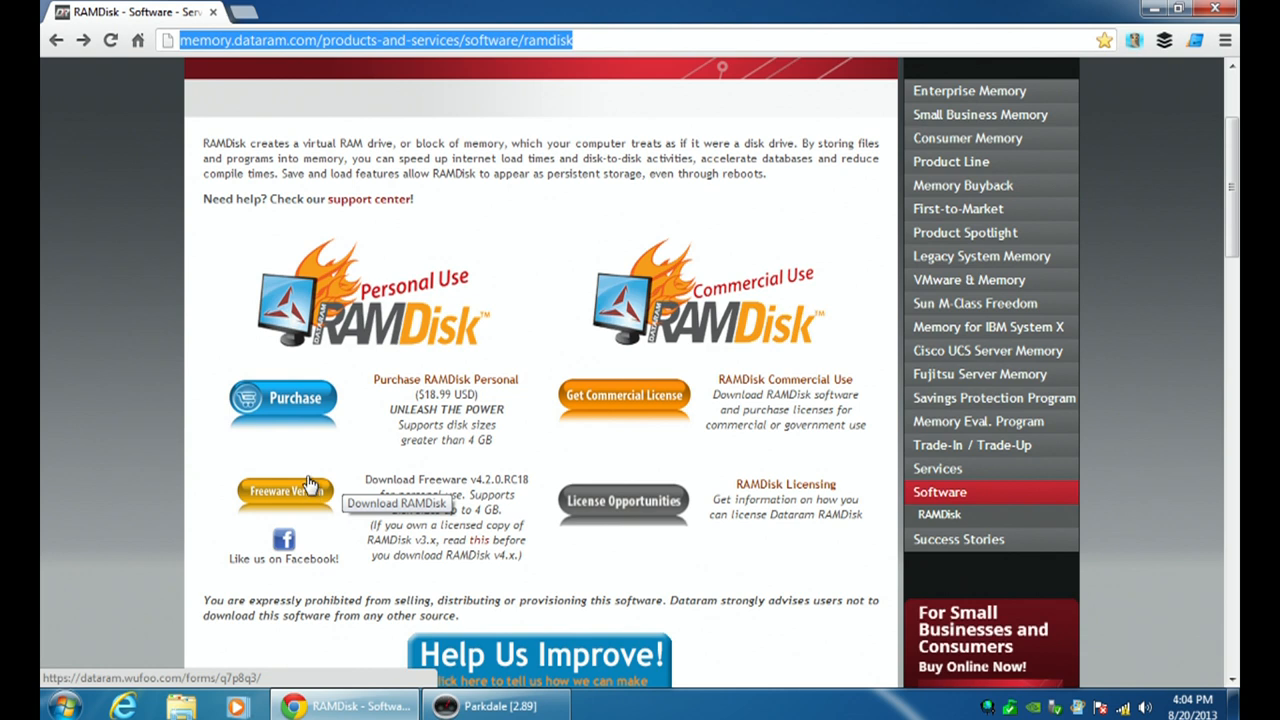
mouse_move(264, 494)
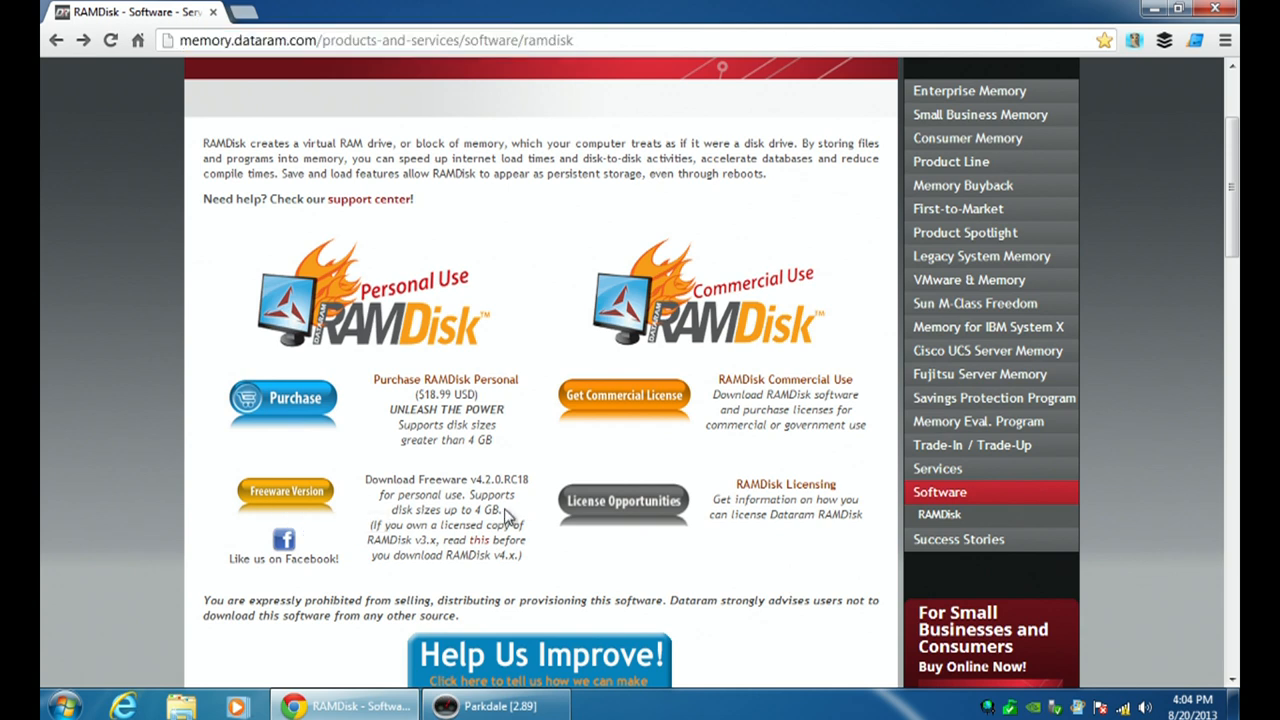
double_click(480, 510)
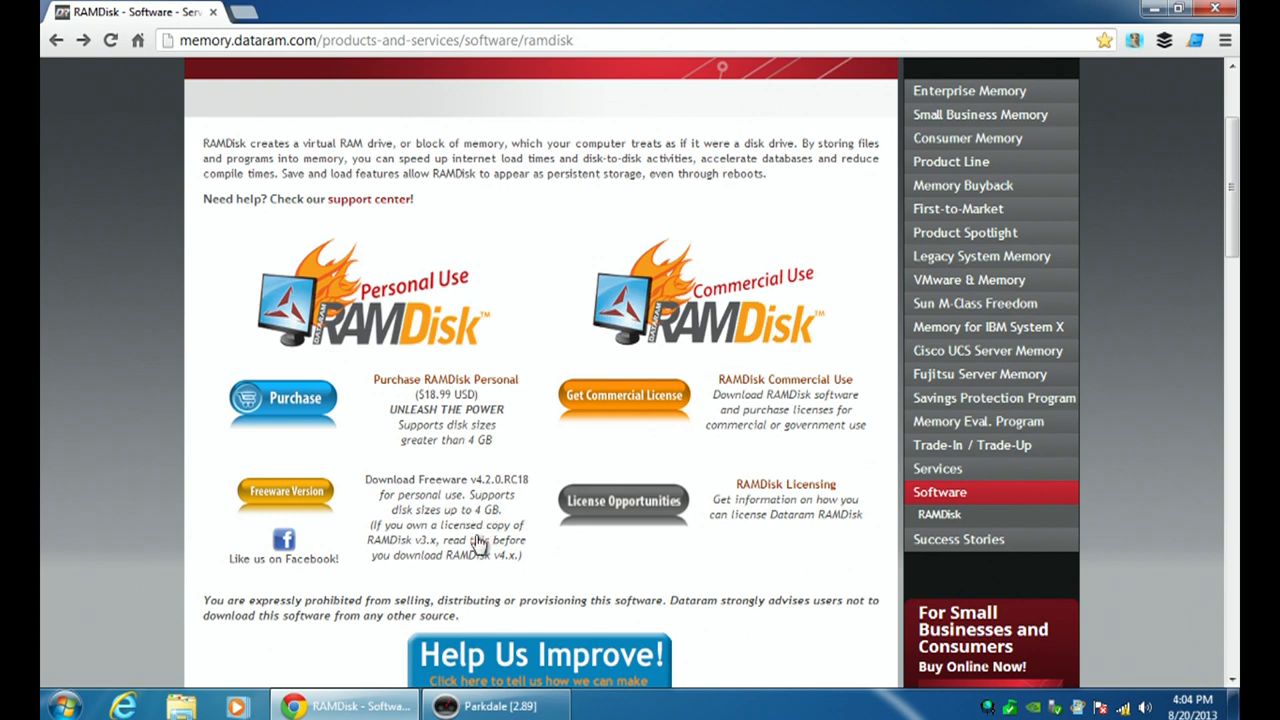
mouse_move(420, 418)
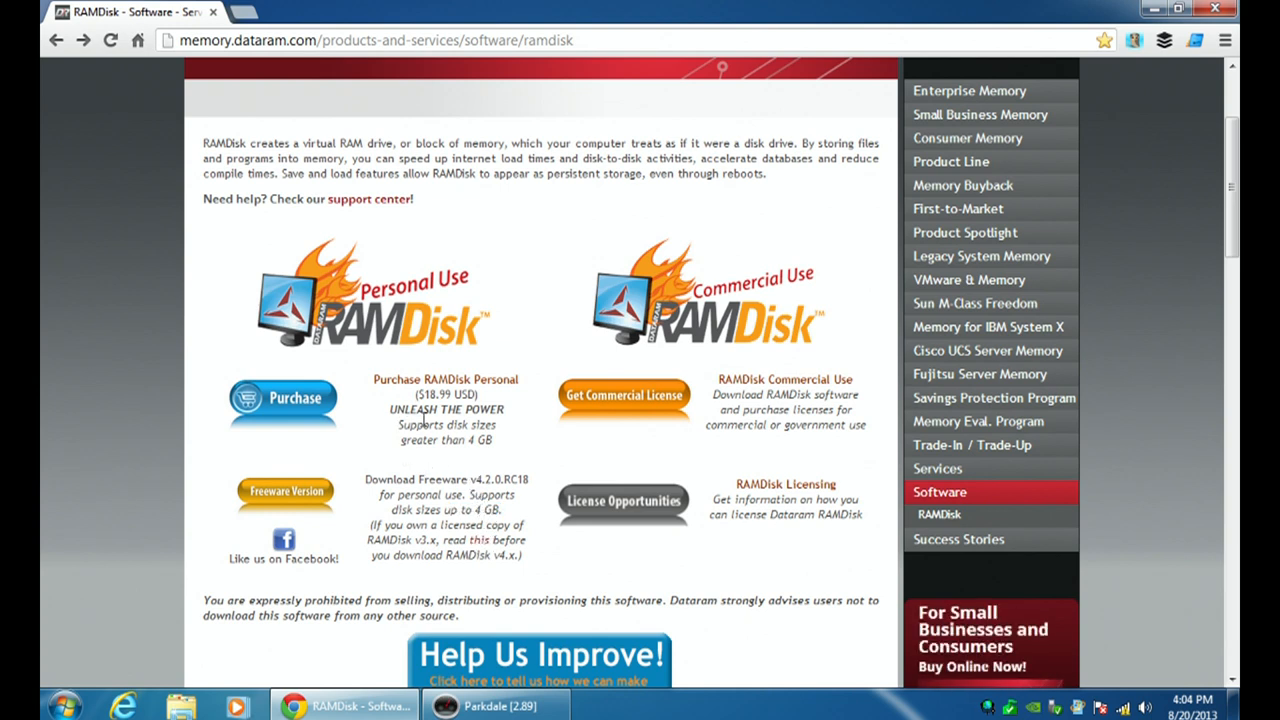
mouse_move(420, 443)
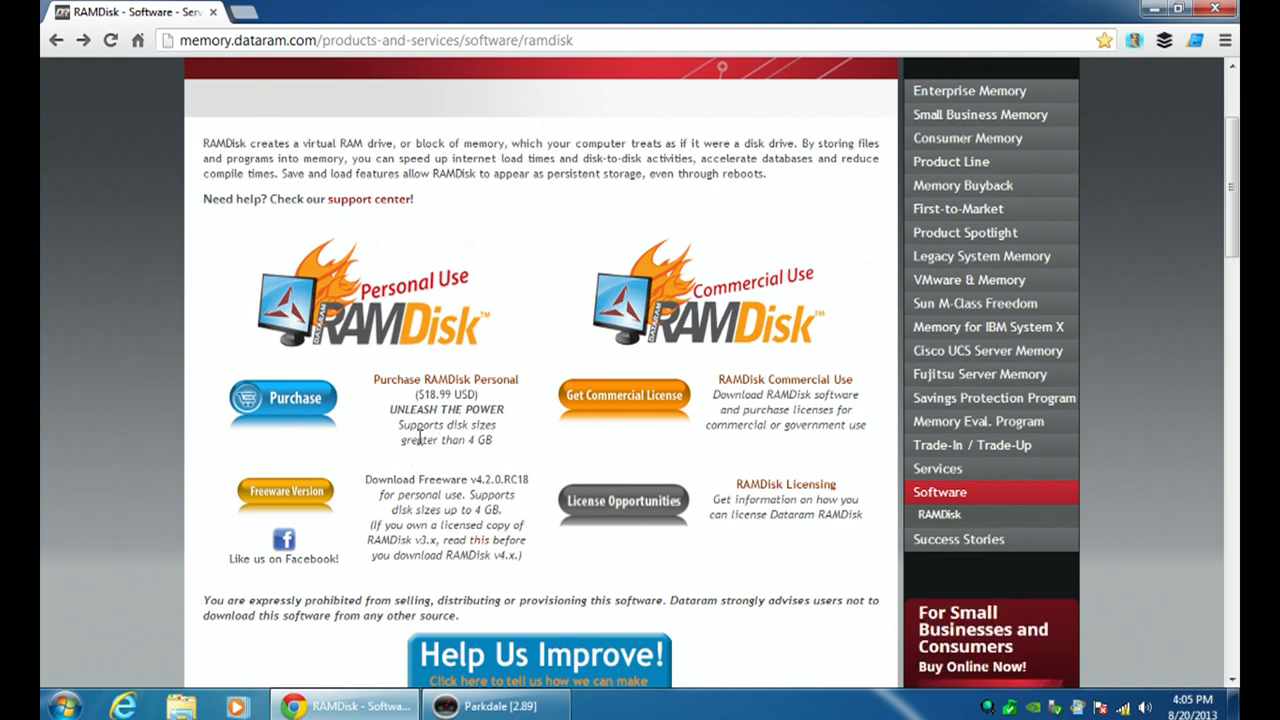
mouse_move(387, 428)
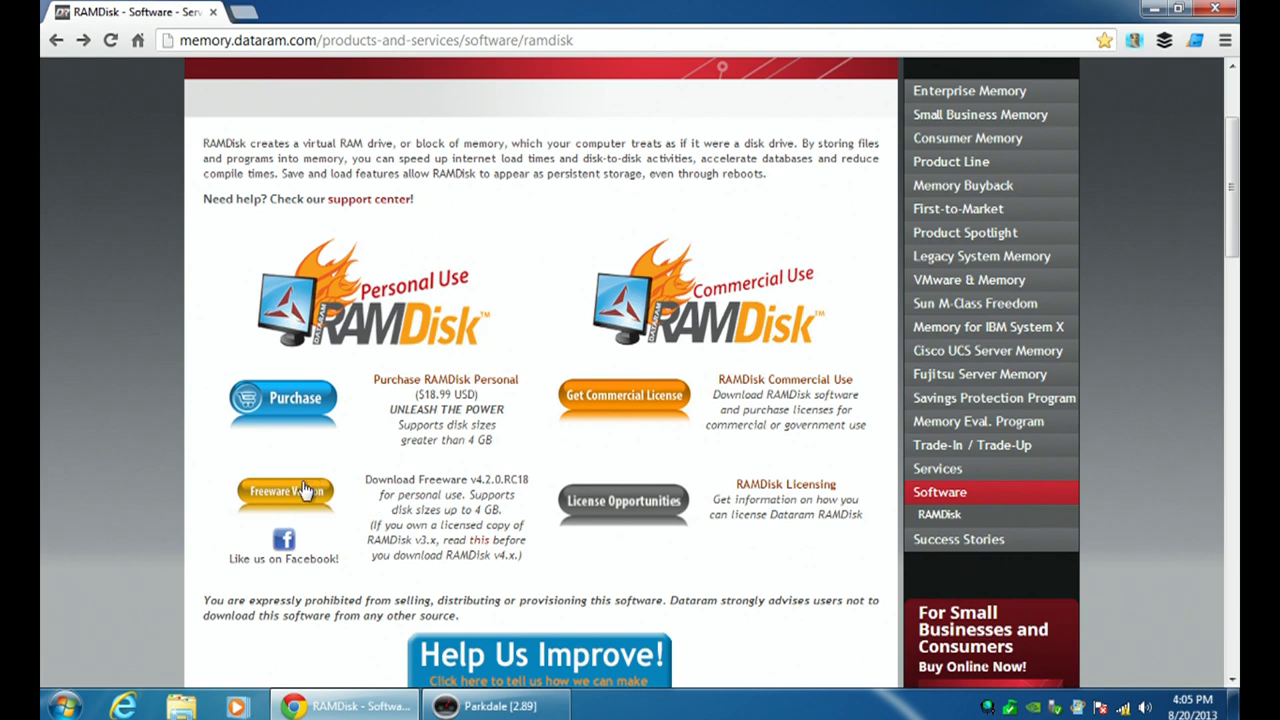
mouse_move(353, 490)
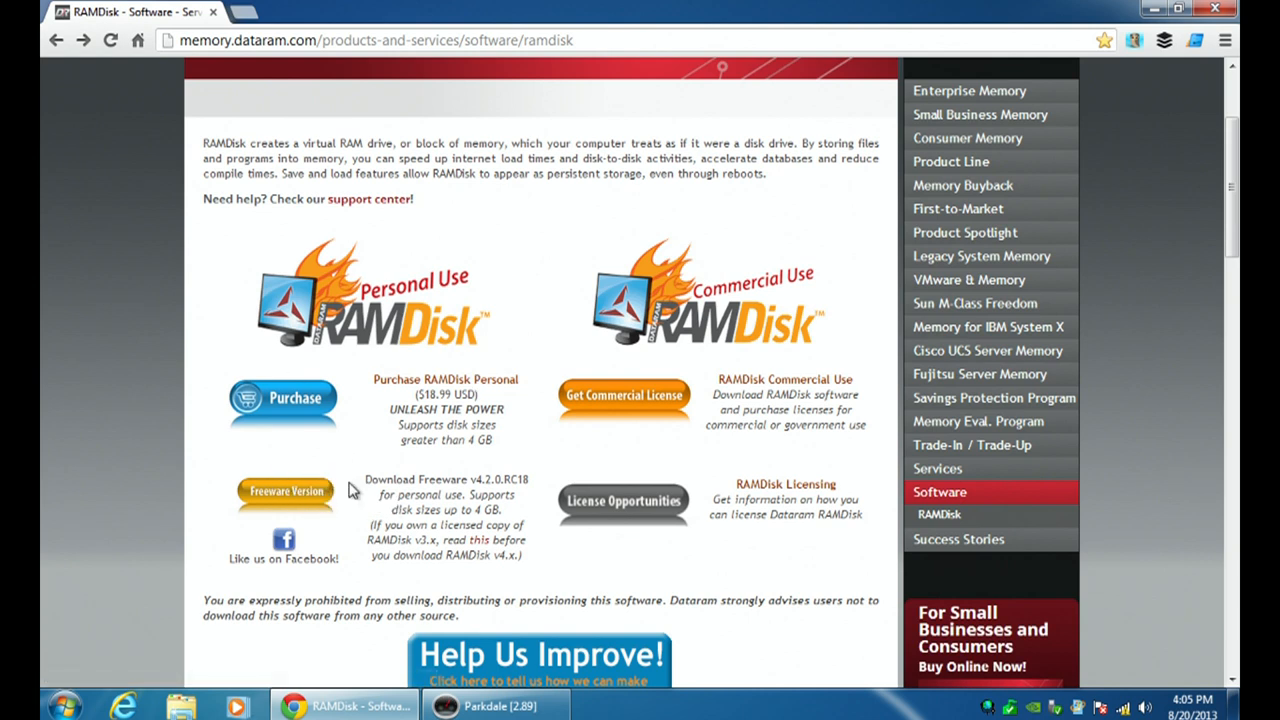
mouse_move(363, 500)
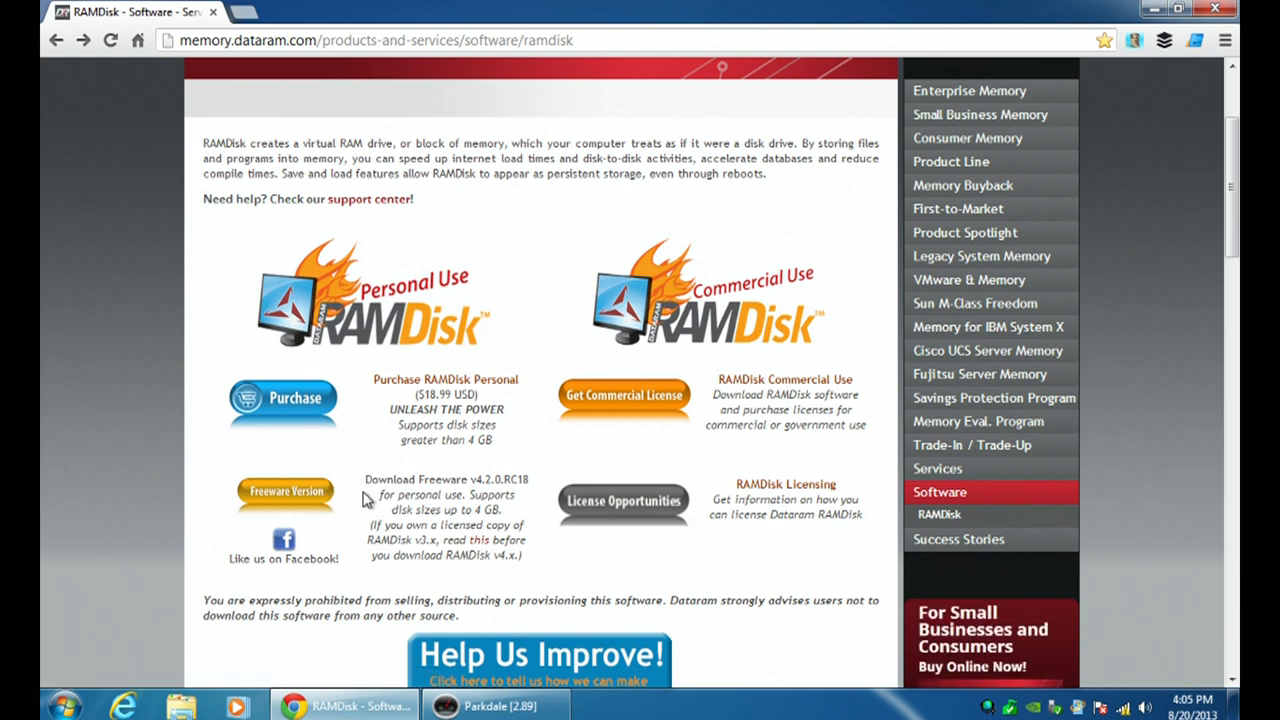
mouse_move(412, 483)
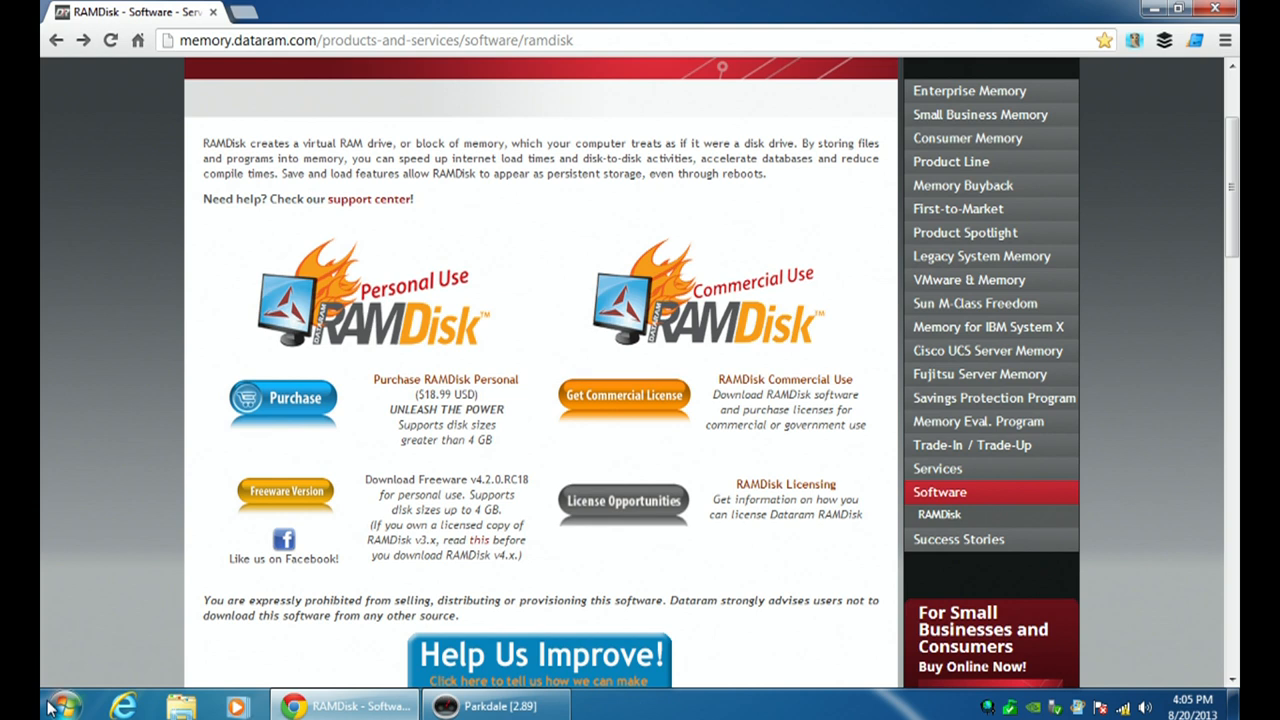
Launch RAMDisk from All Programs and approve the User Account Control prompt.
left_click(64, 706)
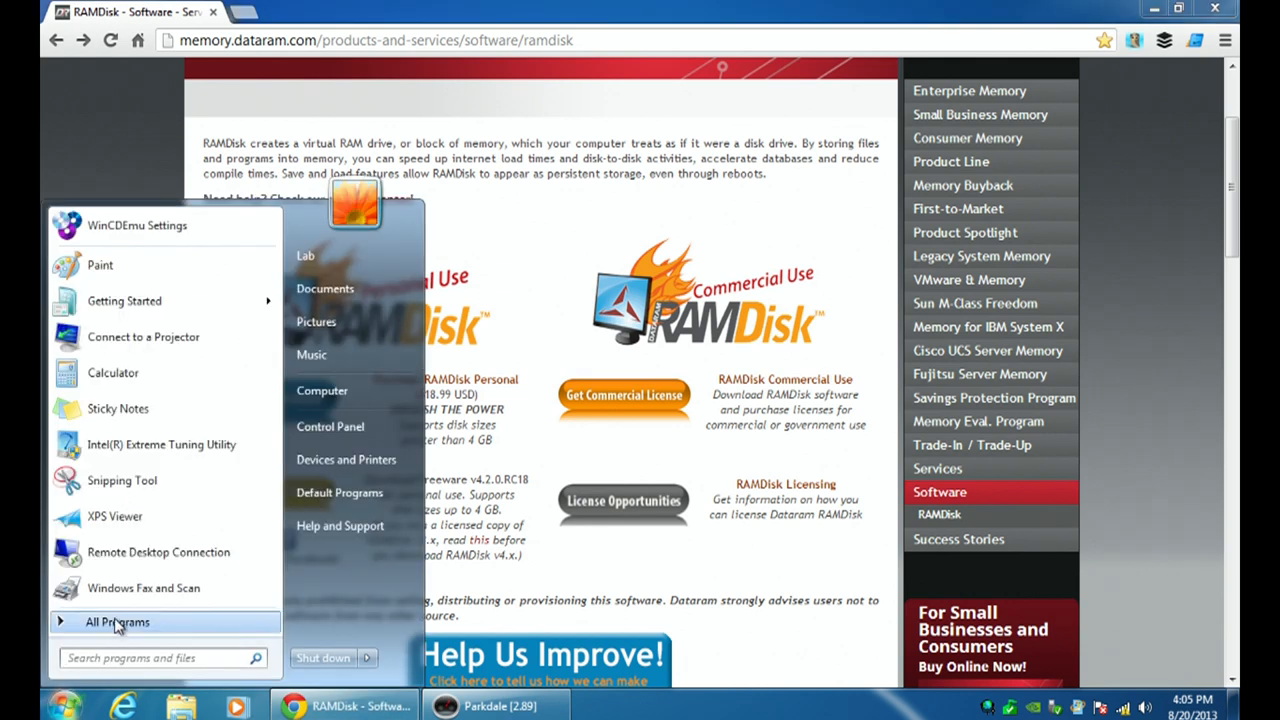
left_click(117, 622)
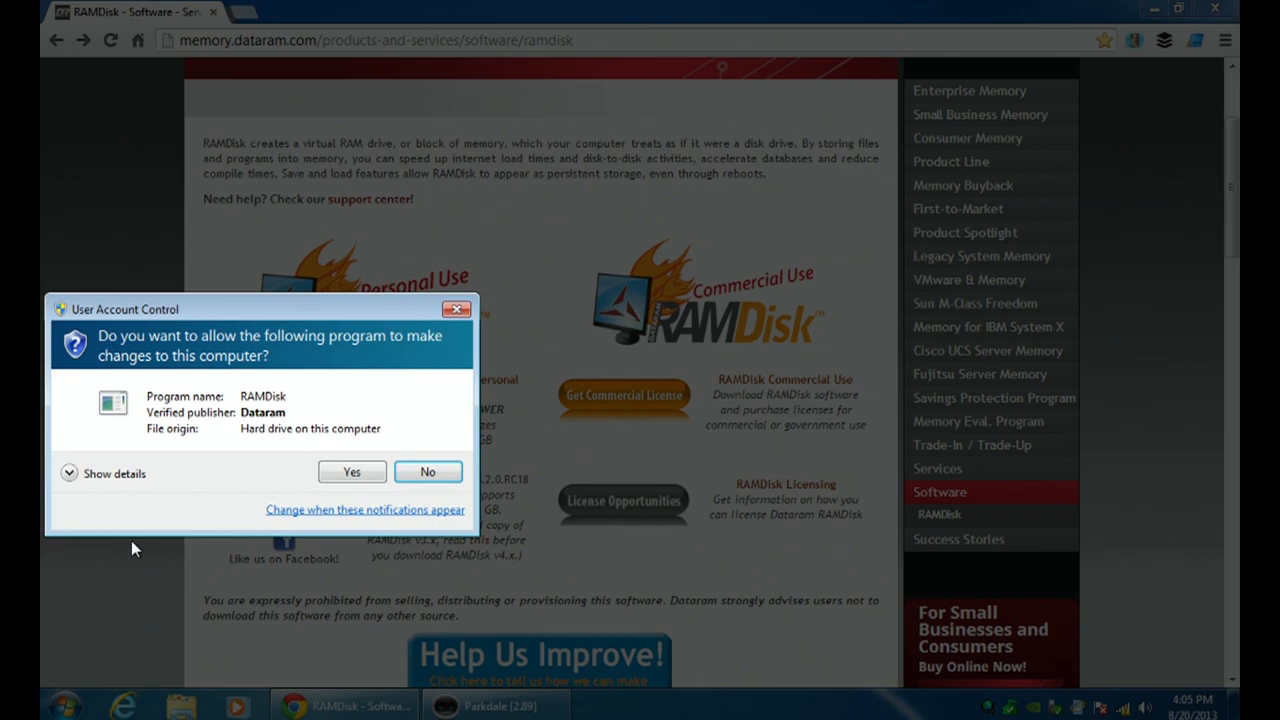
left_click(351, 471)
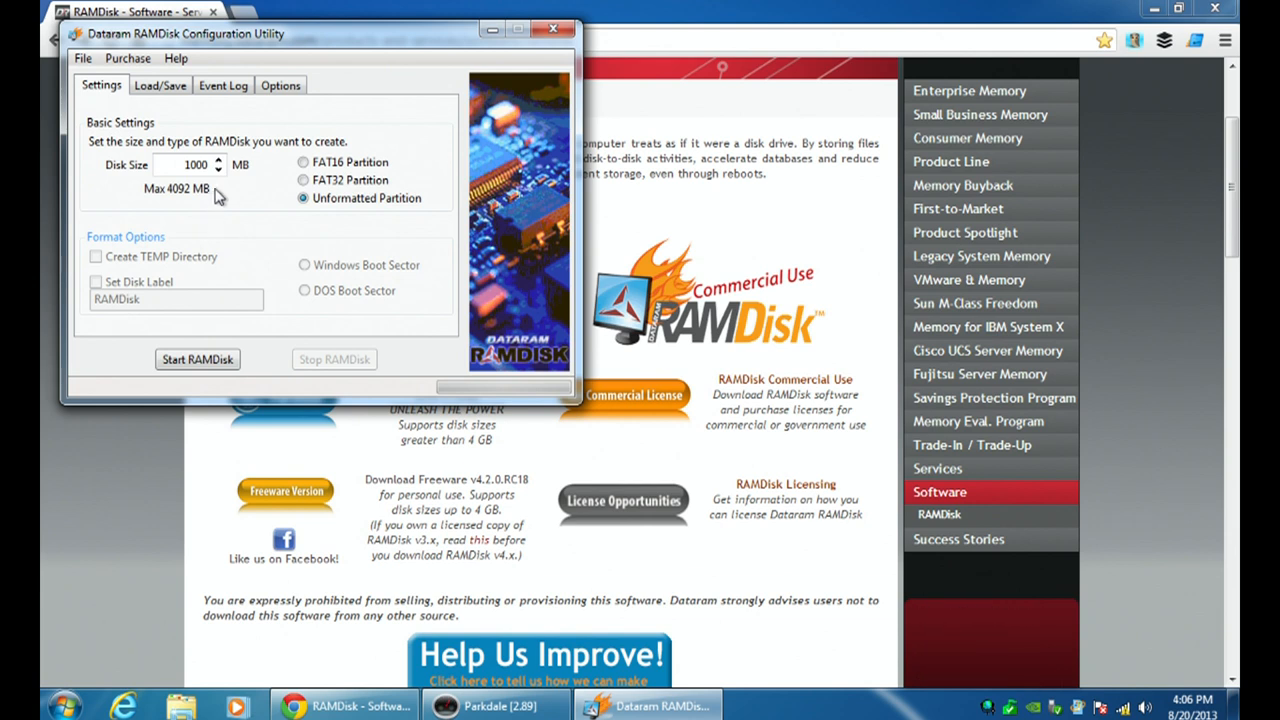
mouse_move(177, 200)
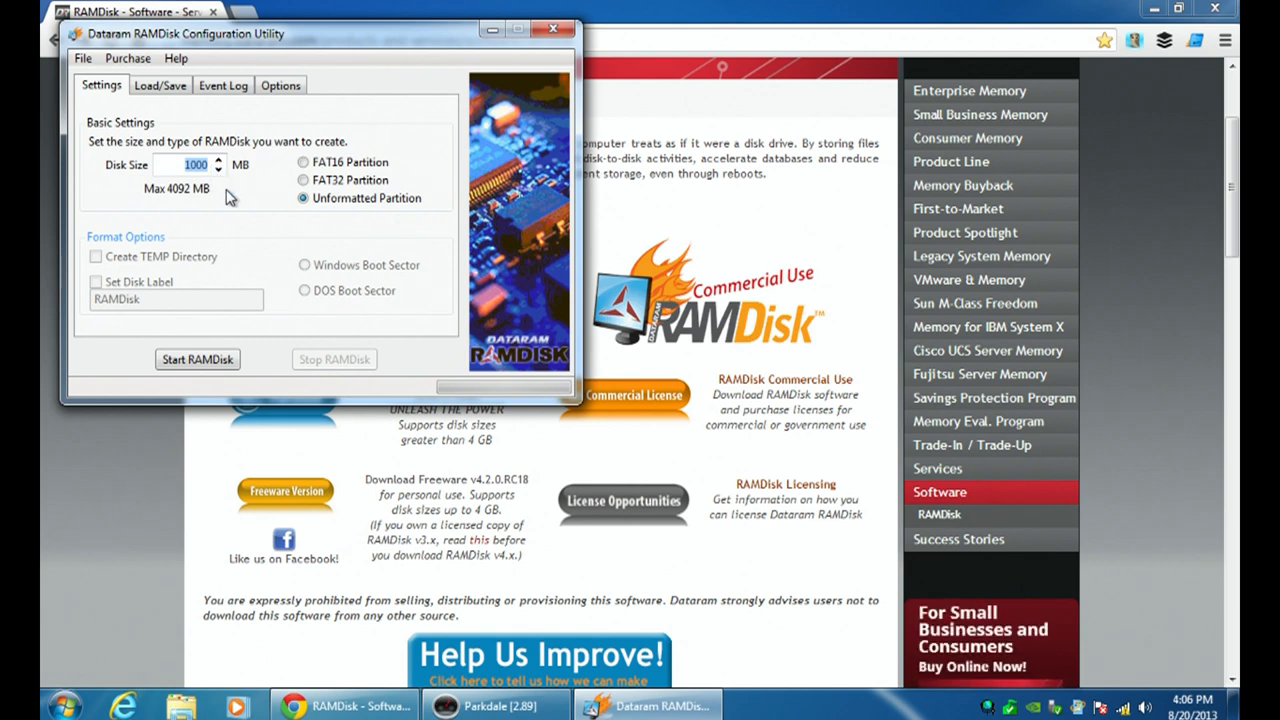
mouse_move(178, 243)
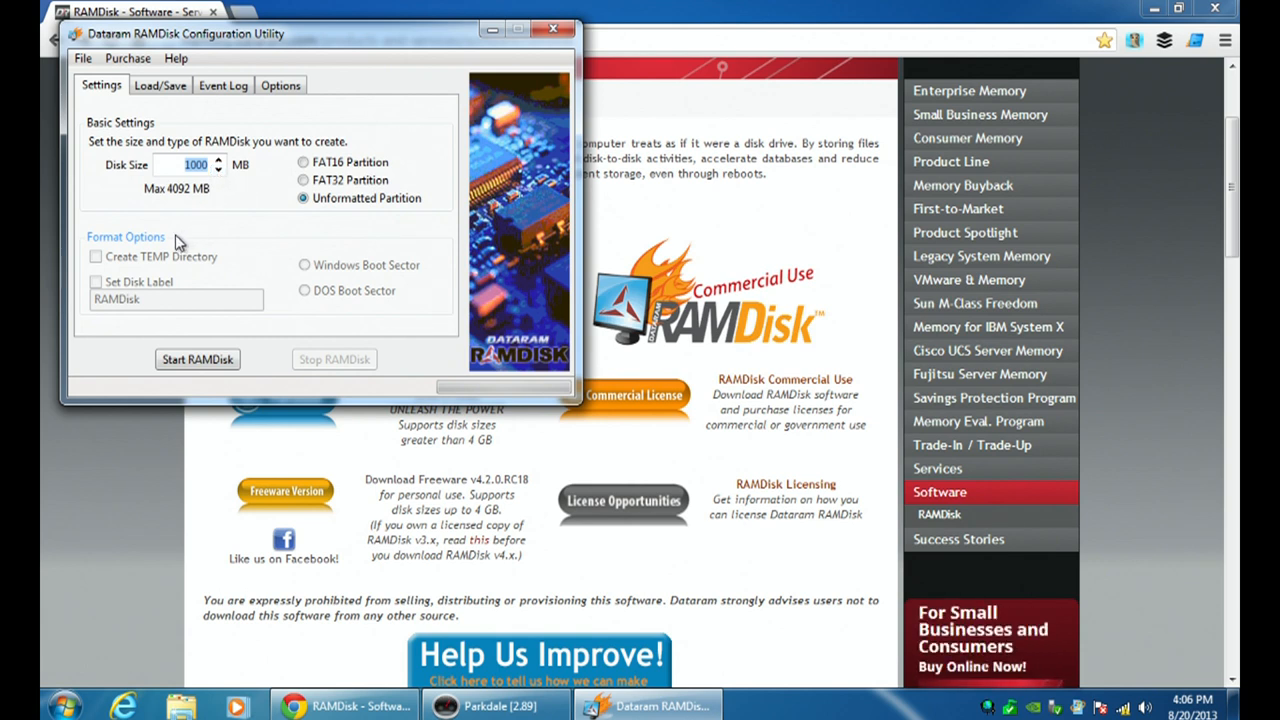
mouse_move(197, 165)
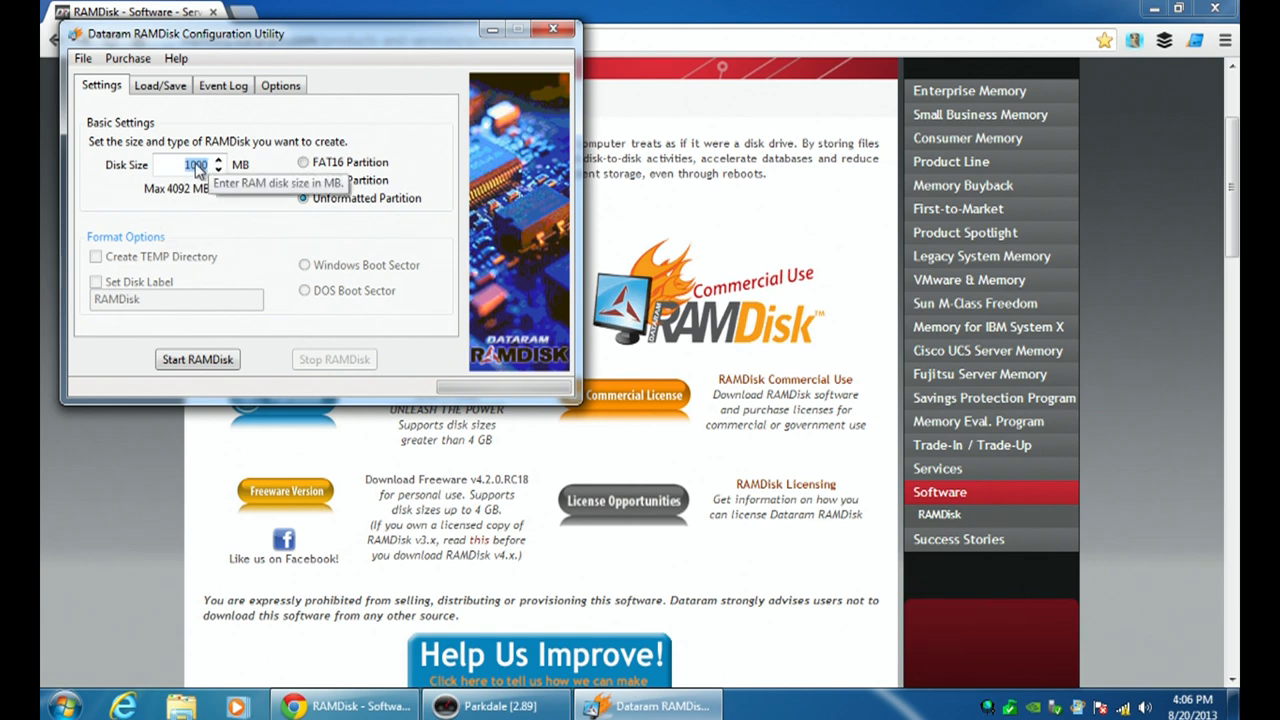
Set the 1000 MB RAM disk to a FAT16 partition after briefly trying FAT32.
left_click(304, 162)
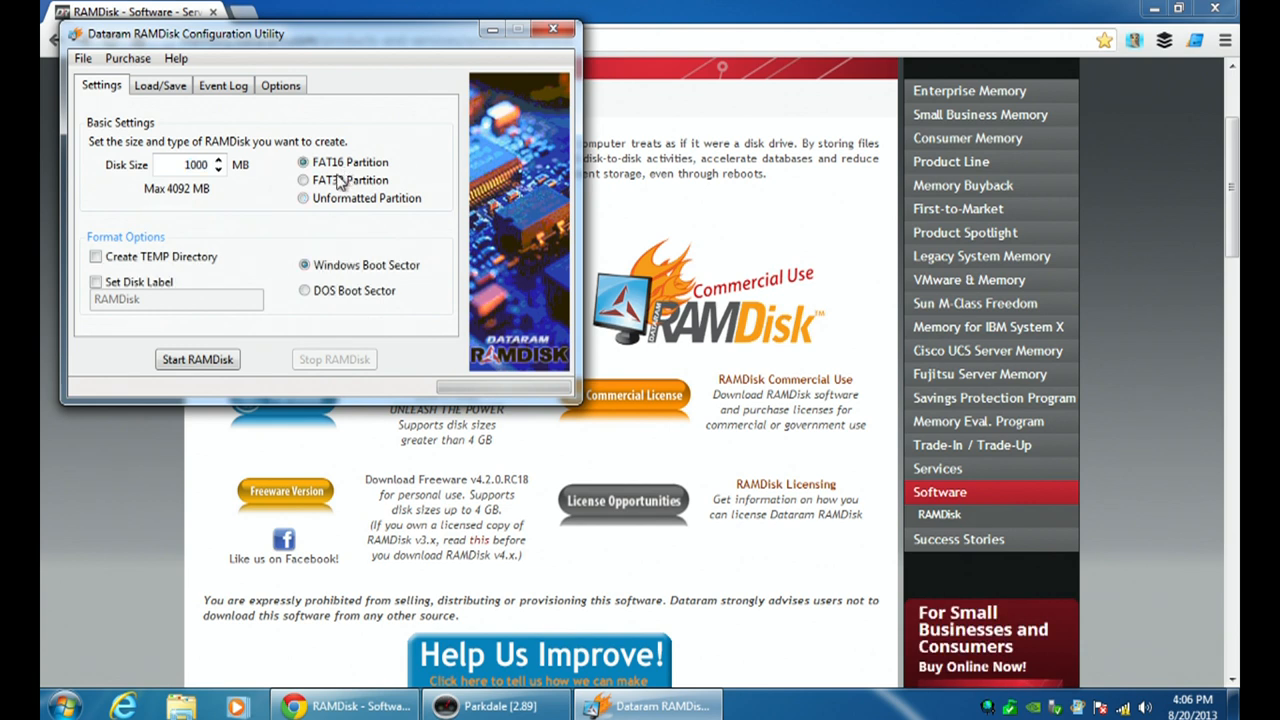
left_click(303, 180)
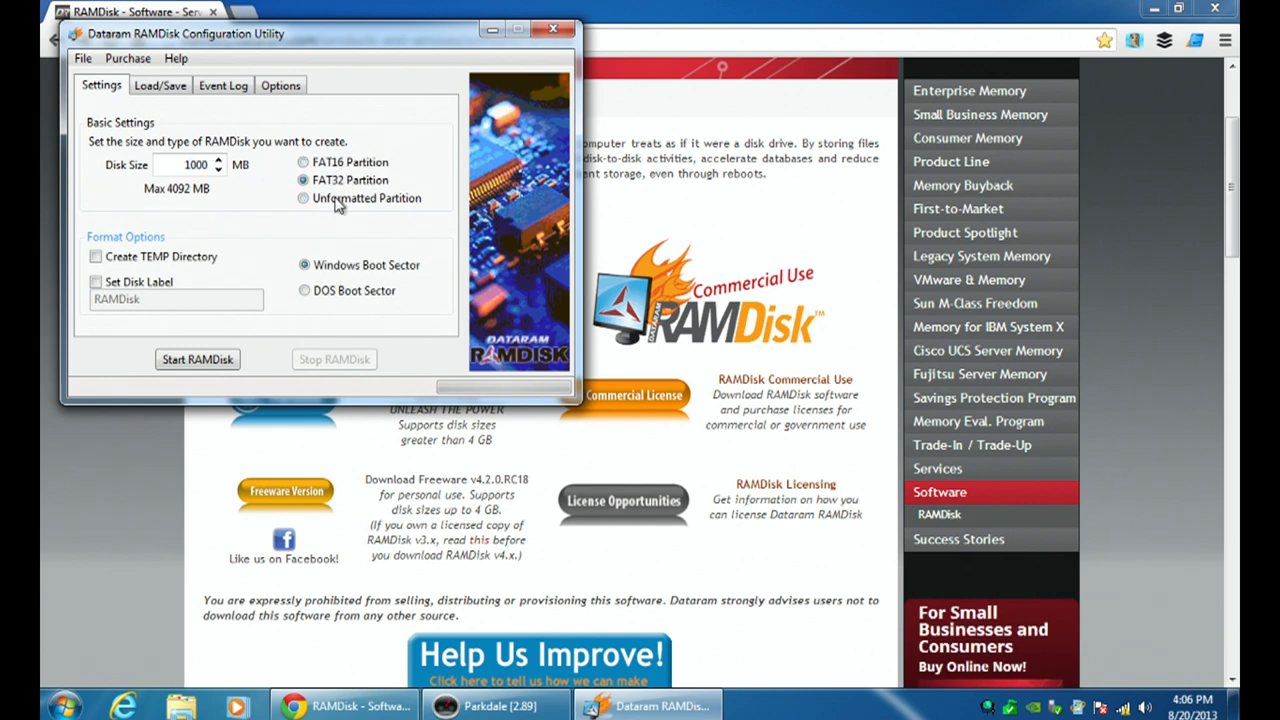
left_click(304, 162)
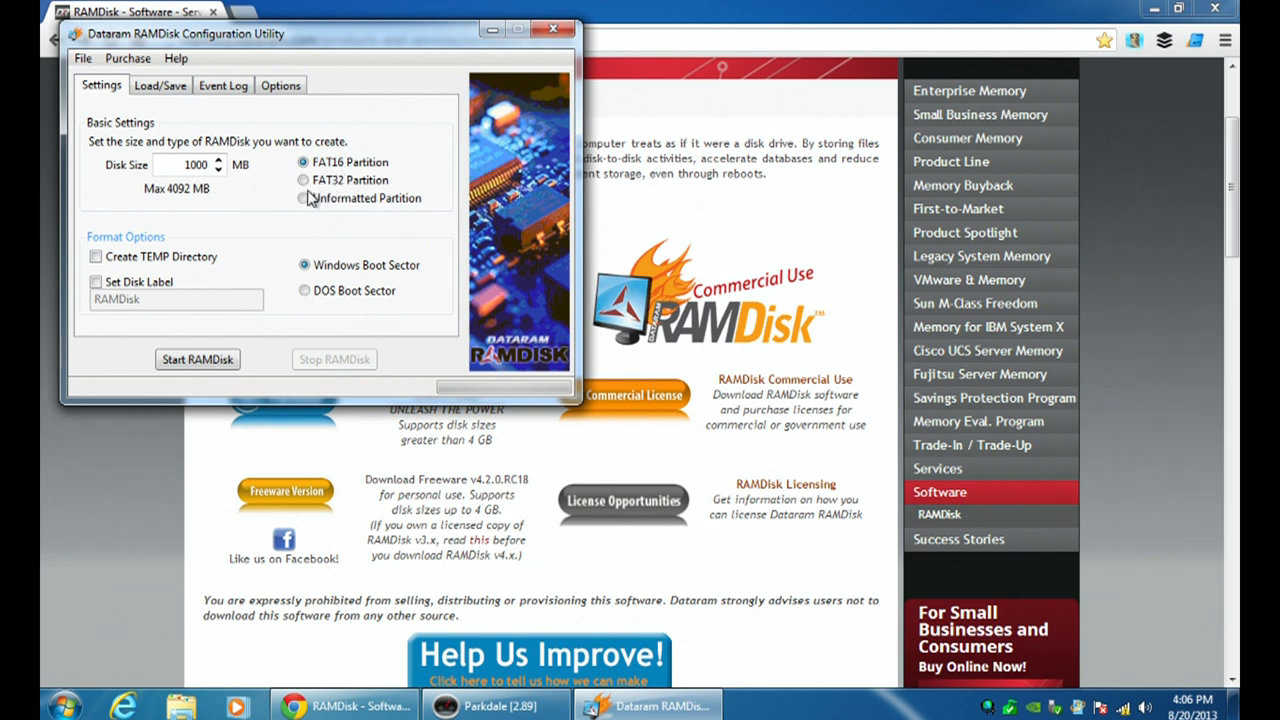
mouse_move(196, 245)
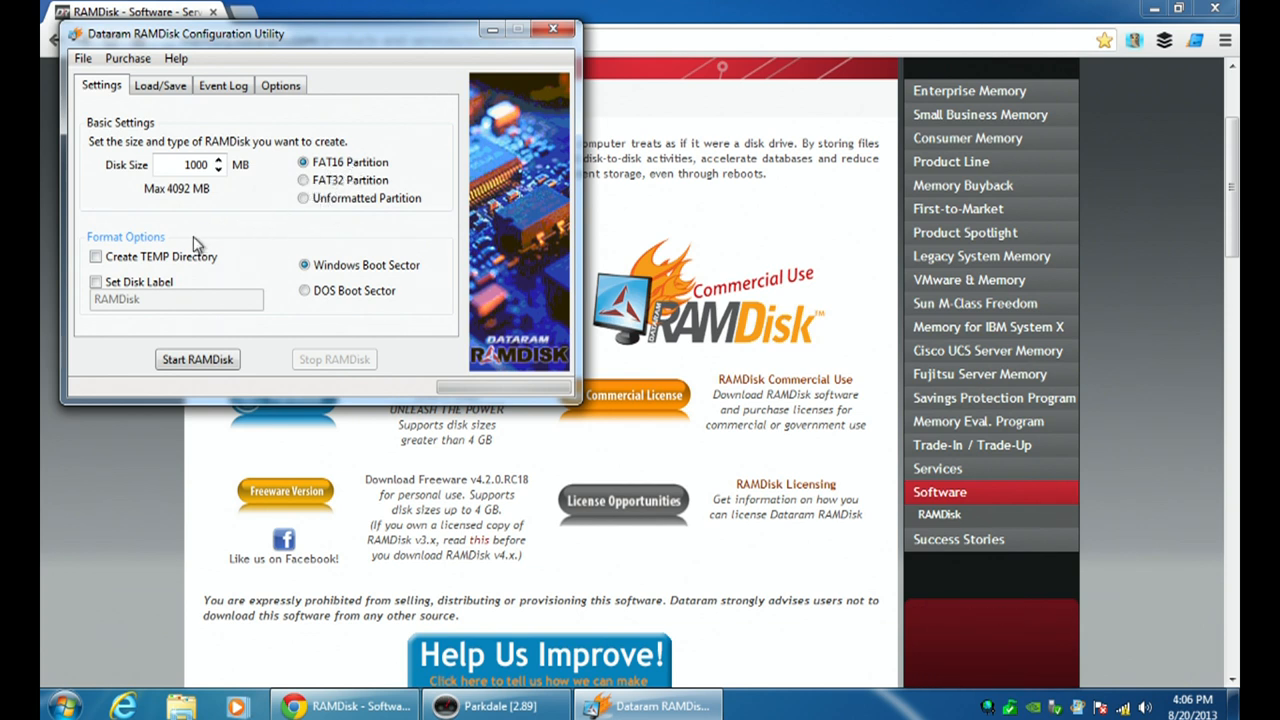
mouse_move(163, 318)
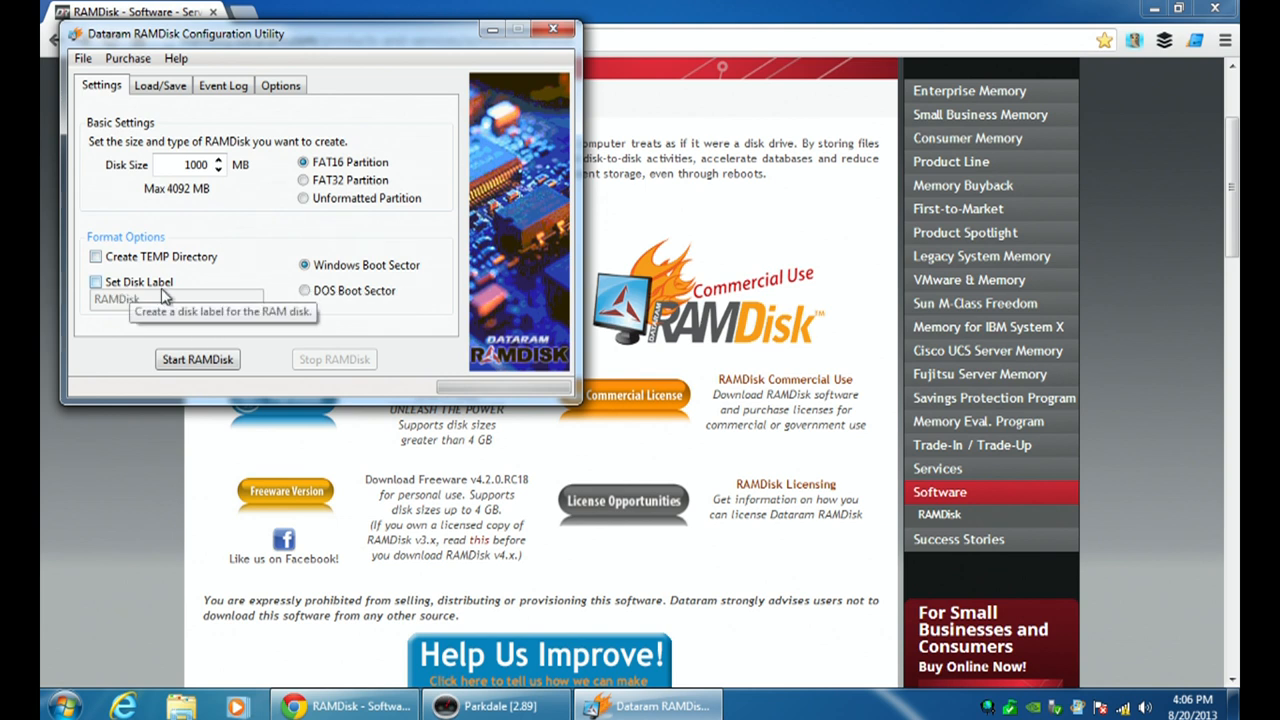
mouse_move(200, 287)
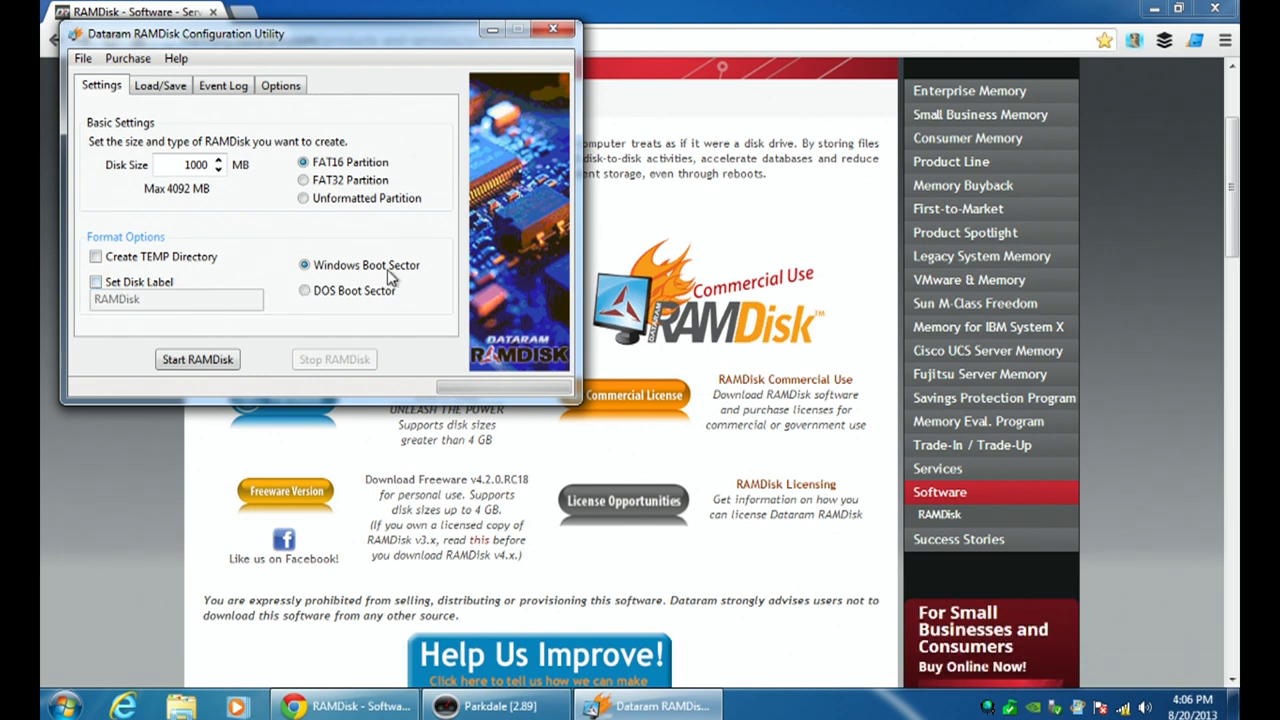
mouse_move(340, 313)
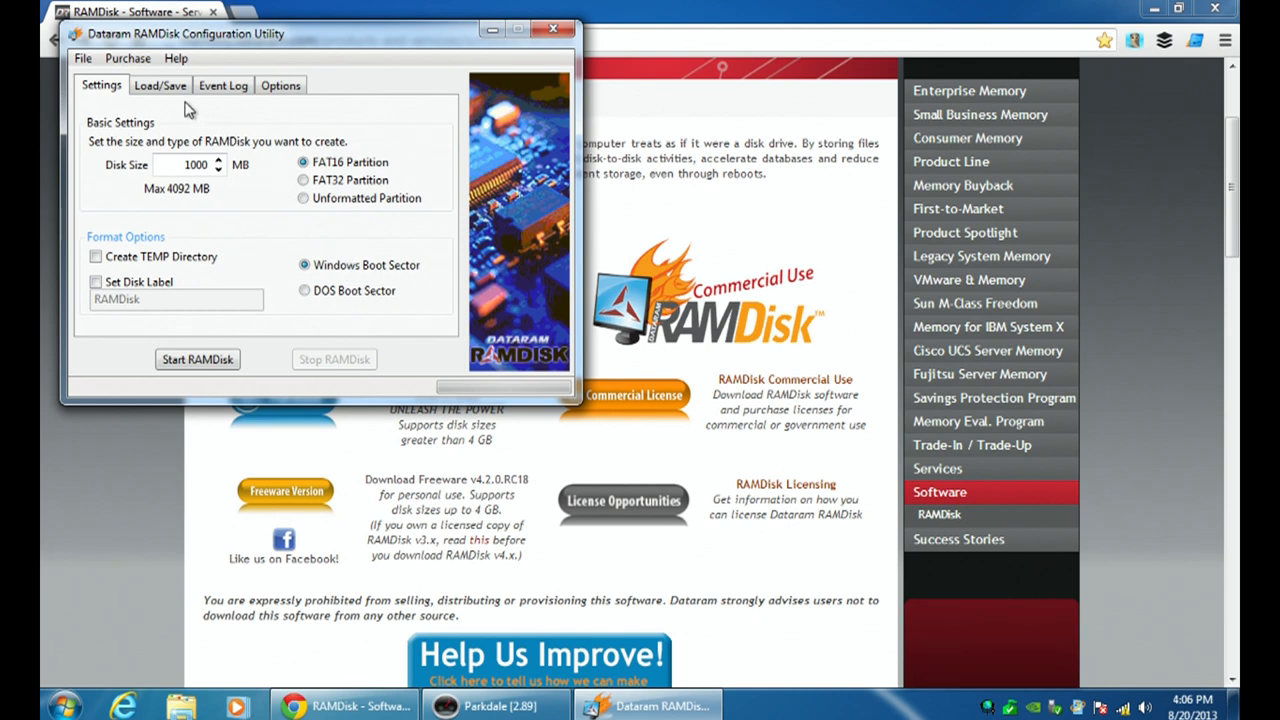
Make C:\RAMDisk.img load at startup and save at shutdown and every 300 seconds.
left_click(159, 85)
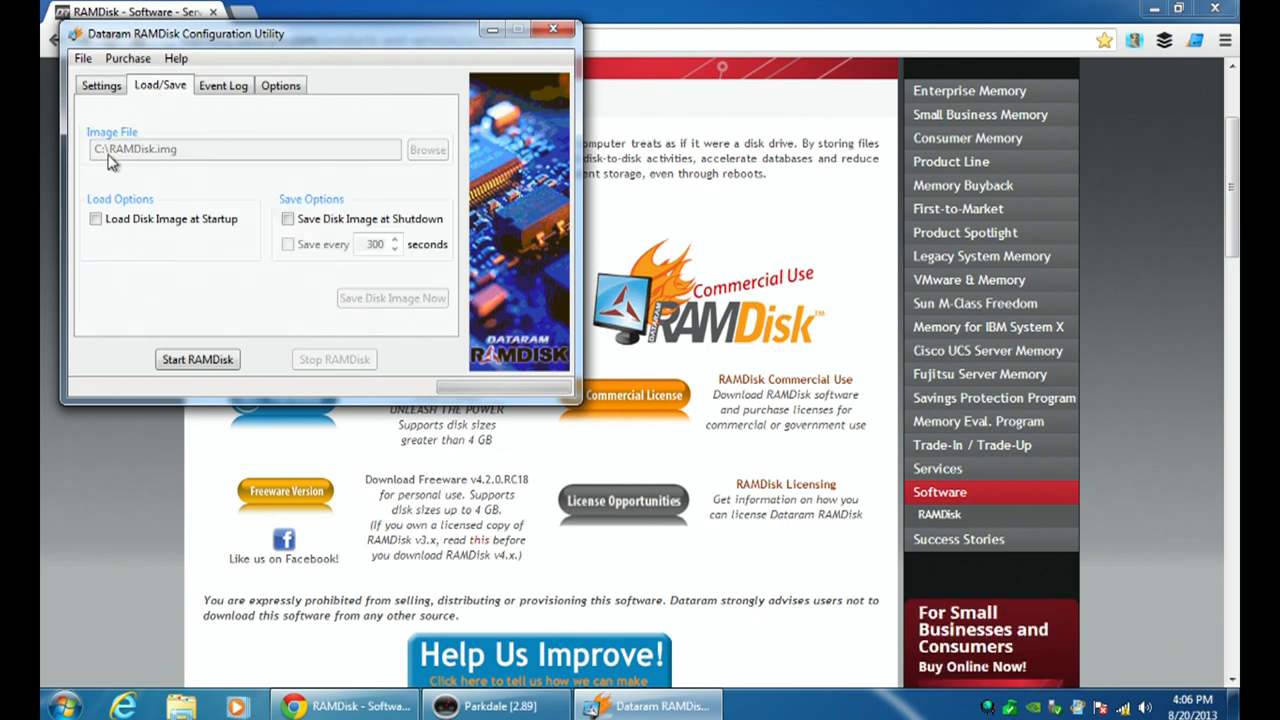
mouse_move(230, 198)
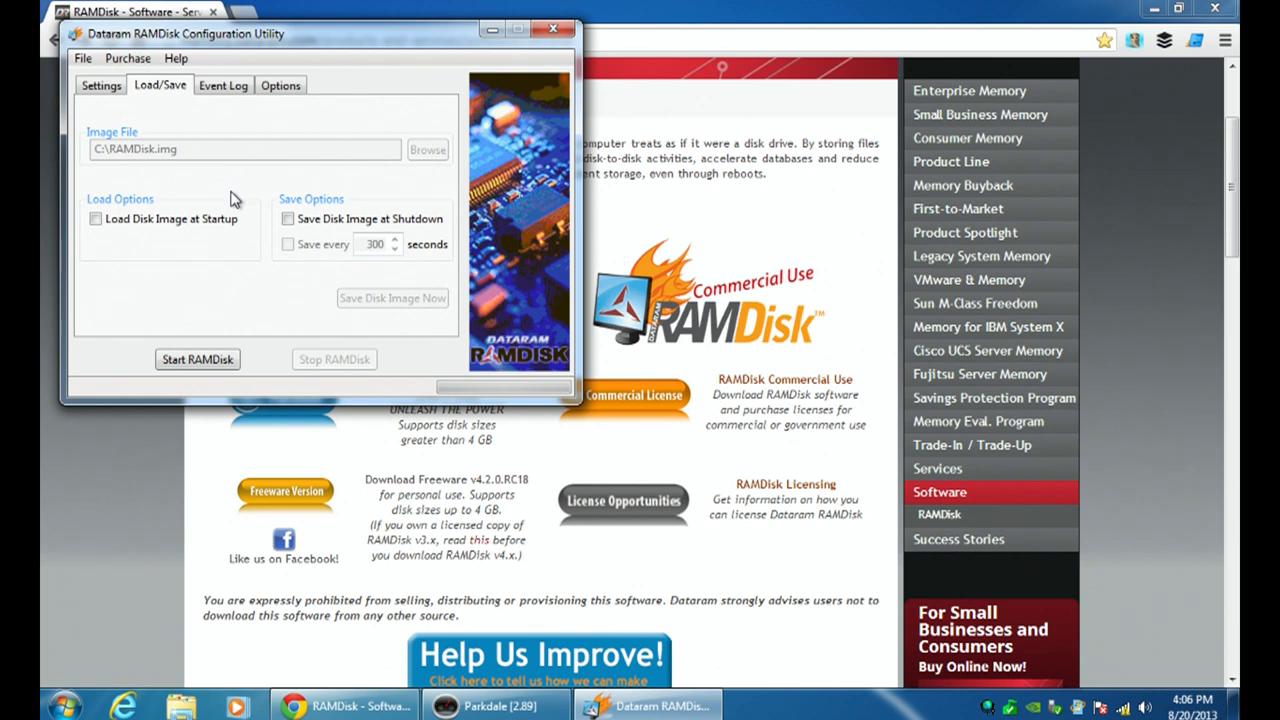
mouse_move(270, 205)
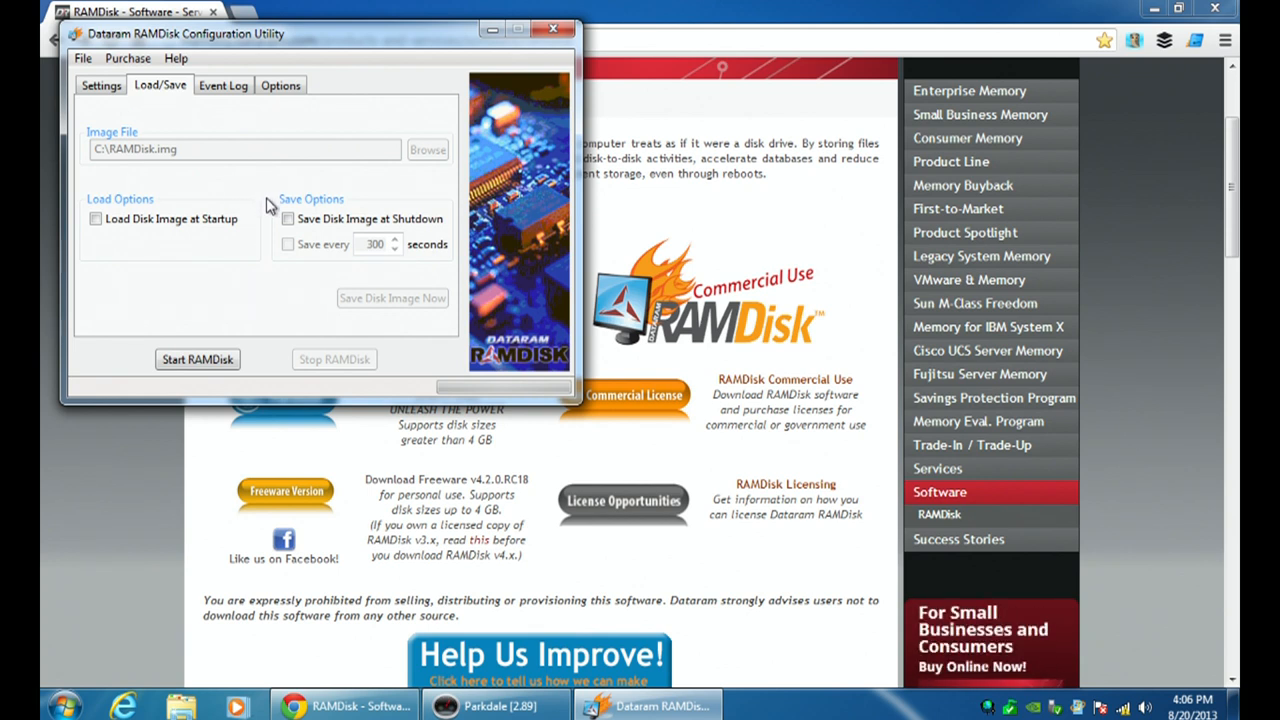
mouse_move(272, 202)
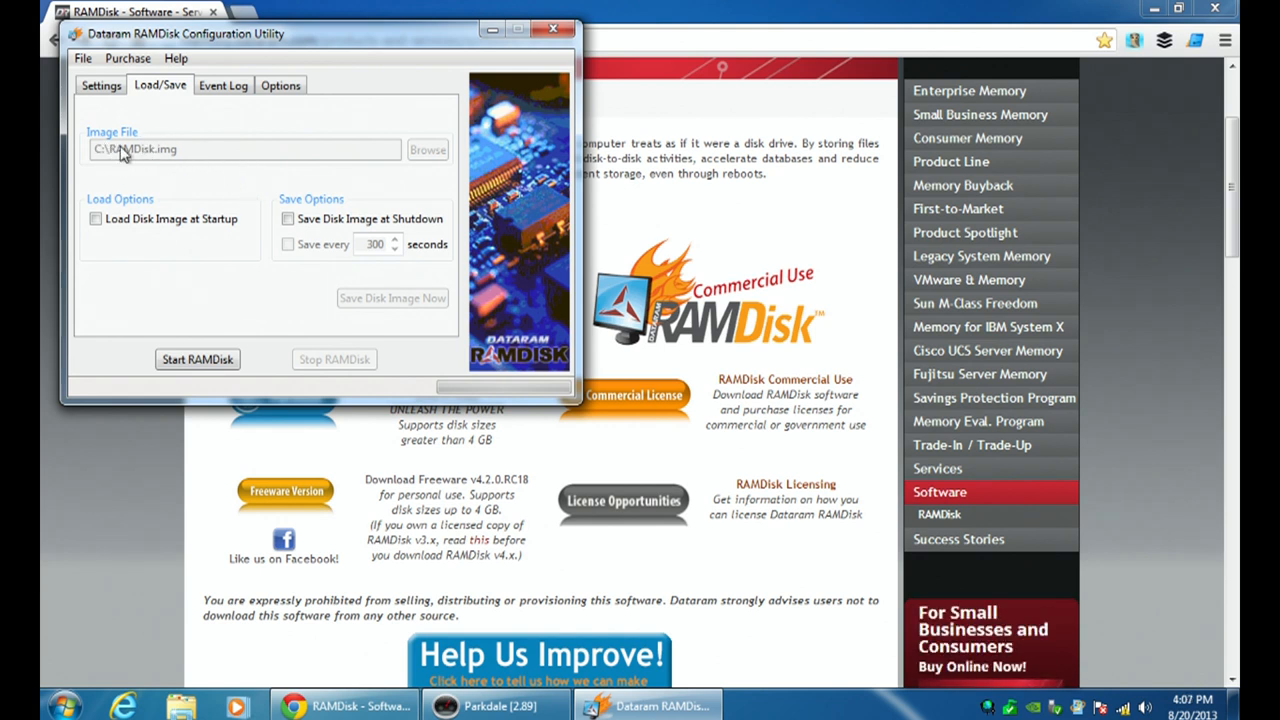
mouse_move(118, 155)
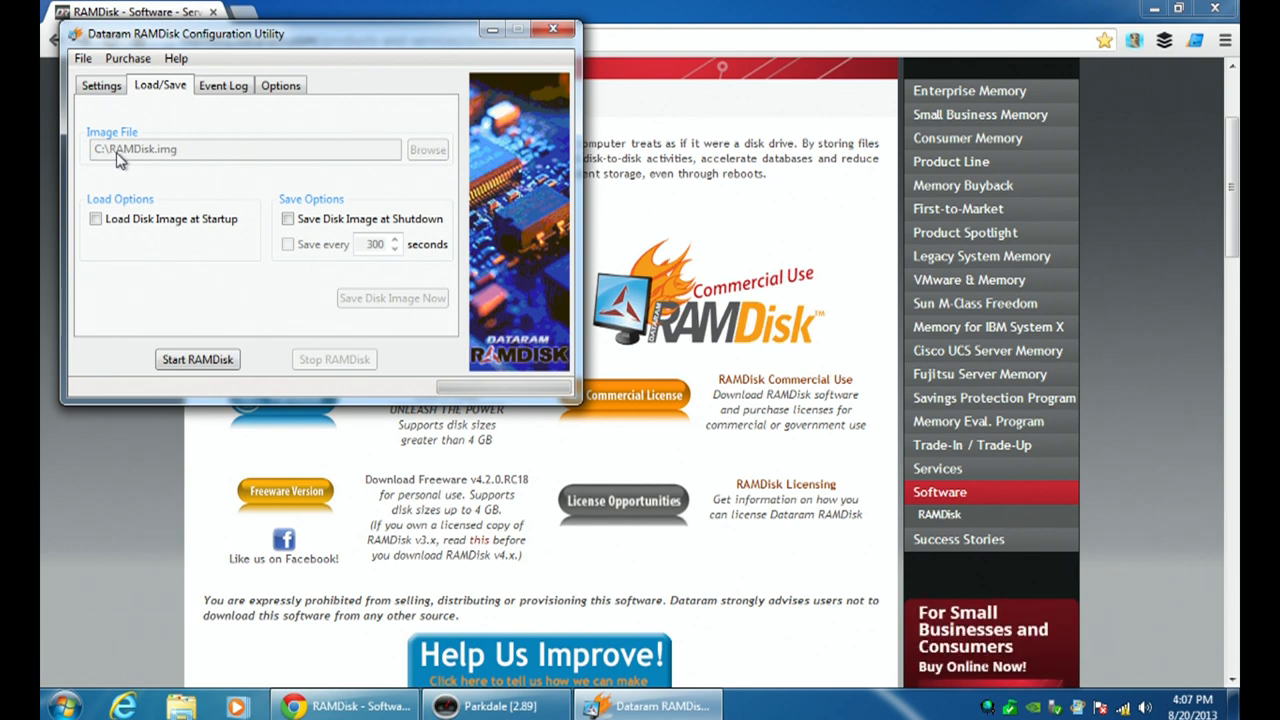
mouse_move(182, 265)
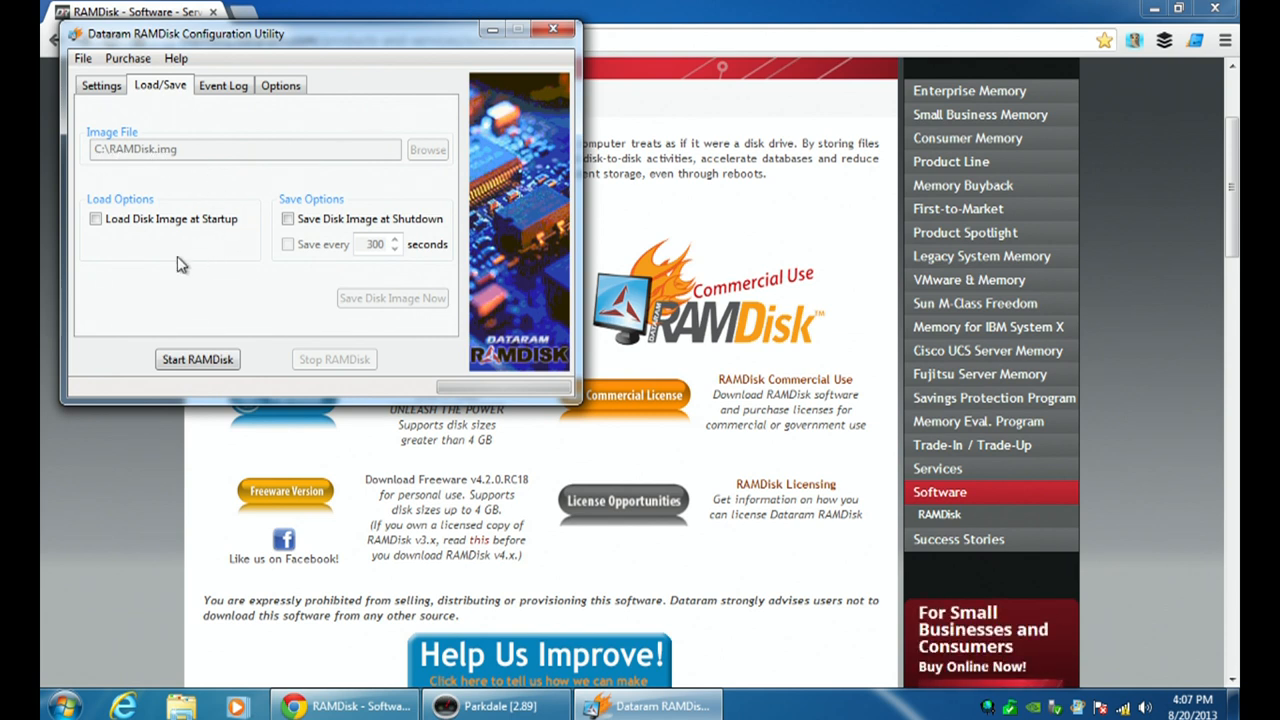
mouse_move(96, 219)
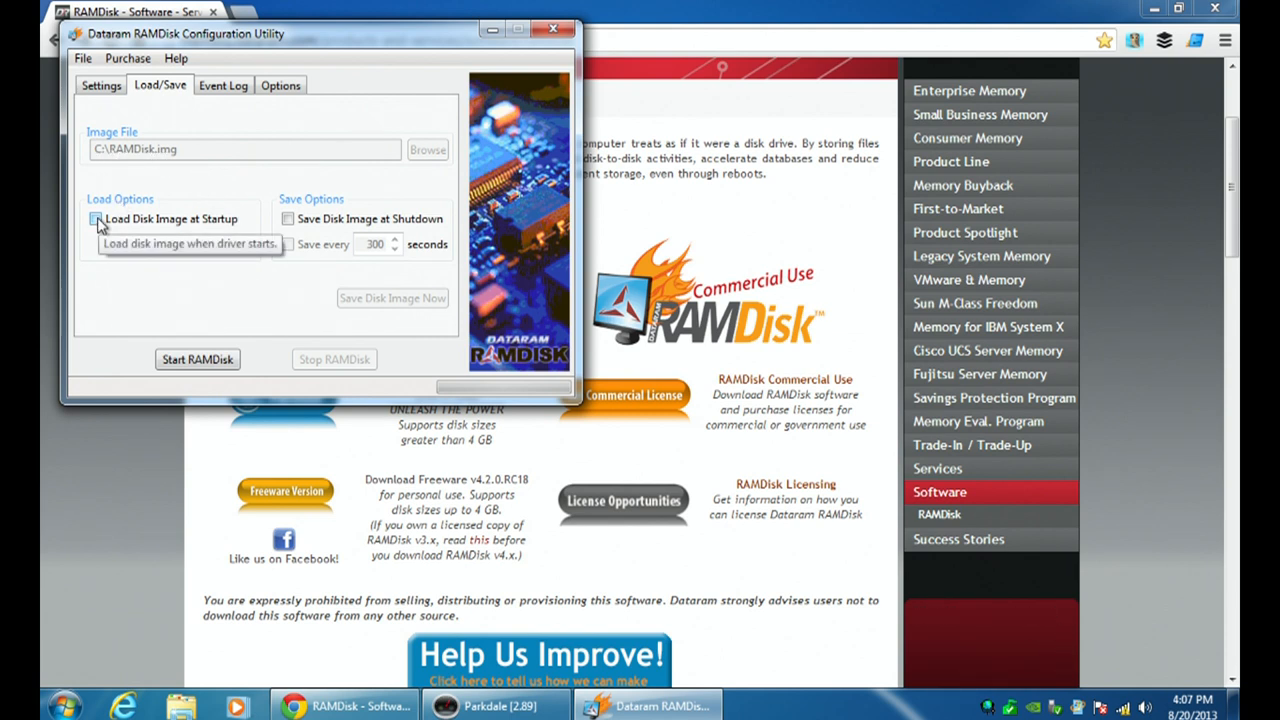
left_click(95, 218)
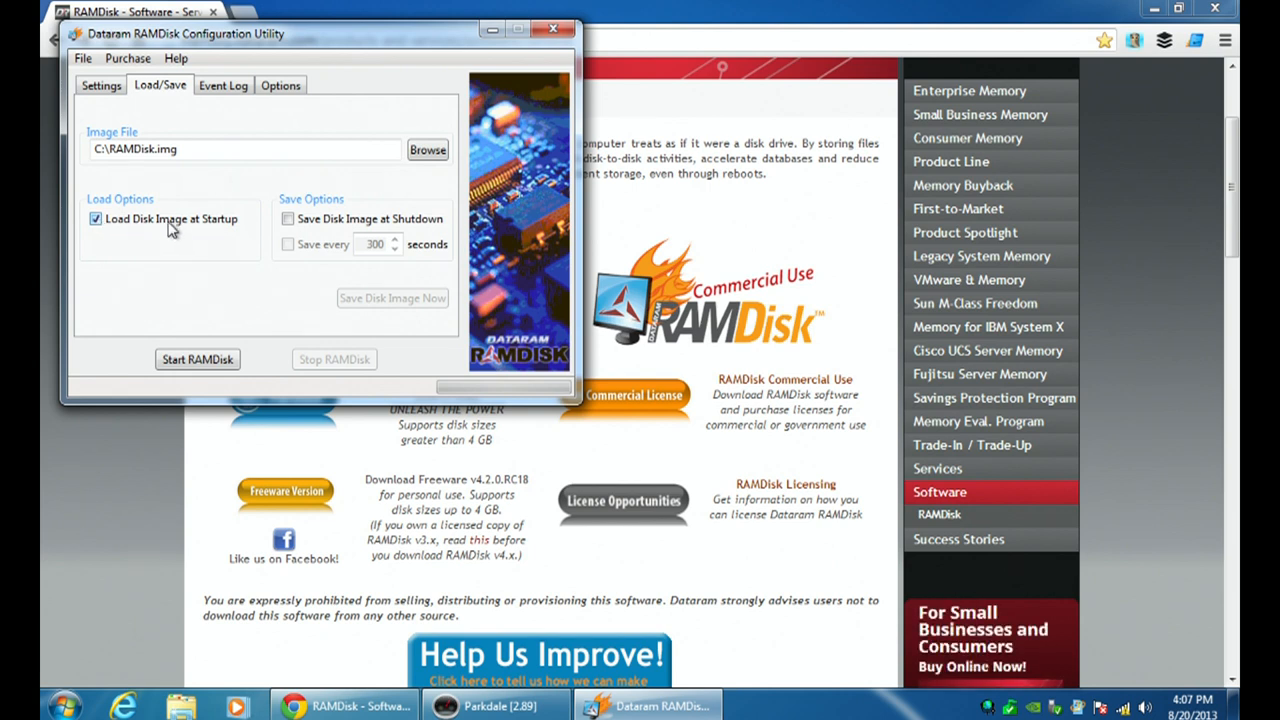
mouse_move(108, 200)
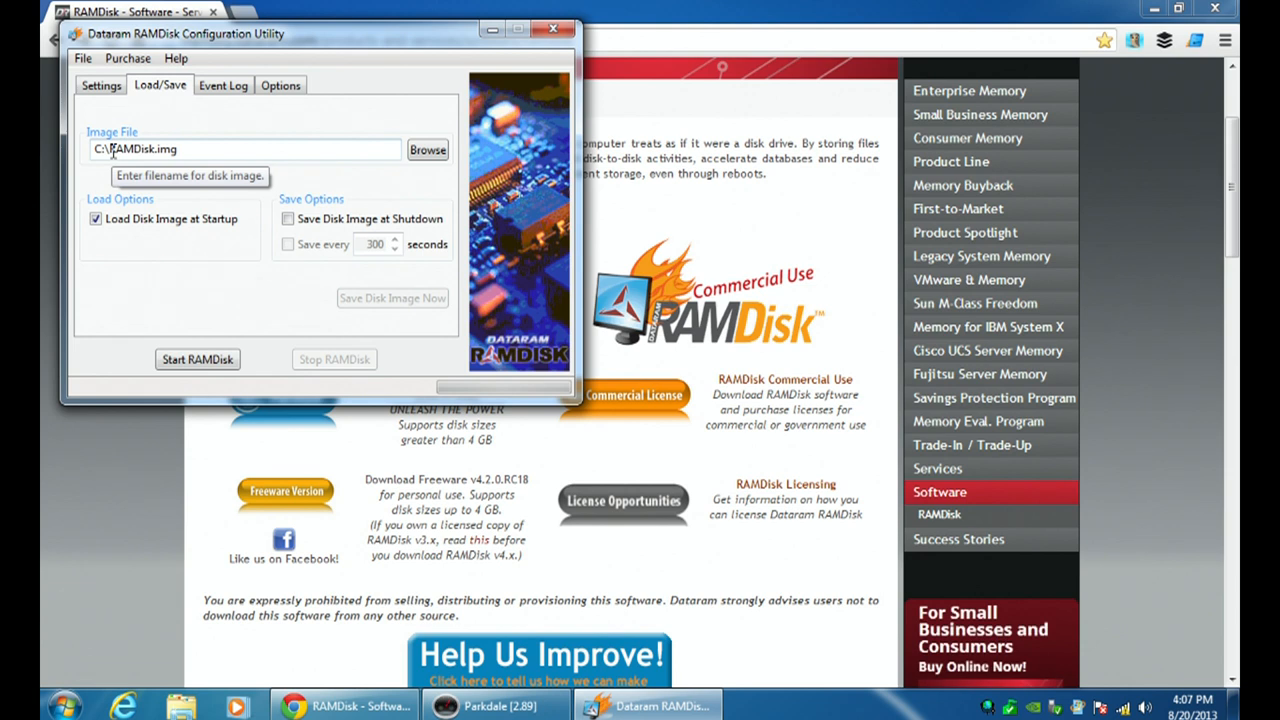
mouse_move(140, 190)
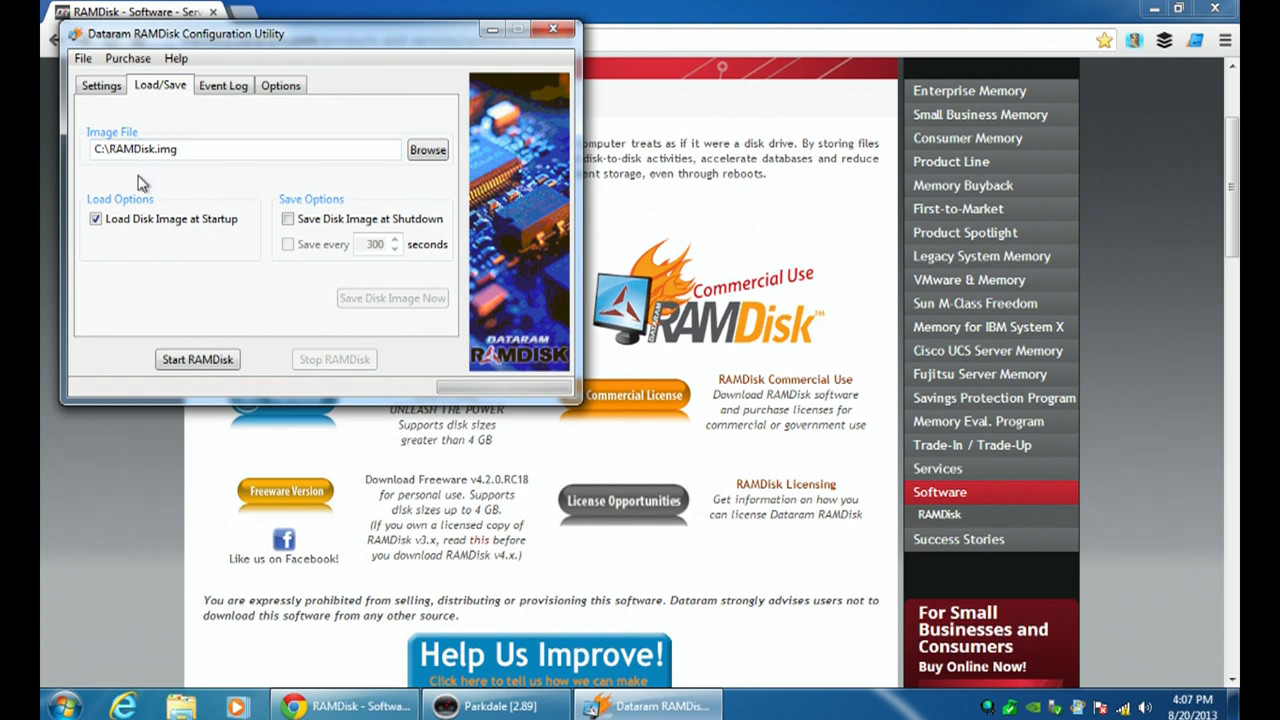
left_click(288, 218)
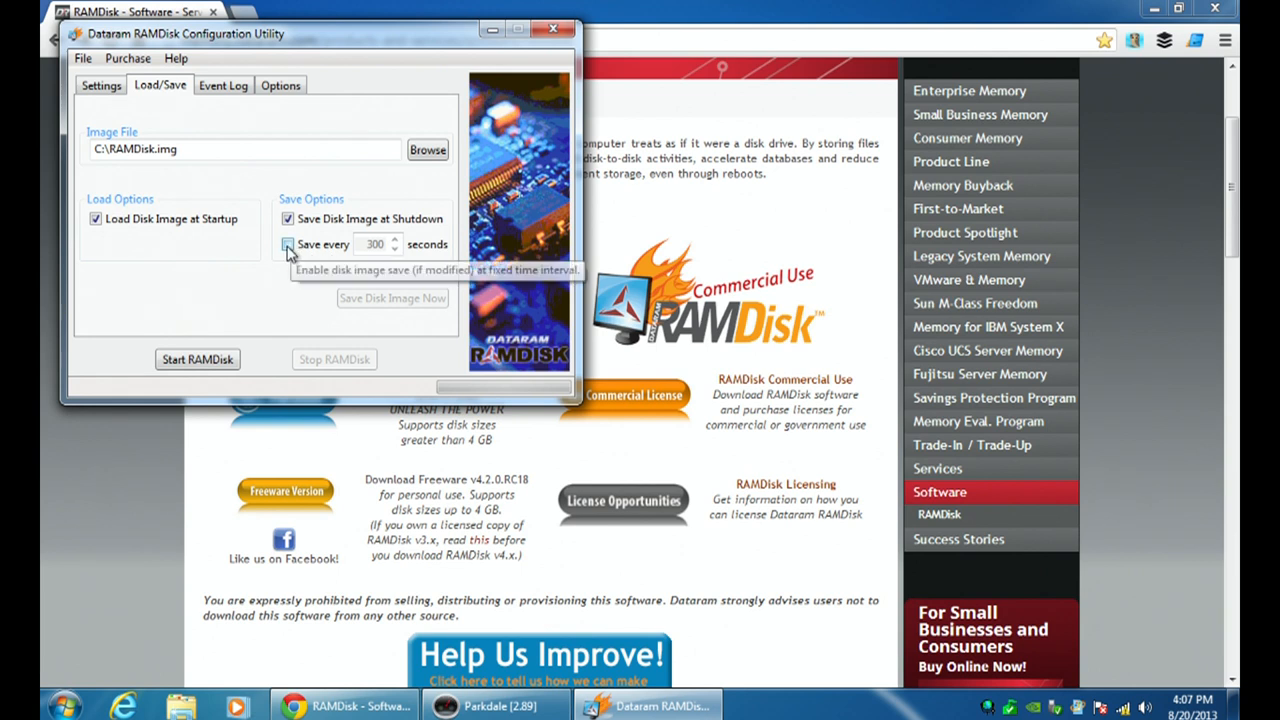
left_click(288, 244)
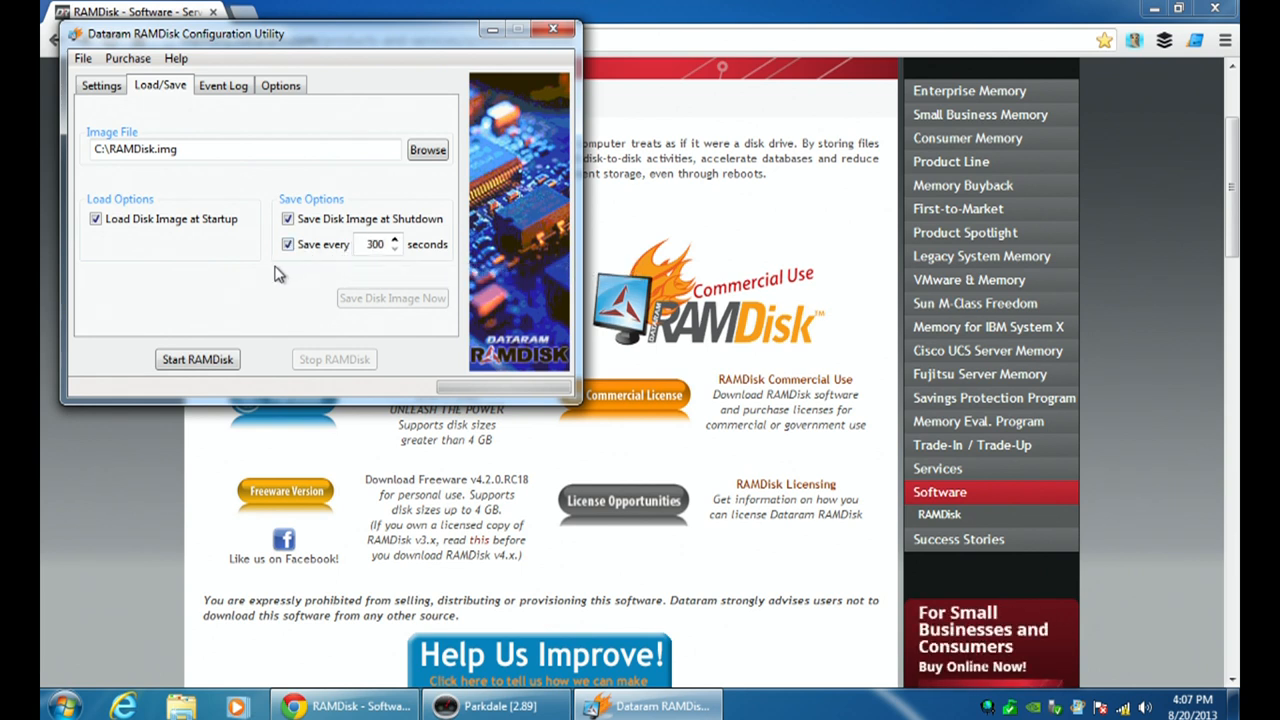
mouse_move(335, 270)
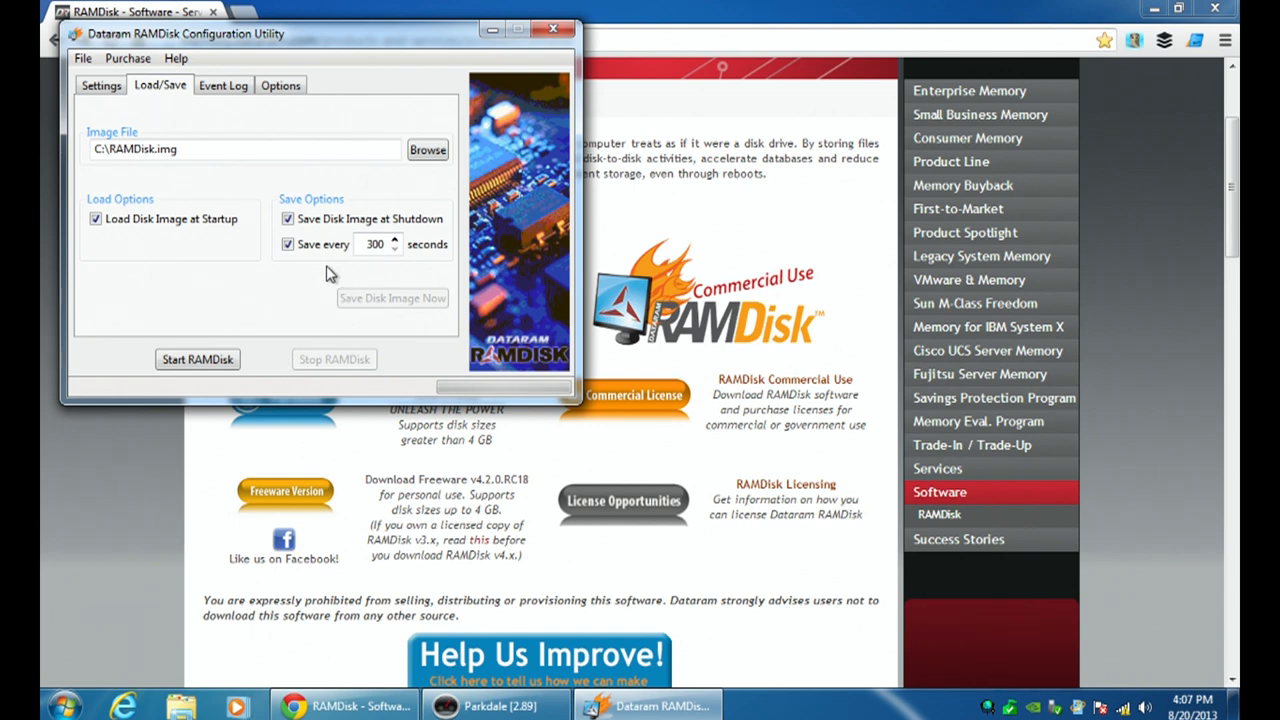
mouse_move(315, 283)
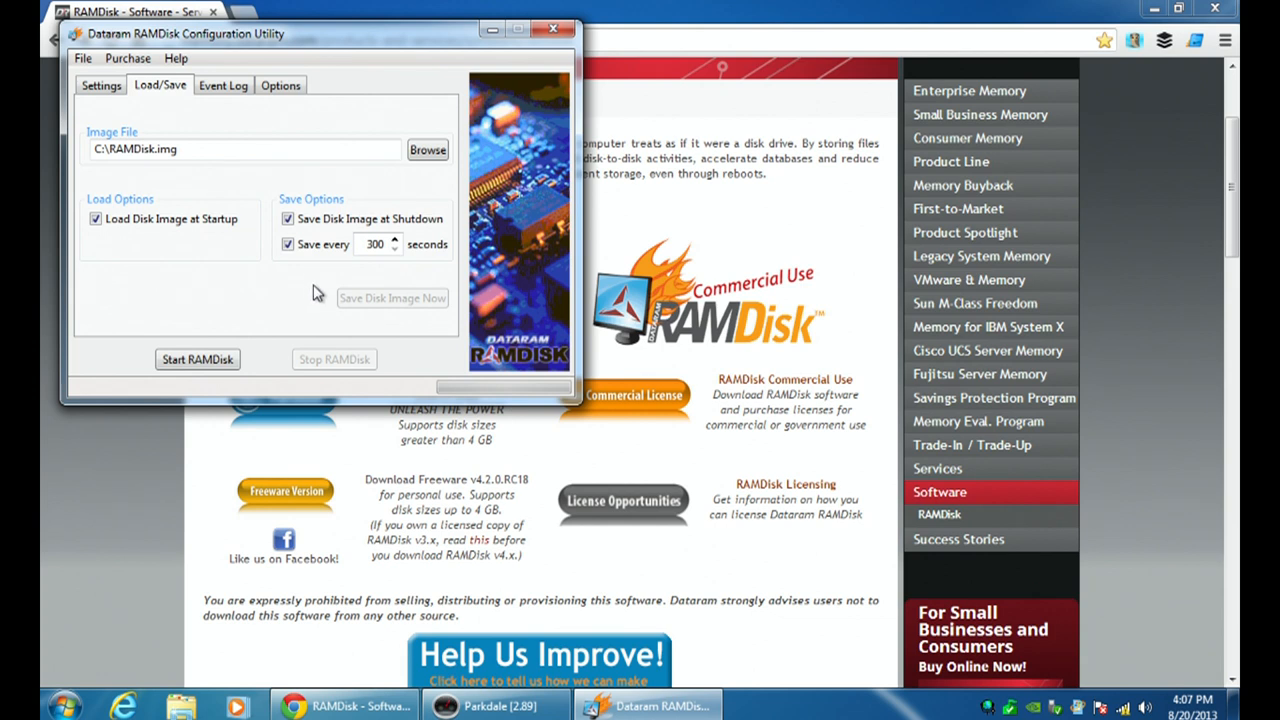
mouse_move(95, 155)
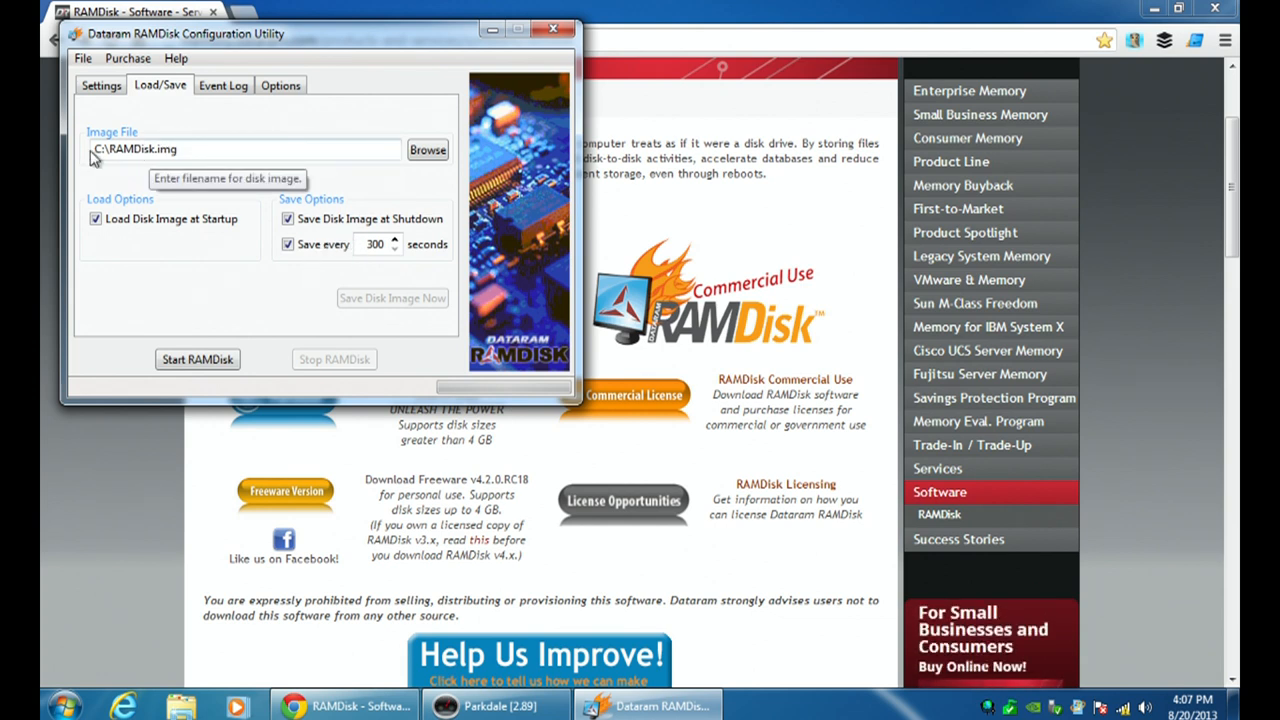
mouse_move(374, 244)
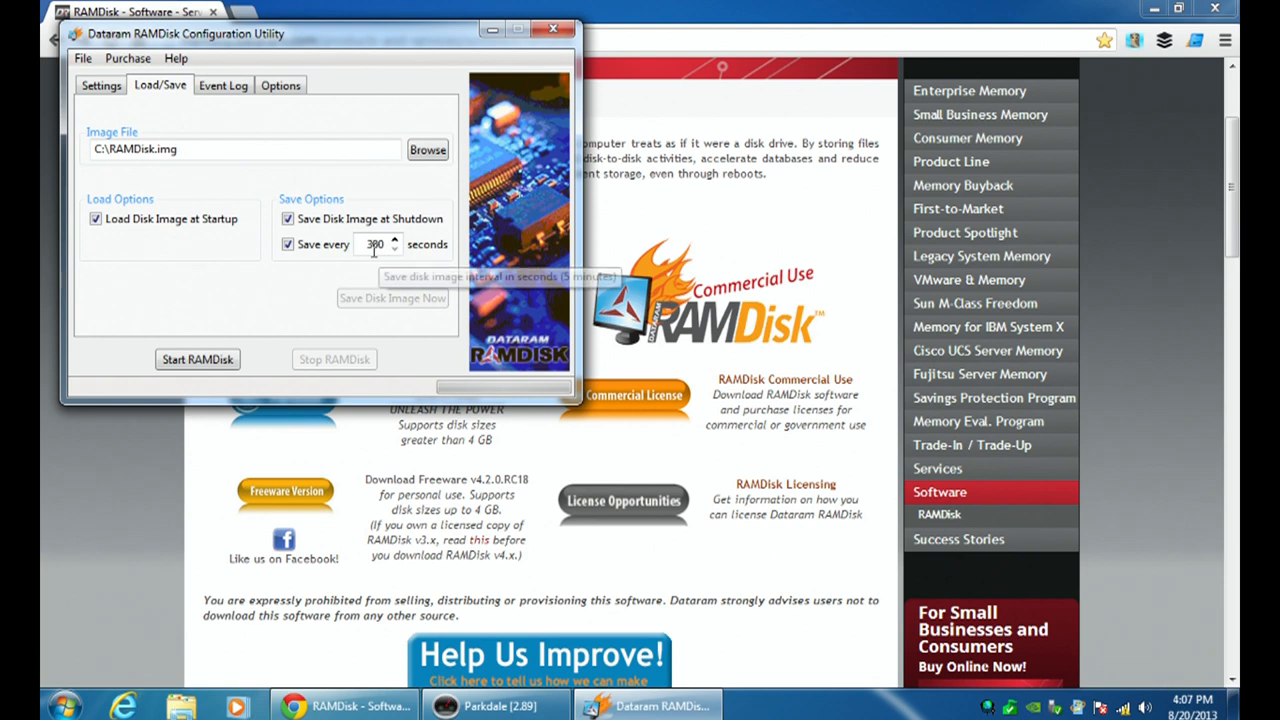
left_click(223, 85)
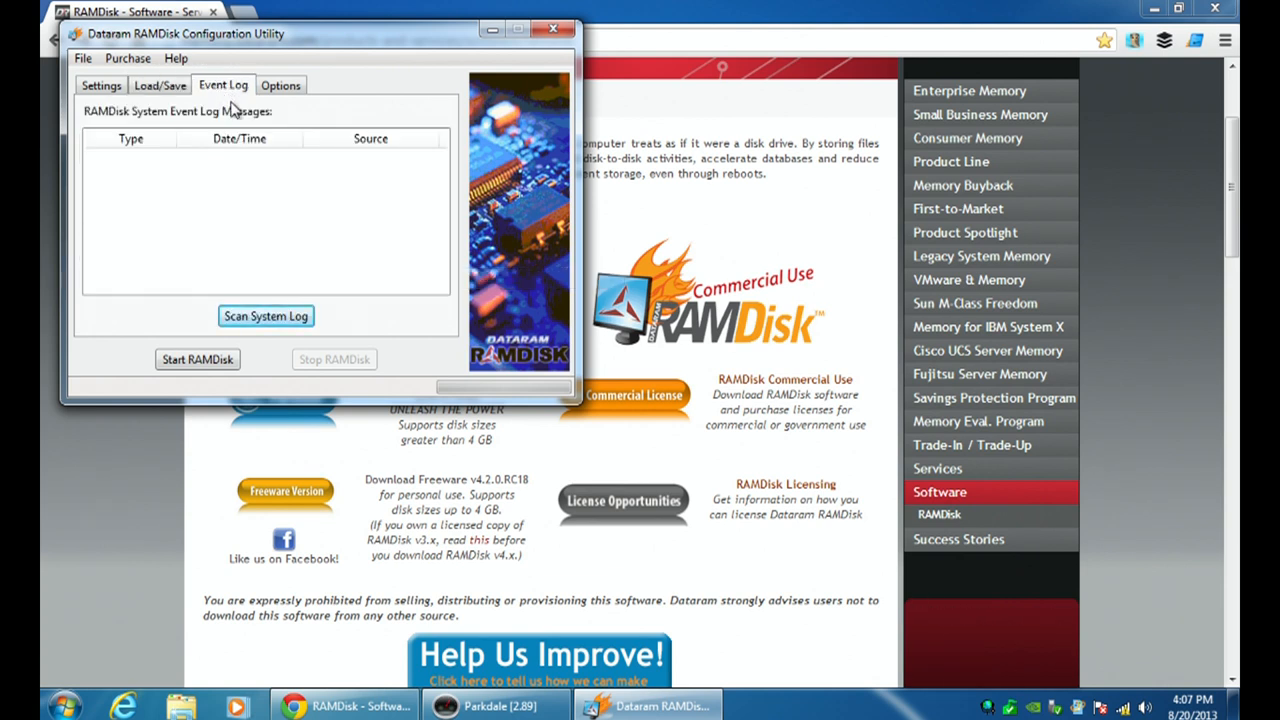
Review the Options tab: no start with Windows, timeout 60 seconds.
left_click(281, 84)
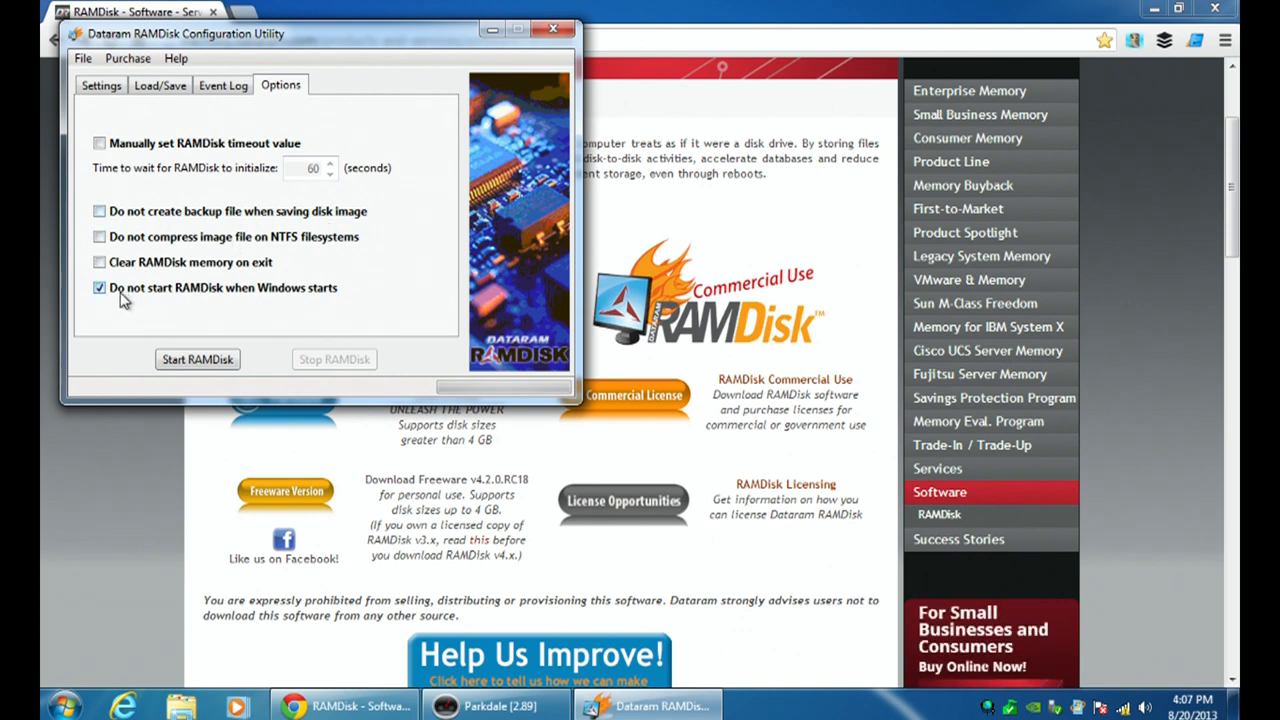
mouse_move(295, 300)
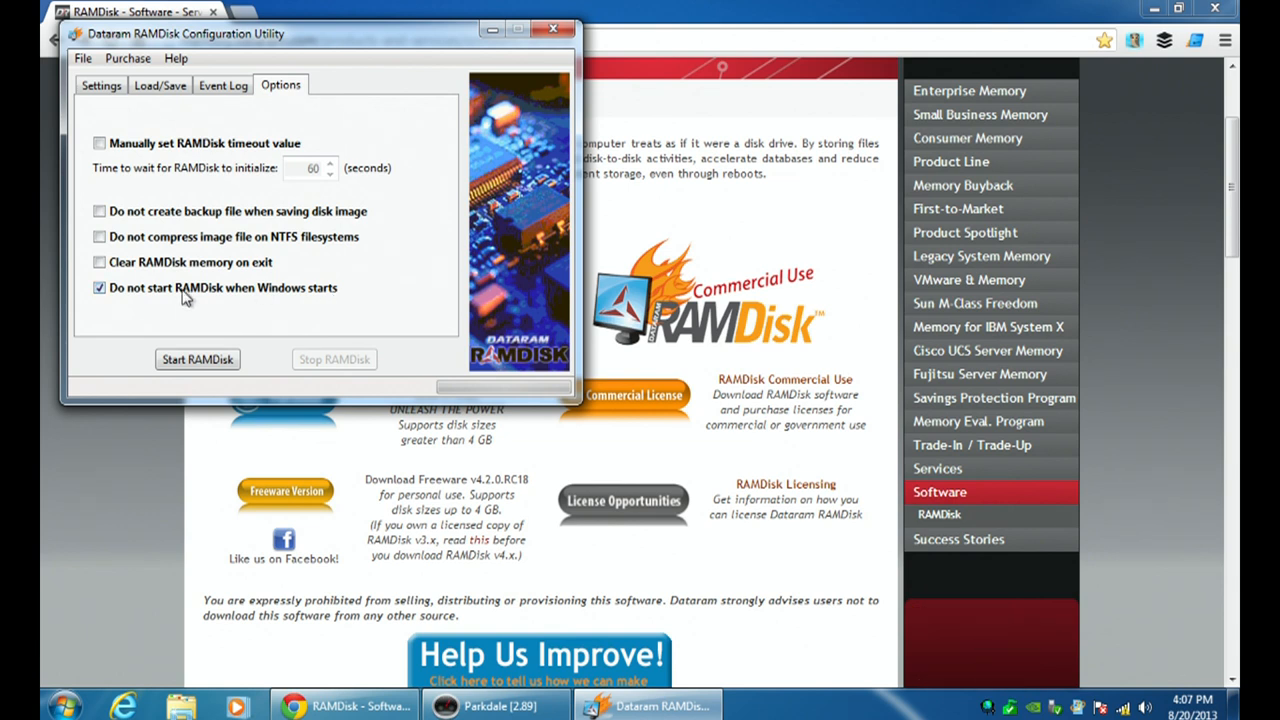
mouse_move(145, 320)
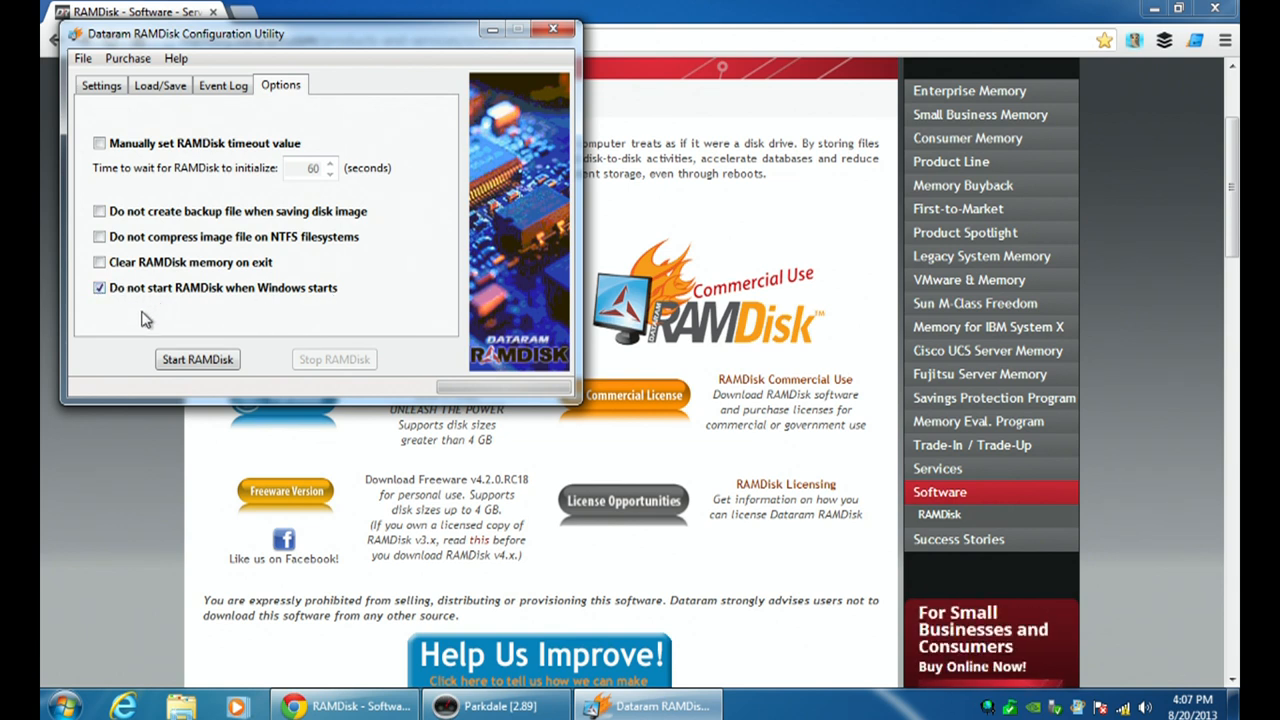
mouse_move(288, 312)
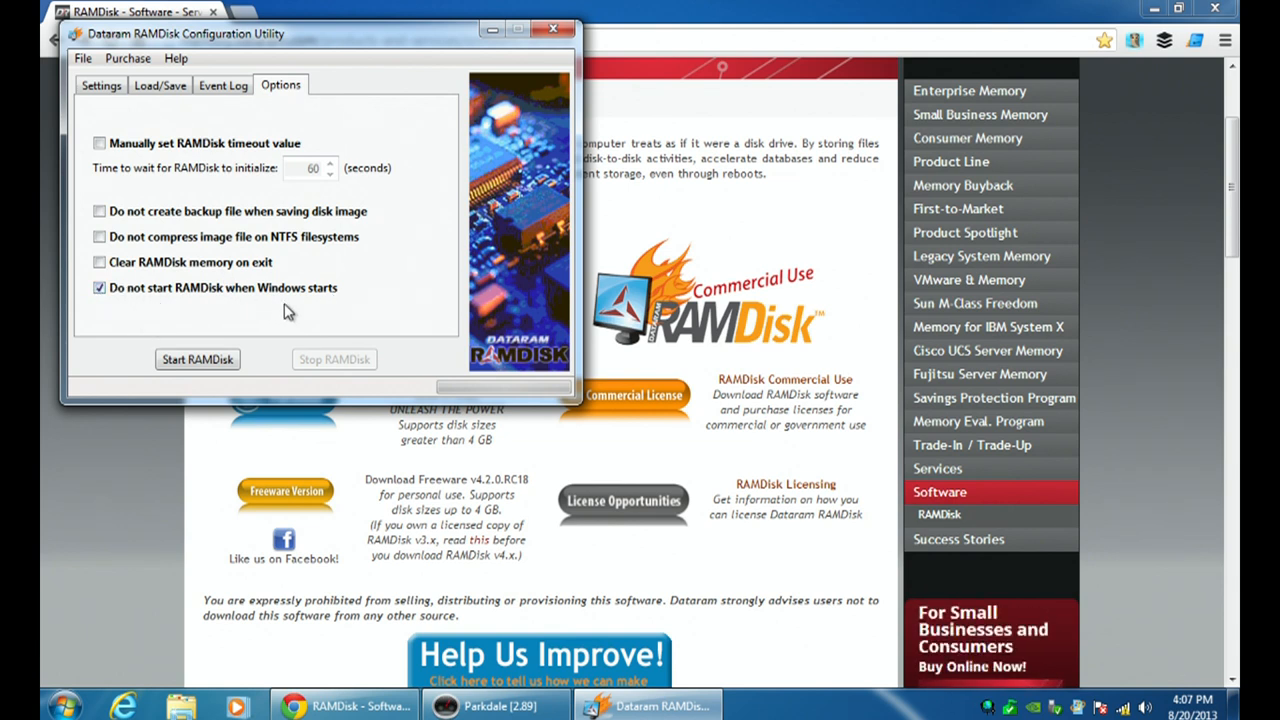
mouse_move(293, 298)
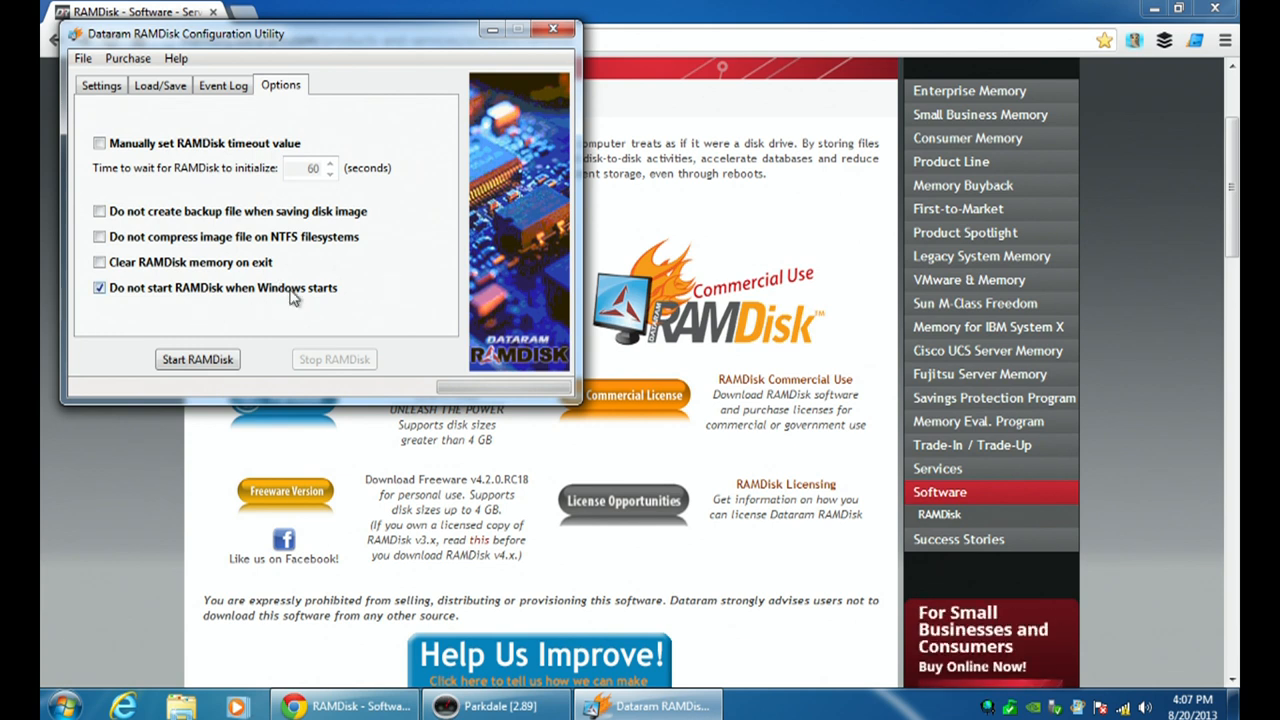
mouse_move(197, 359)
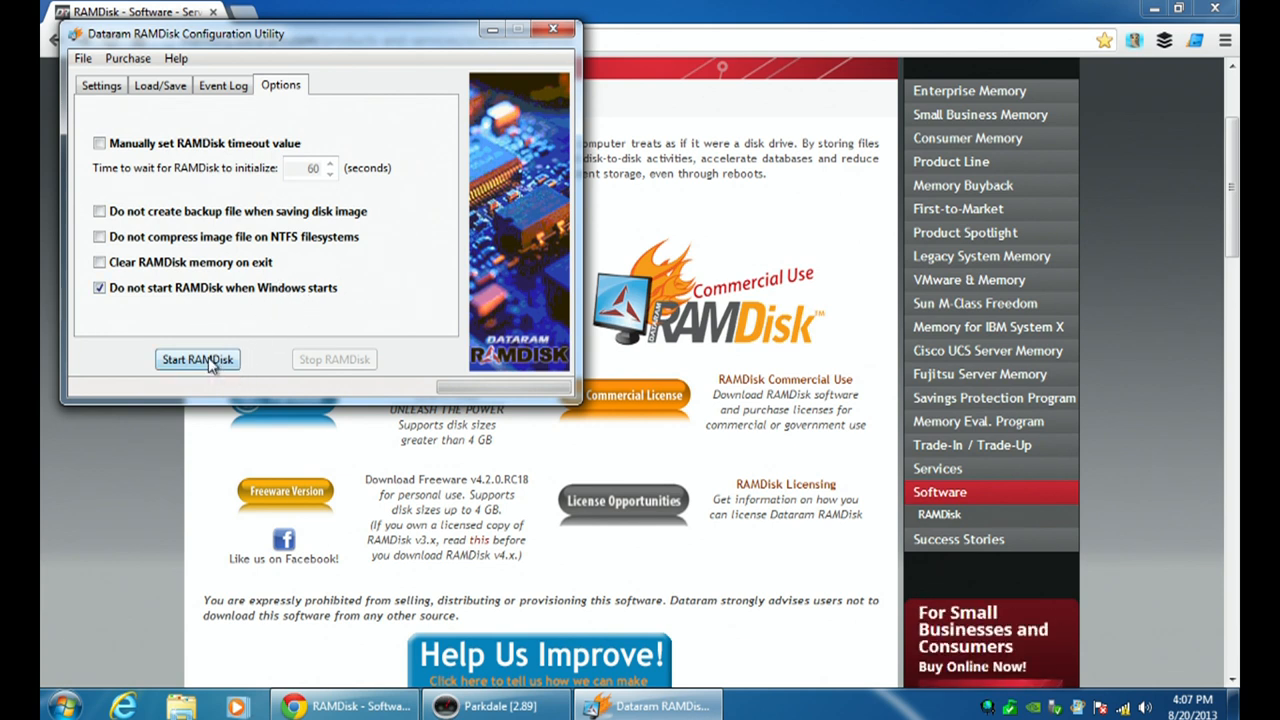
Start the RAM disk as Local Disk (G:) and close its AutoPlay prompt.
left_click(197, 359)
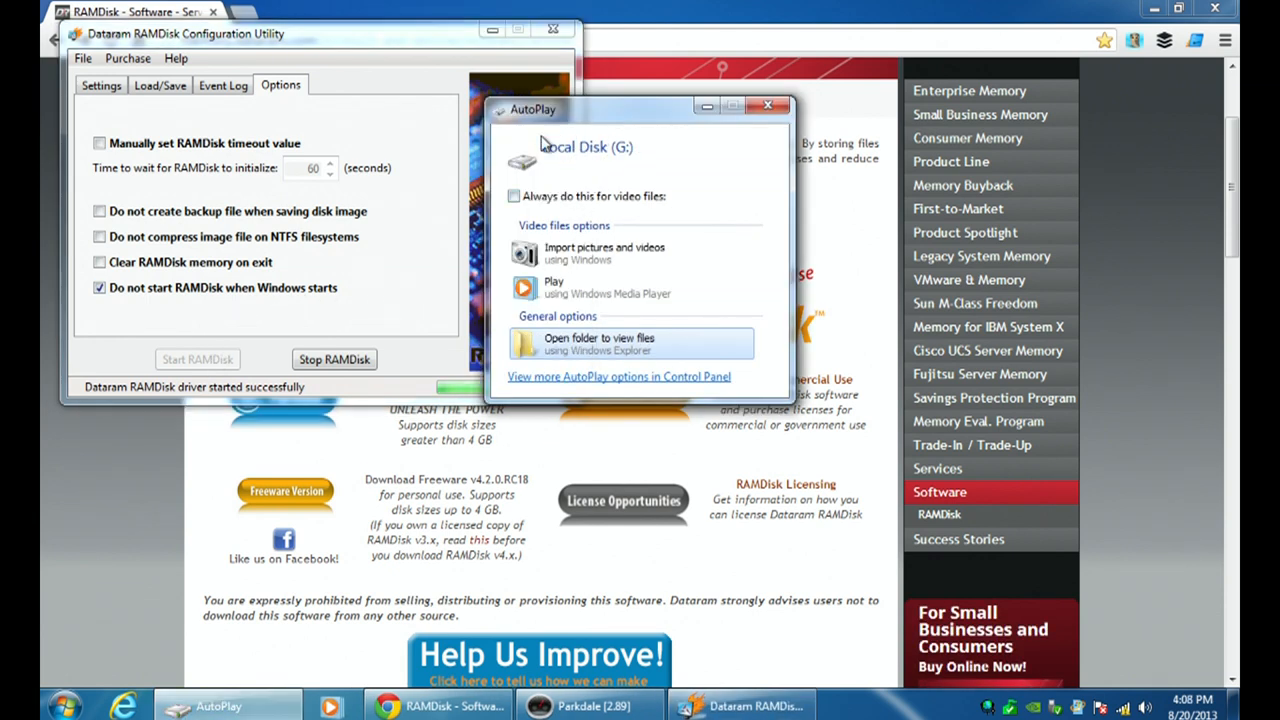
mouse_move(778, 148)
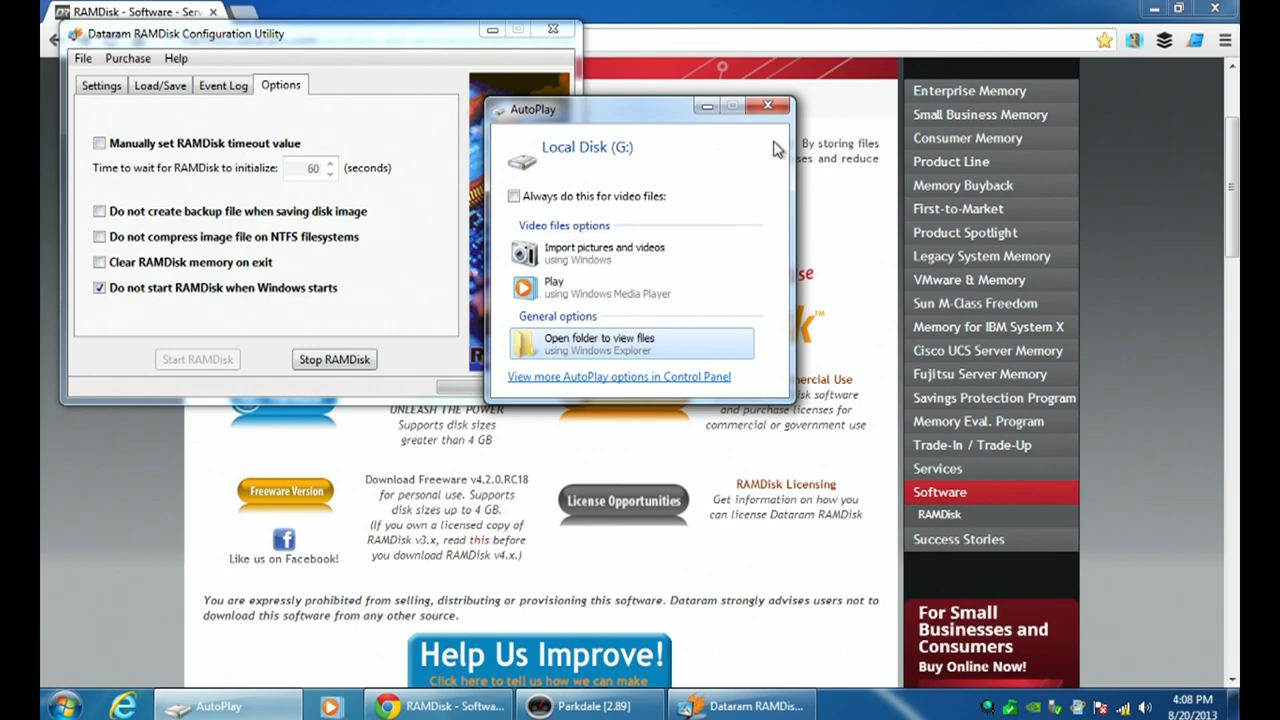
left_click(767, 106)
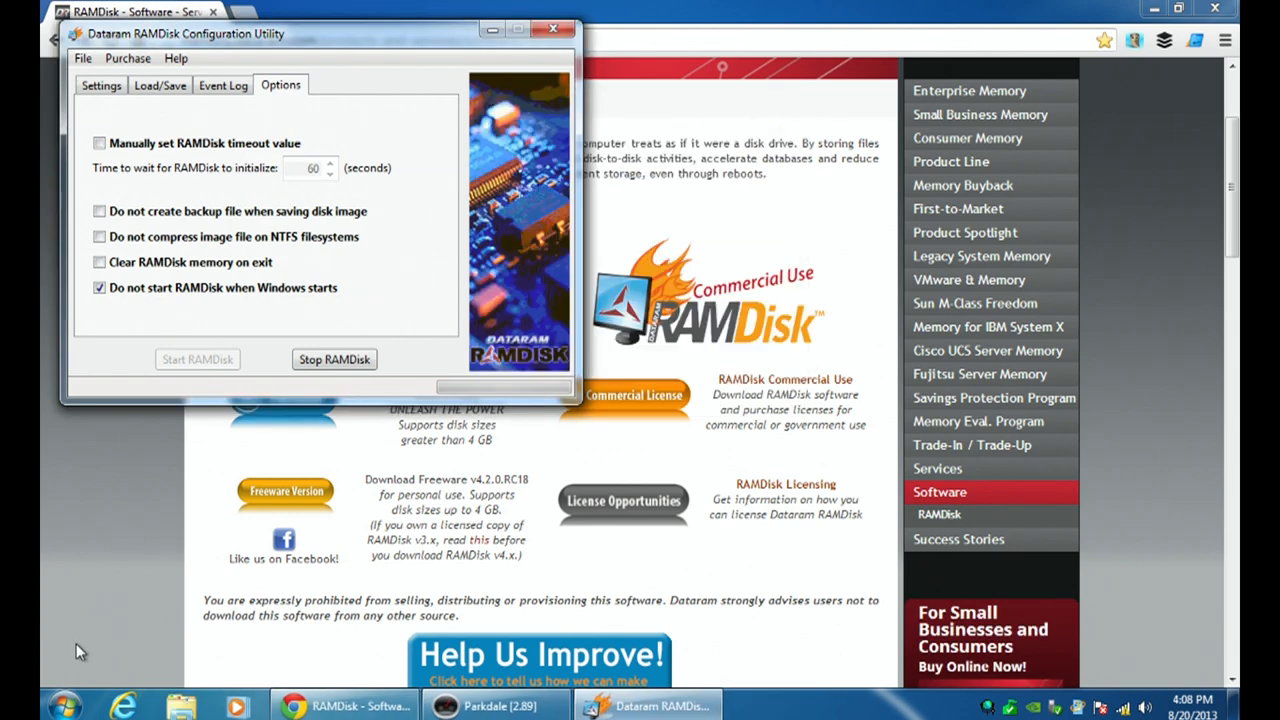
Inspect drives F: and G: in Computer, G: being 999 MB FAT with 910 MB free.
left_click(65, 705)
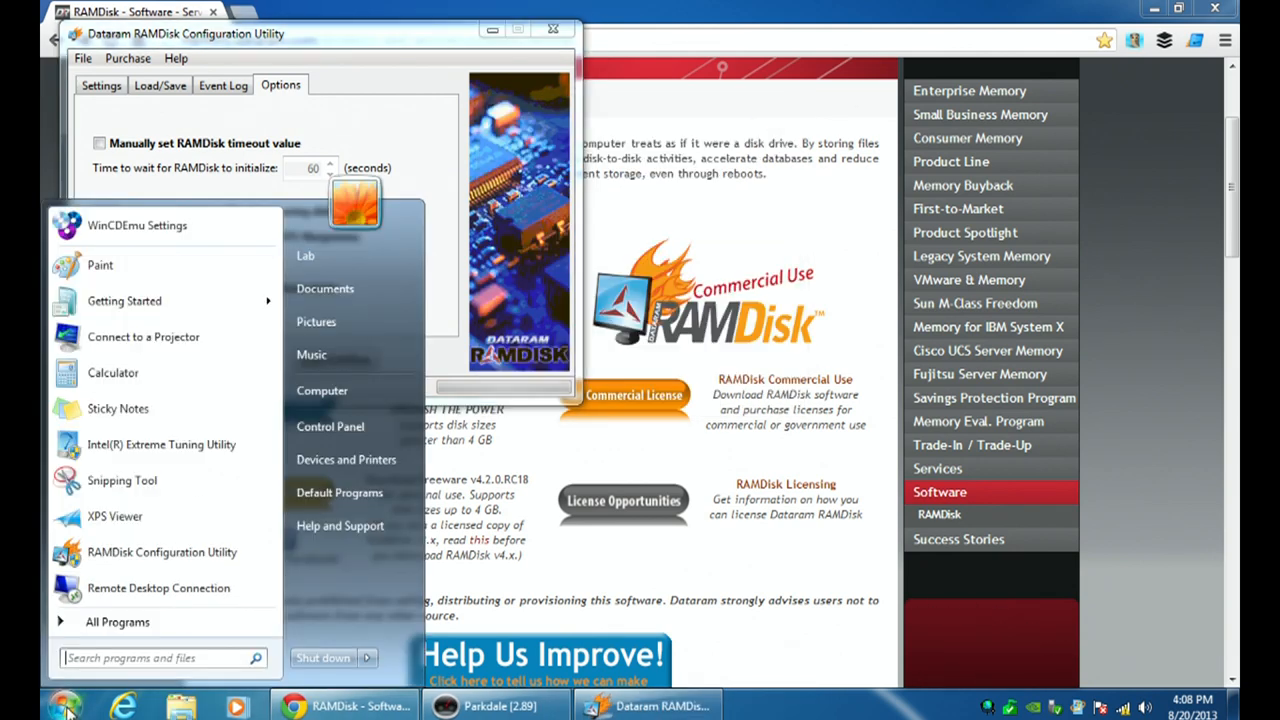
left_click(322, 390)
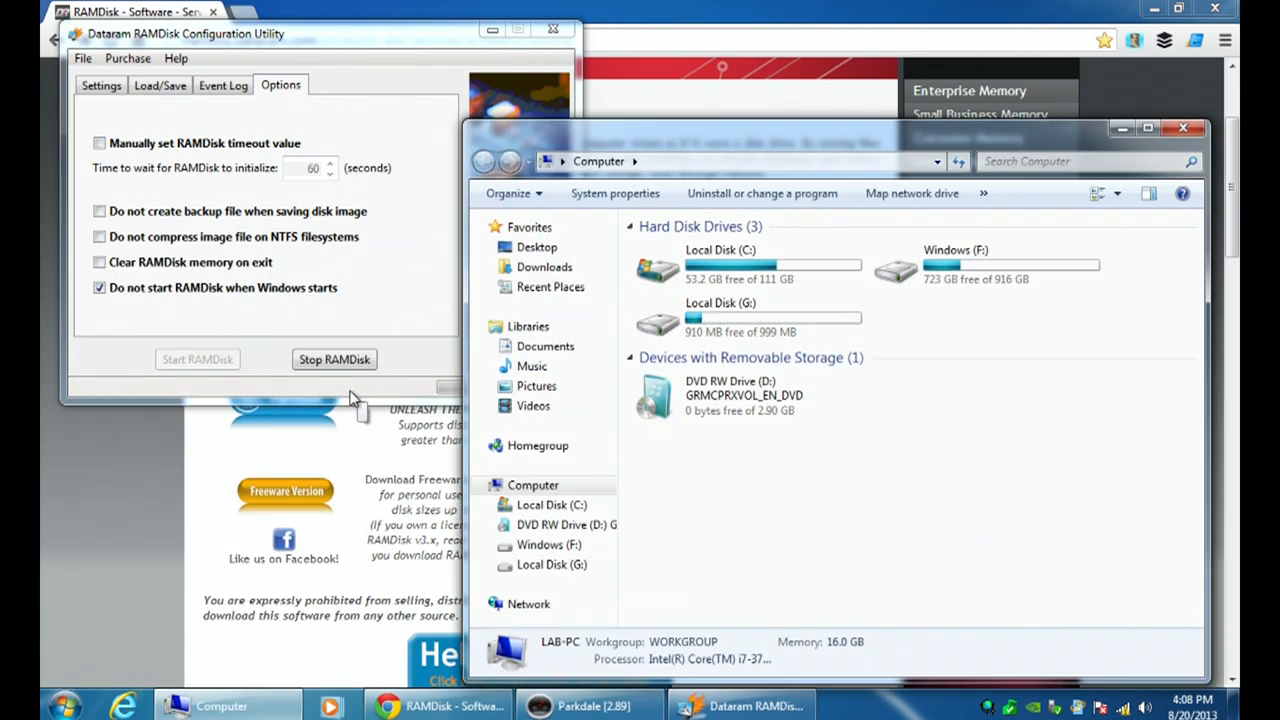
mouse_move(770, 318)
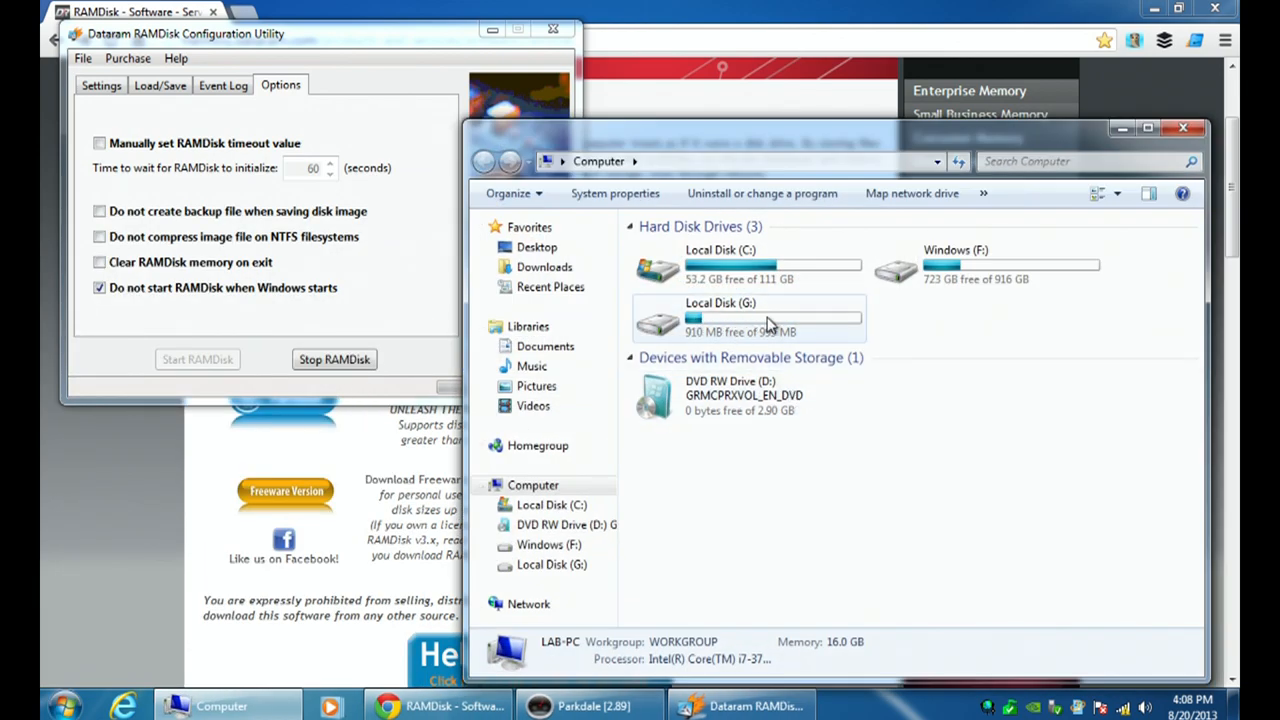
mouse_move(775, 335)
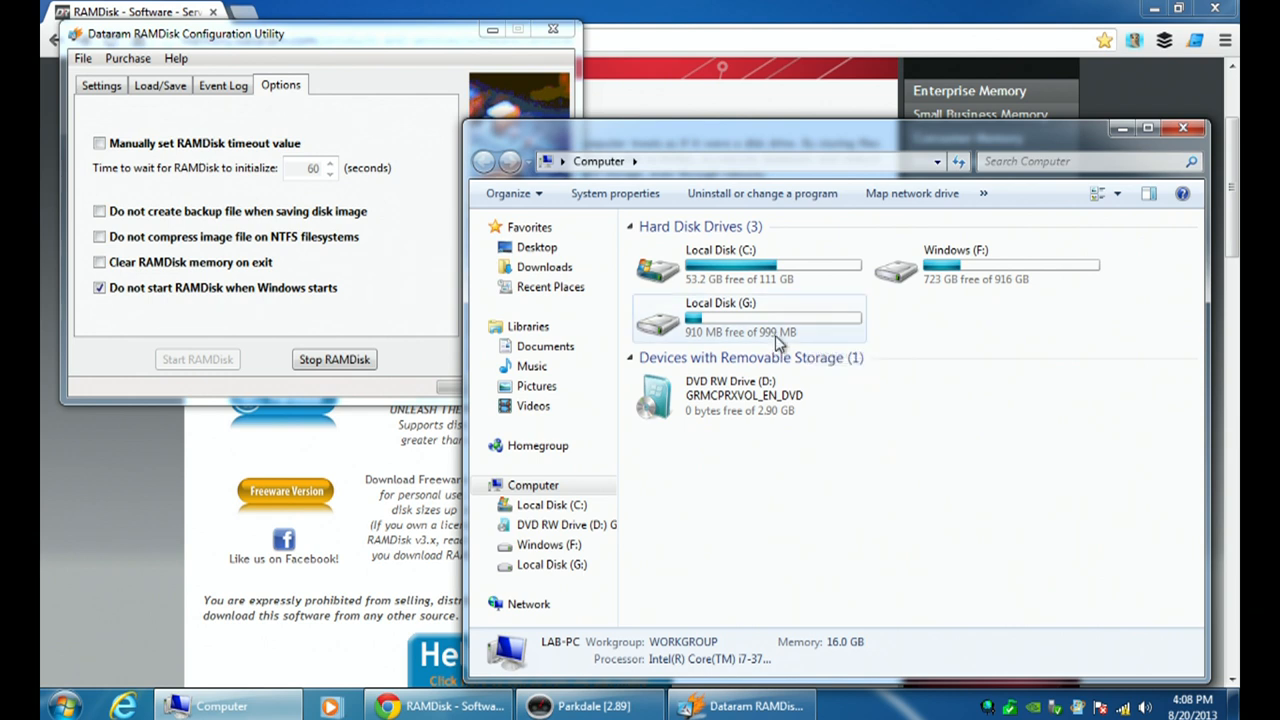
double_click(720, 318)
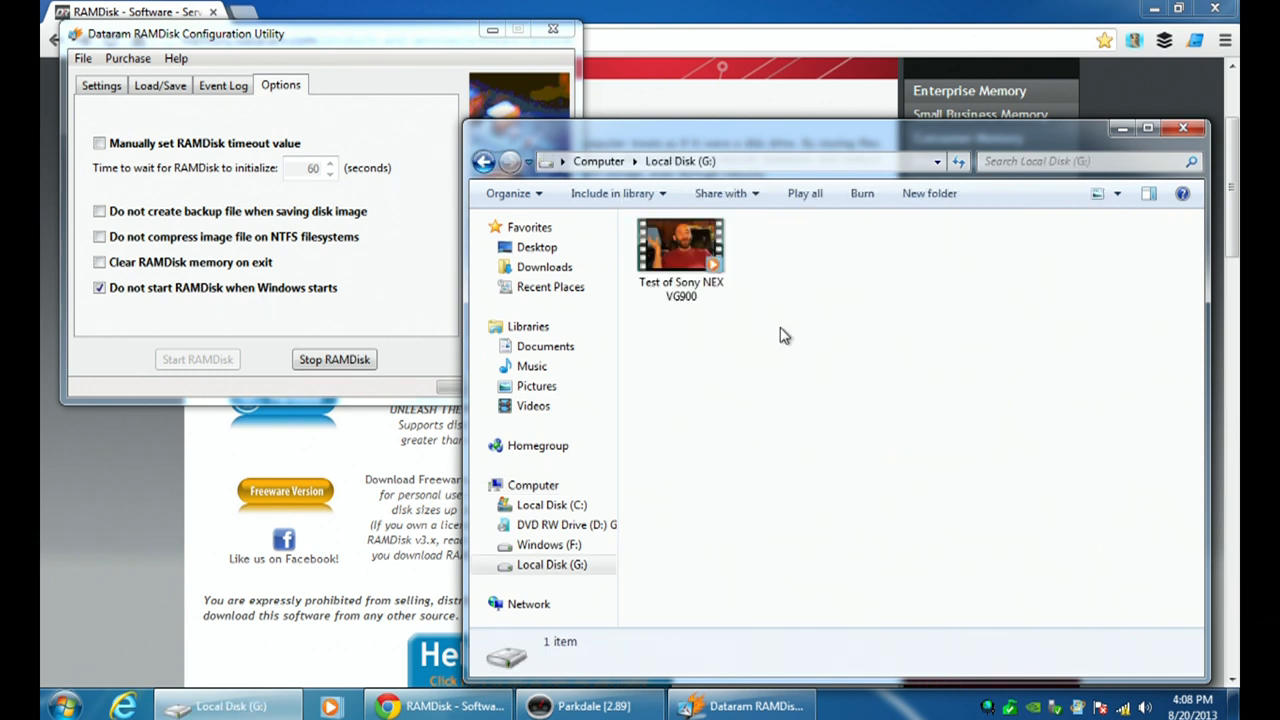
left_click(681, 250)
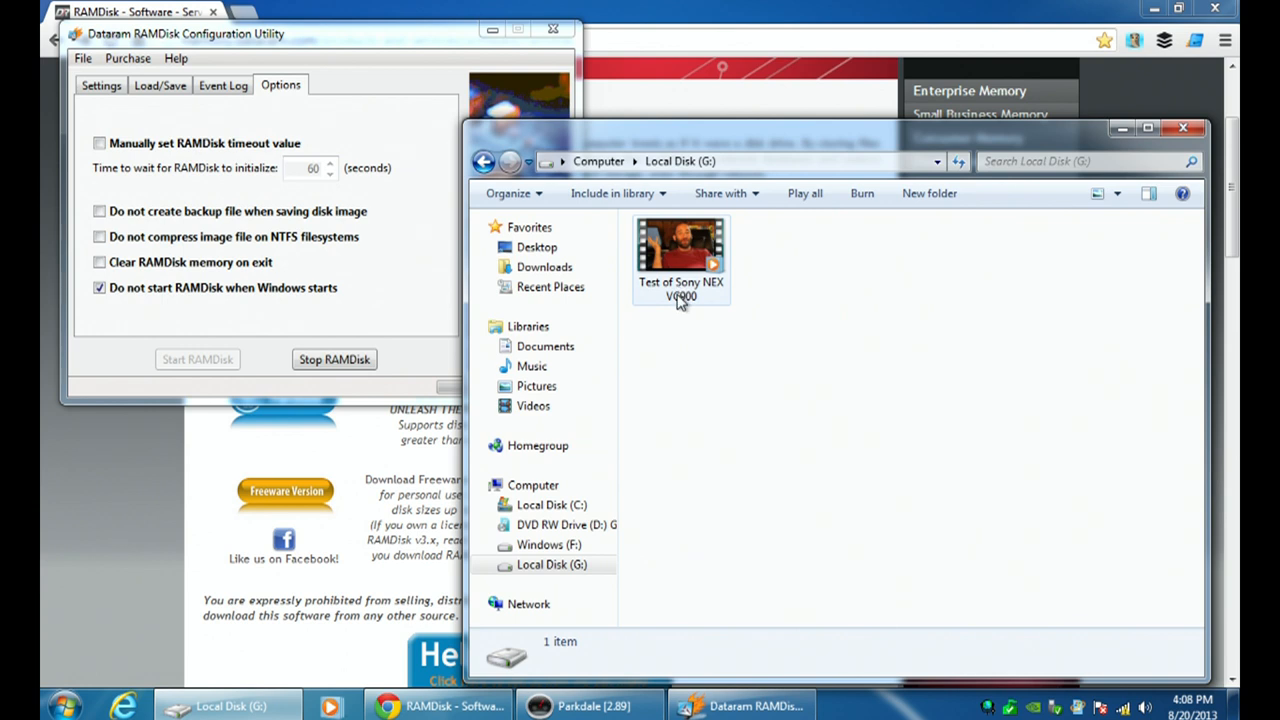
left_click(484, 161)
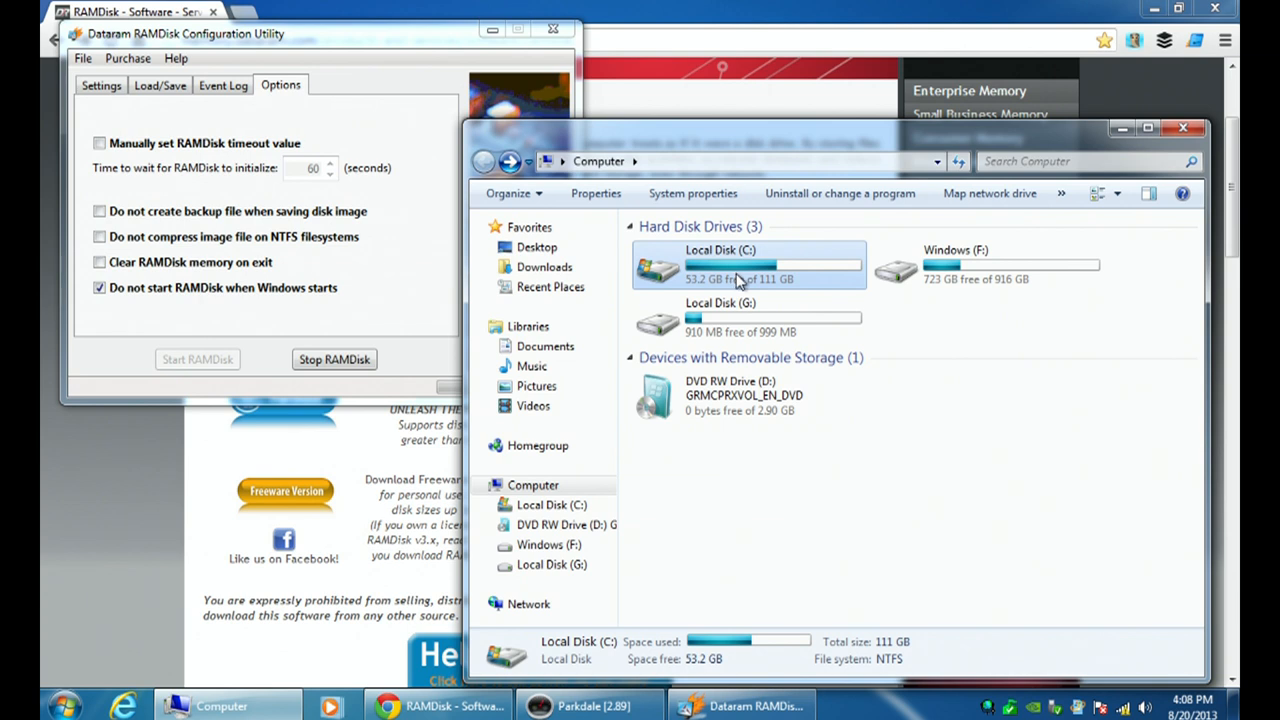
mouse_move(938, 295)
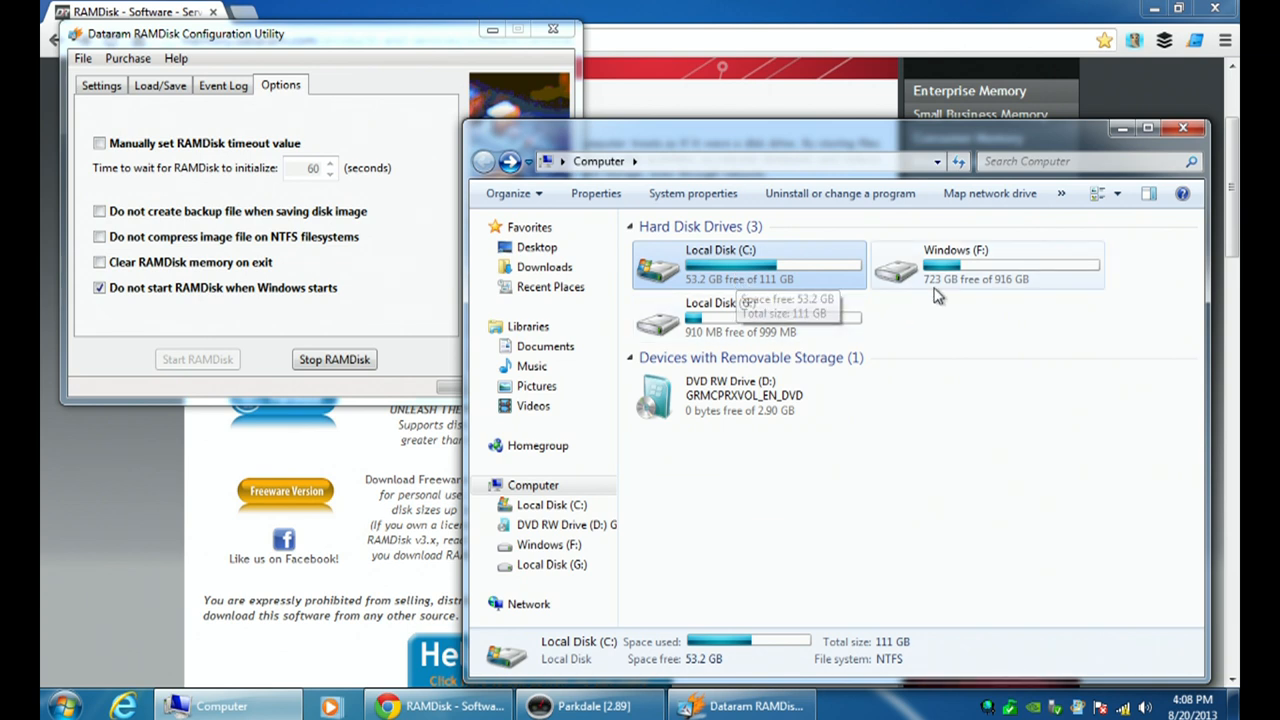
left_click(985, 265)
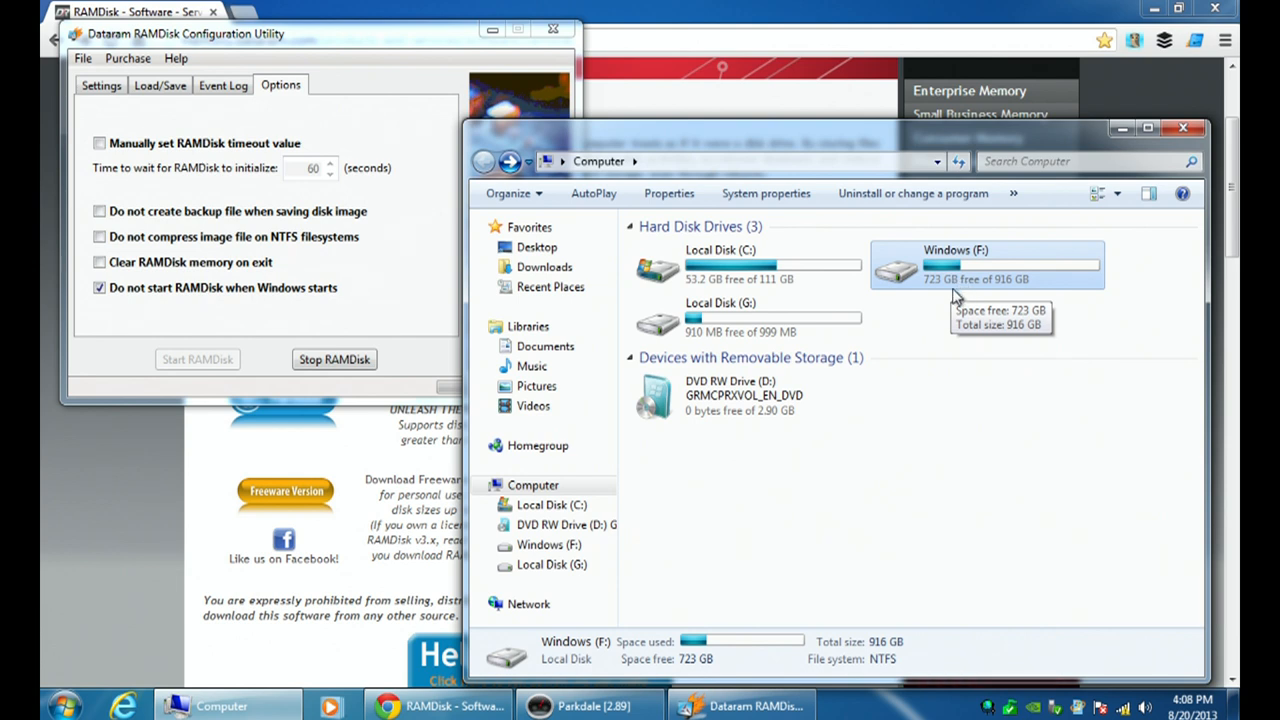
left_click(720, 317)
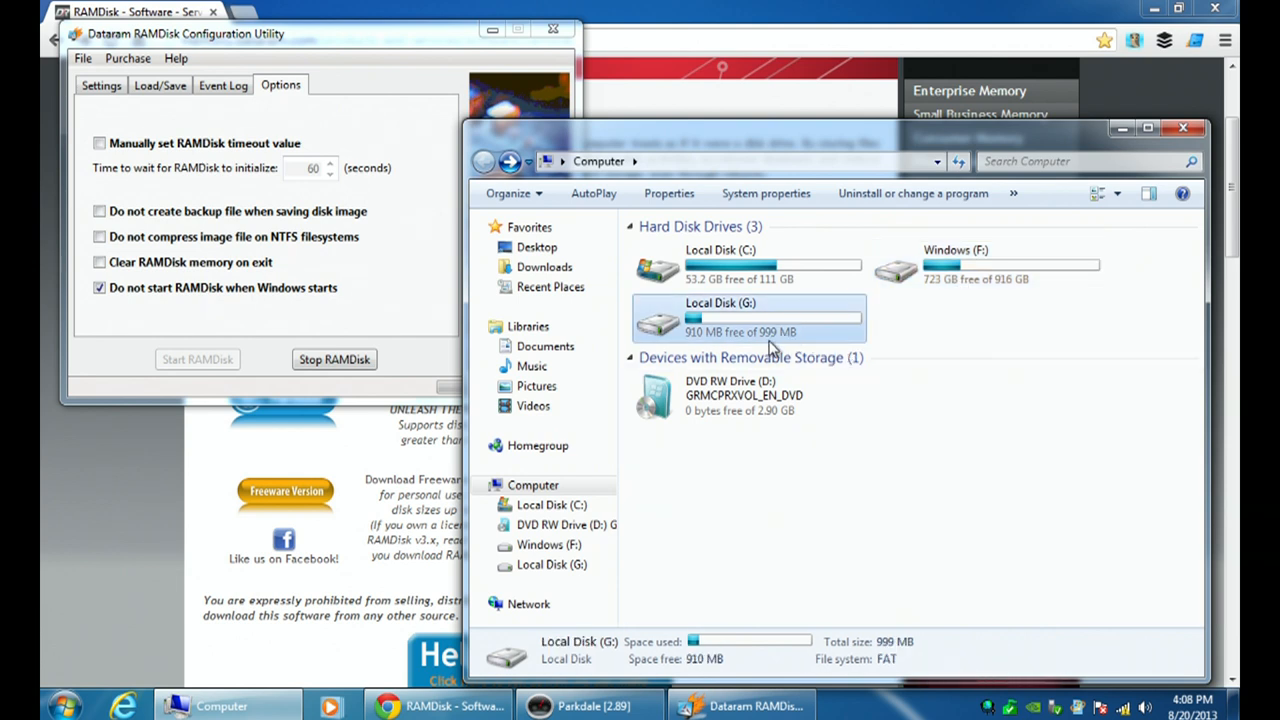
mouse_move(757, 332)
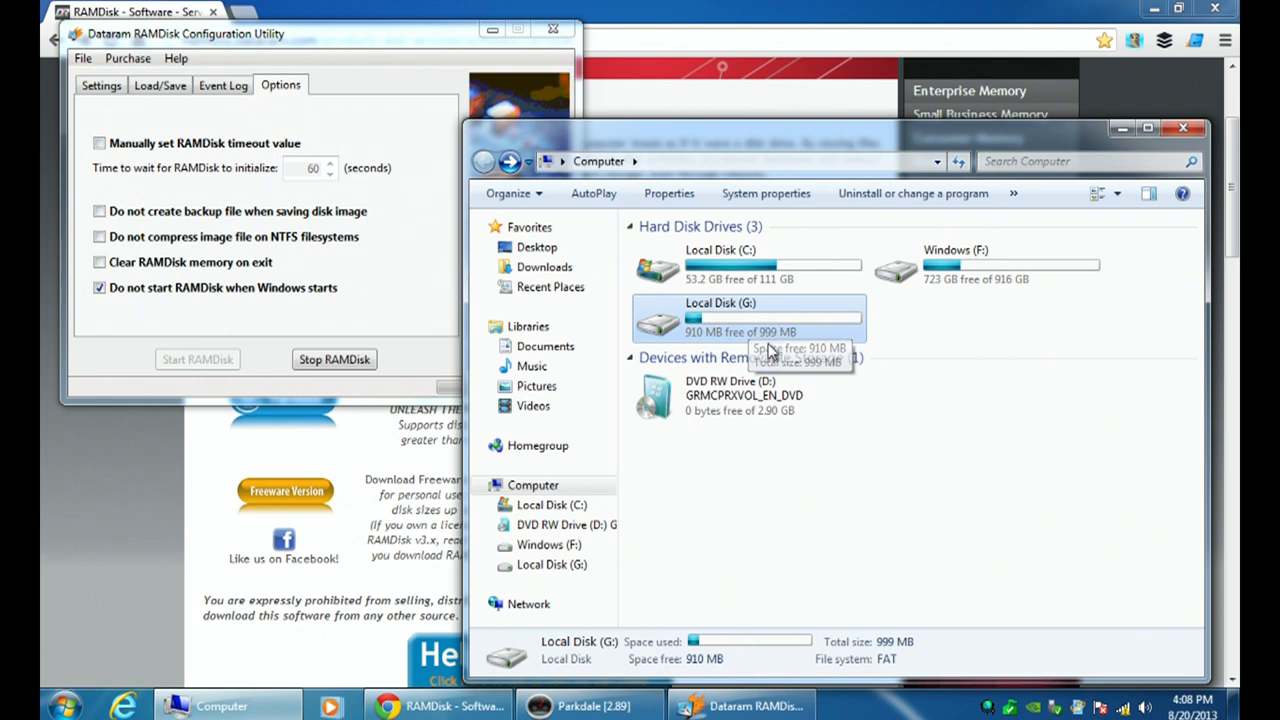
mouse_move(717, 528)
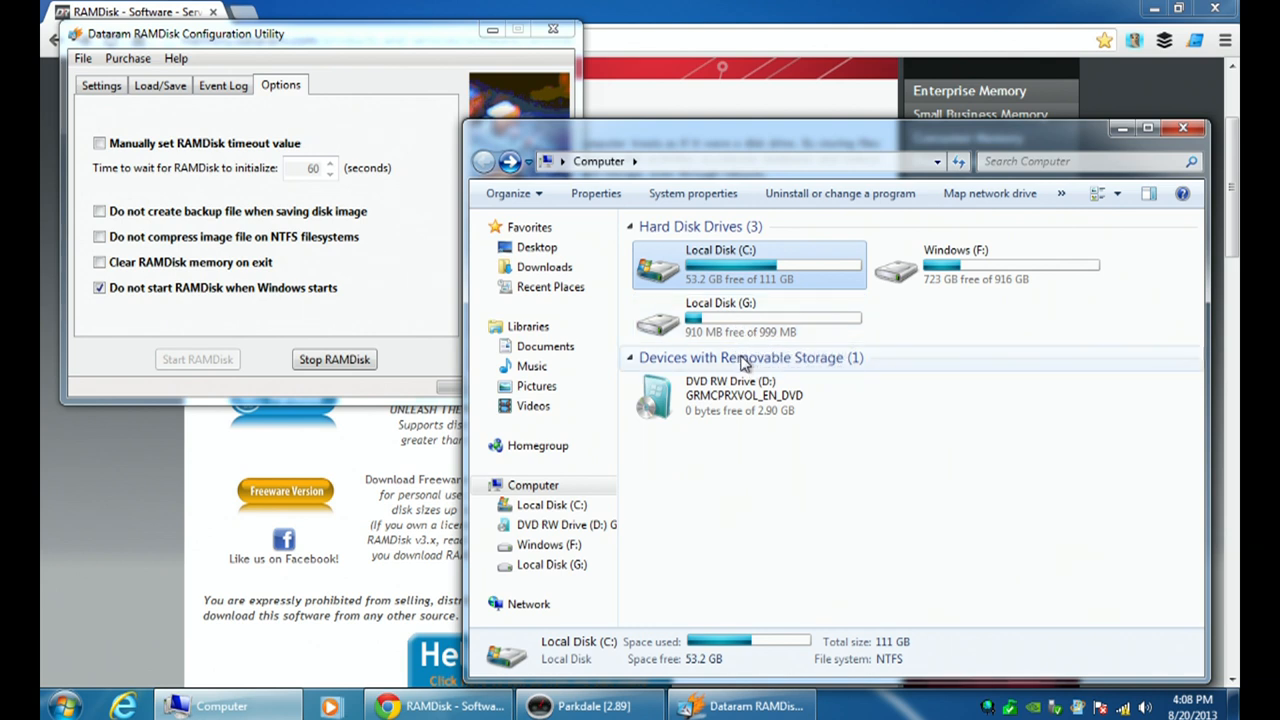
mouse_move(730, 283)
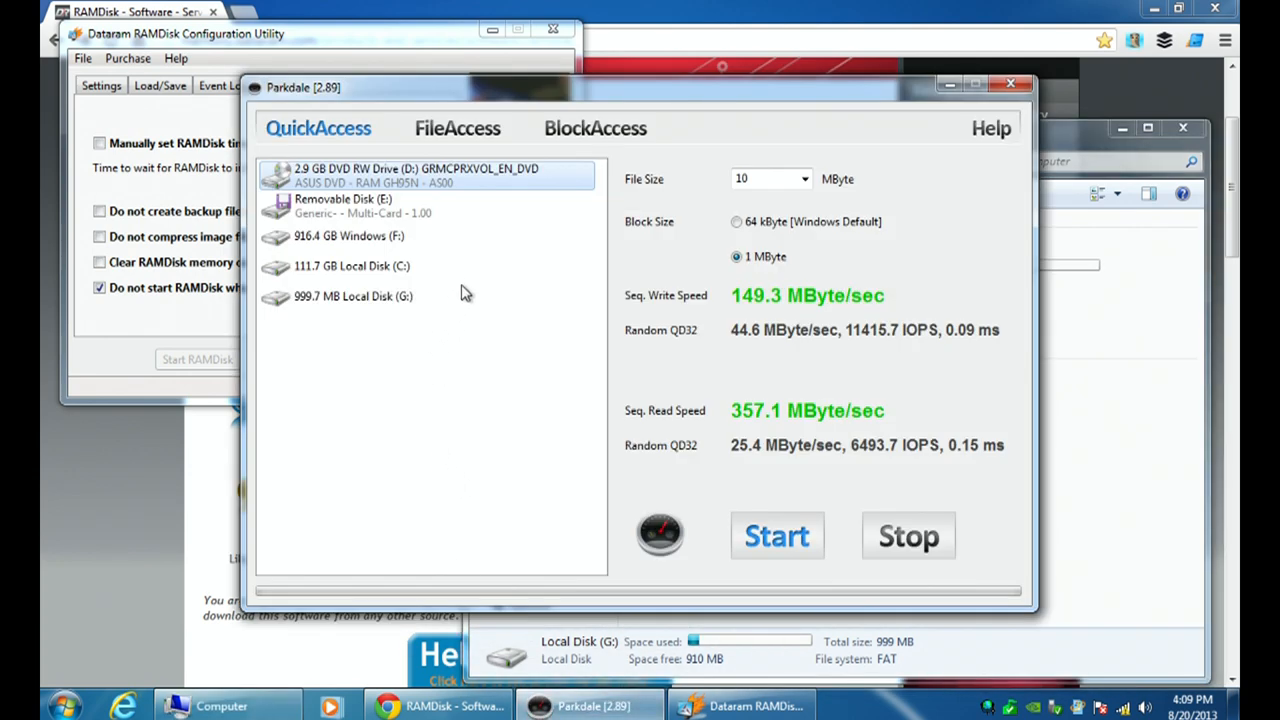
mouse_move(298, 105)
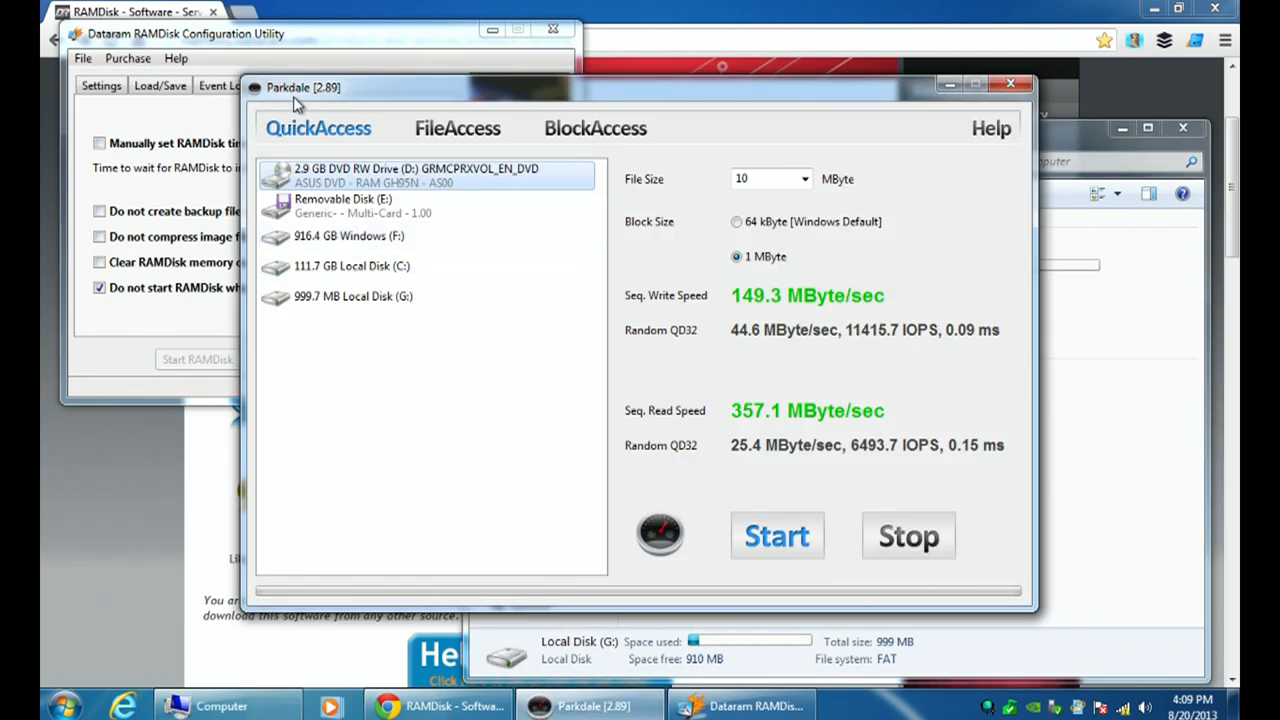
mouse_move(350, 103)
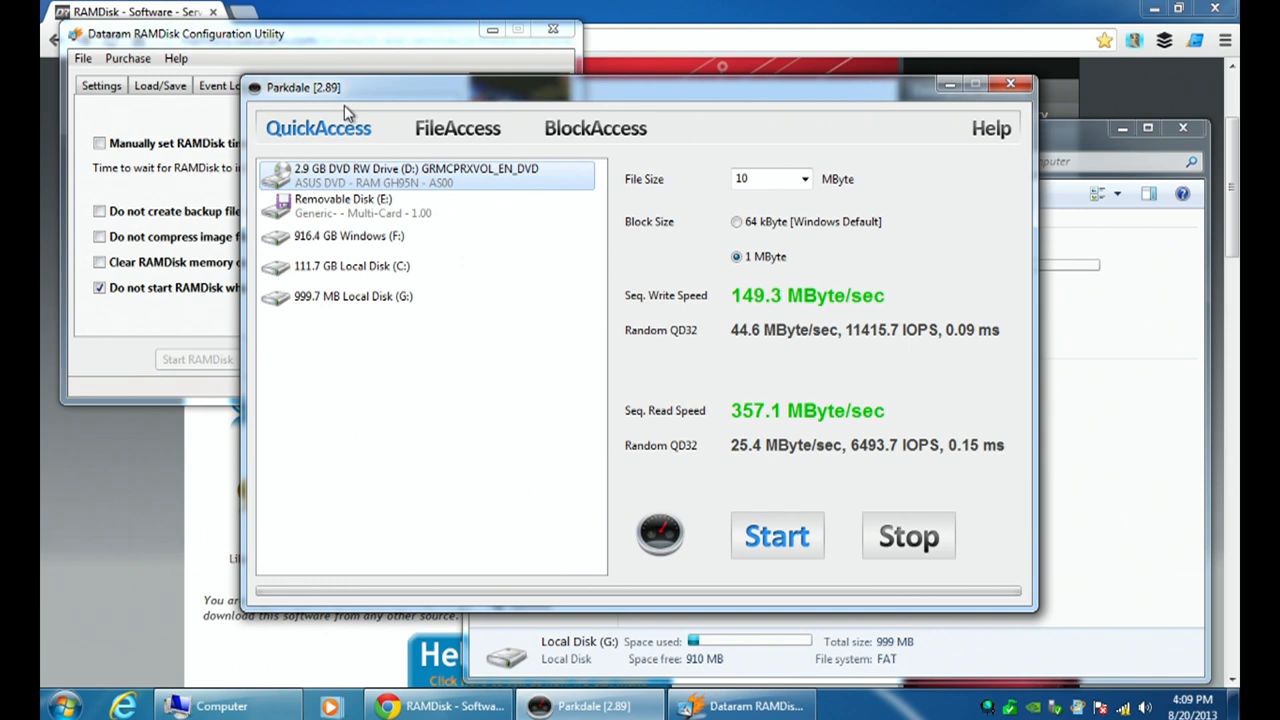
mouse_move(352, 120)
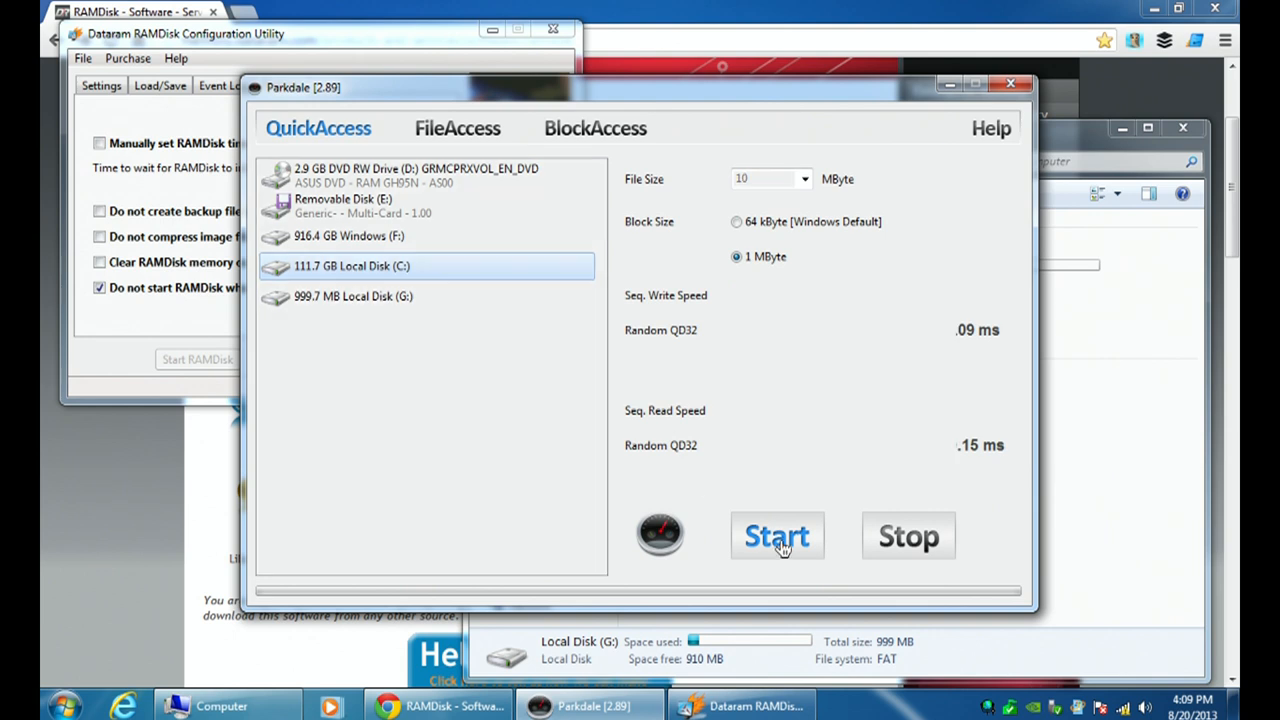
Benchmark drive C: in Parkdale, getting 131.6 MB/s write and 250.0 MB/s read.
left_click(777, 536)
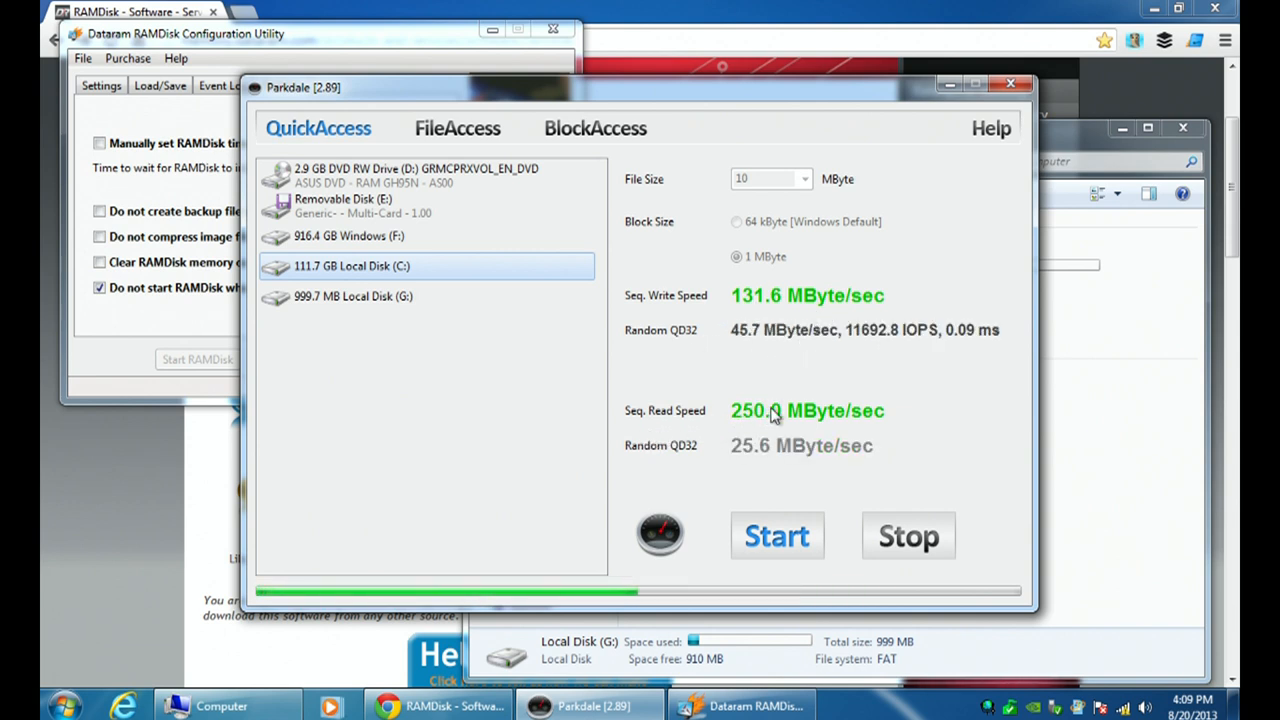
mouse_move(750, 470)
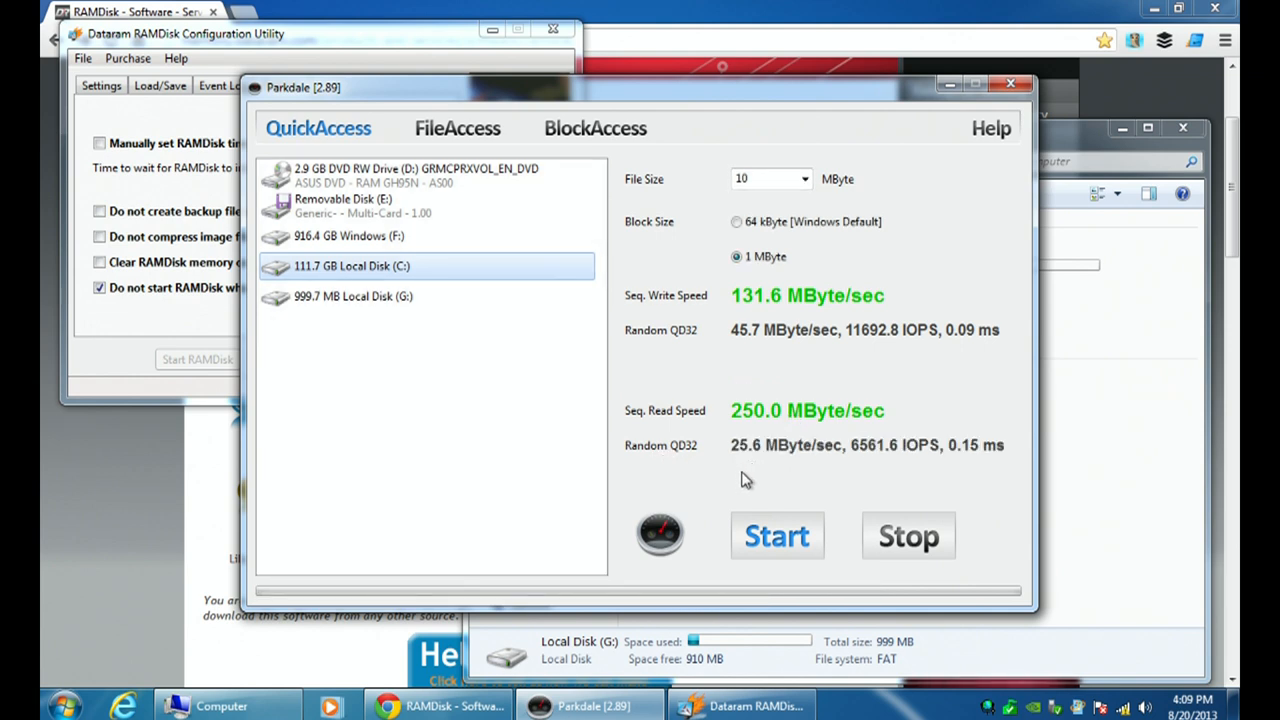
mouse_move(728, 507)
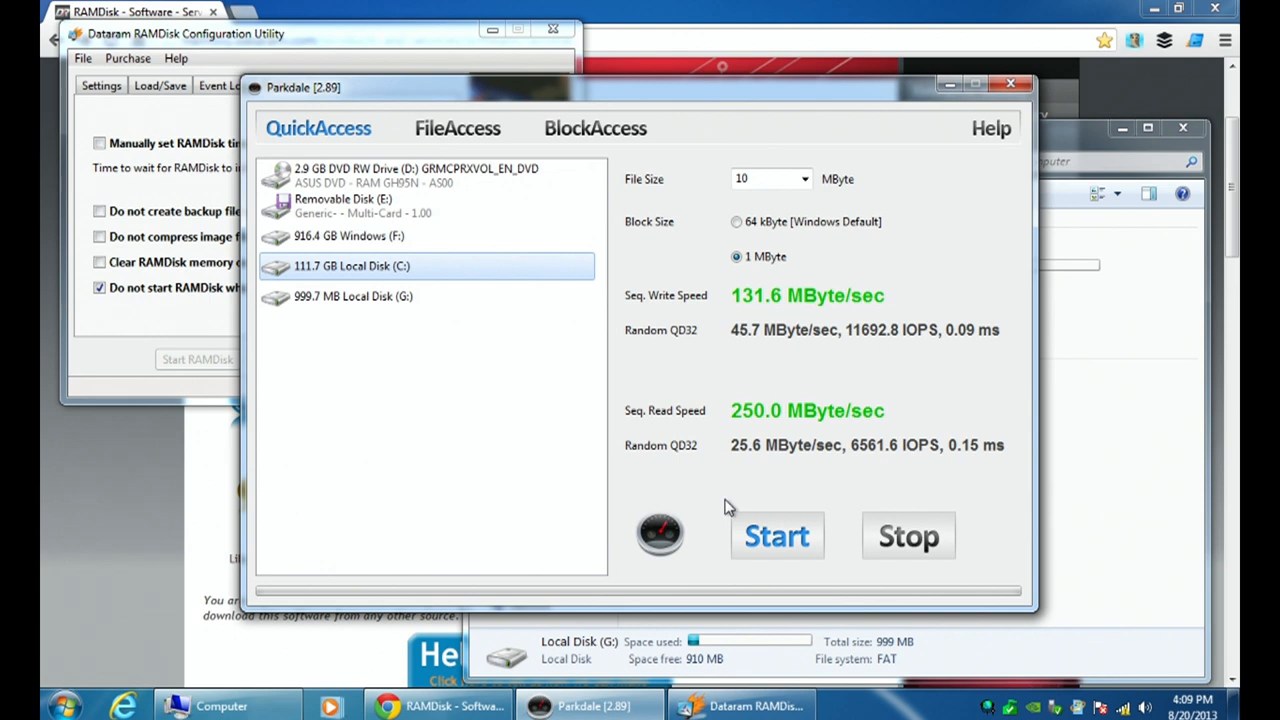
mouse_move(728, 457)
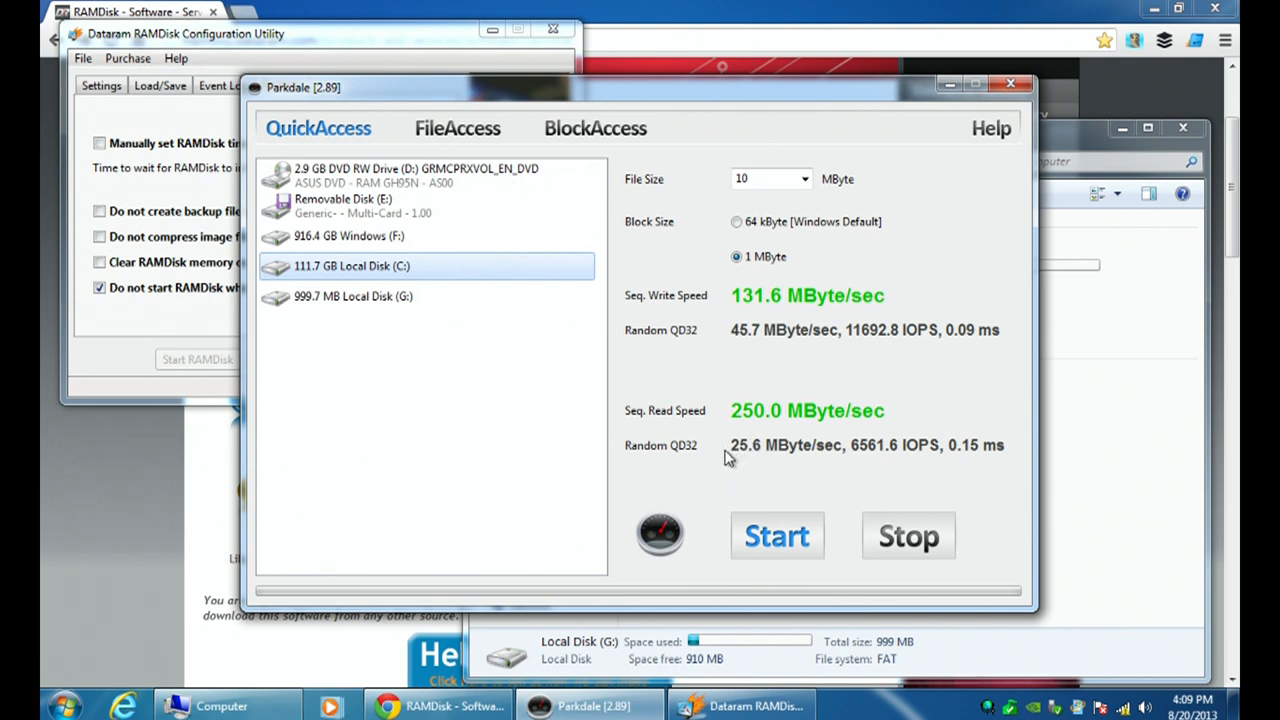
mouse_move(678, 480)
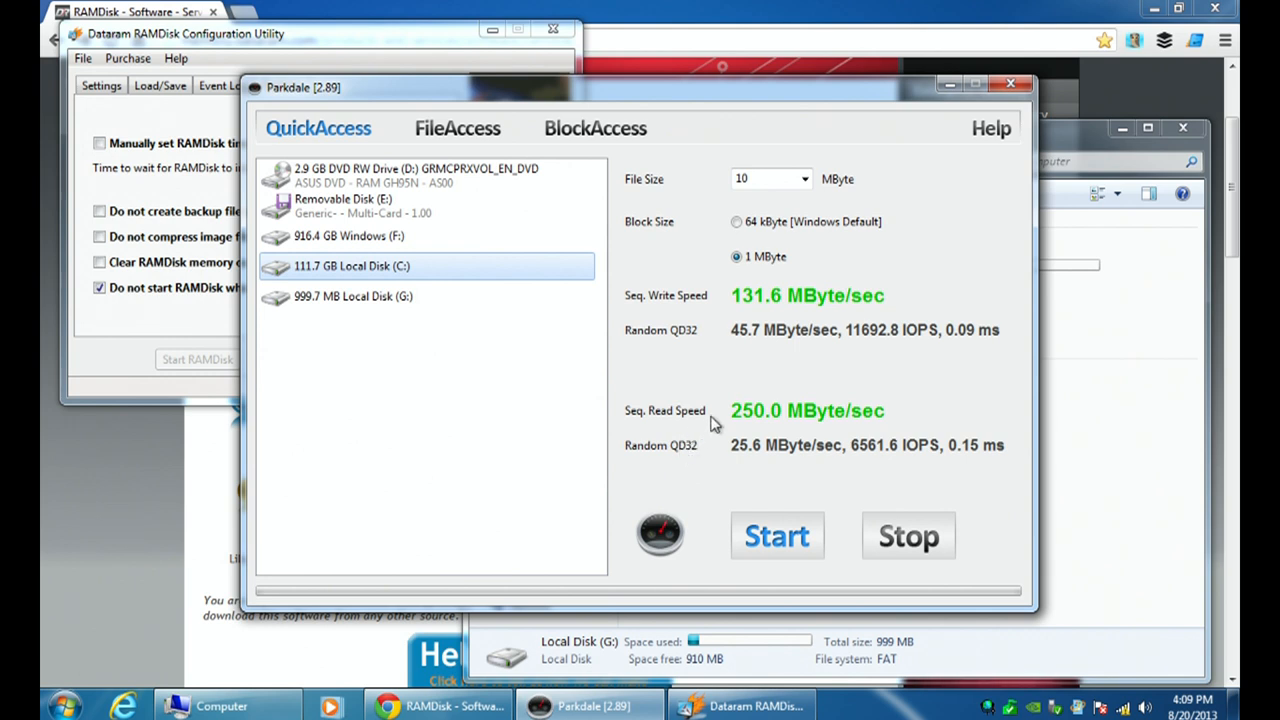
mouse_move(770, 303)
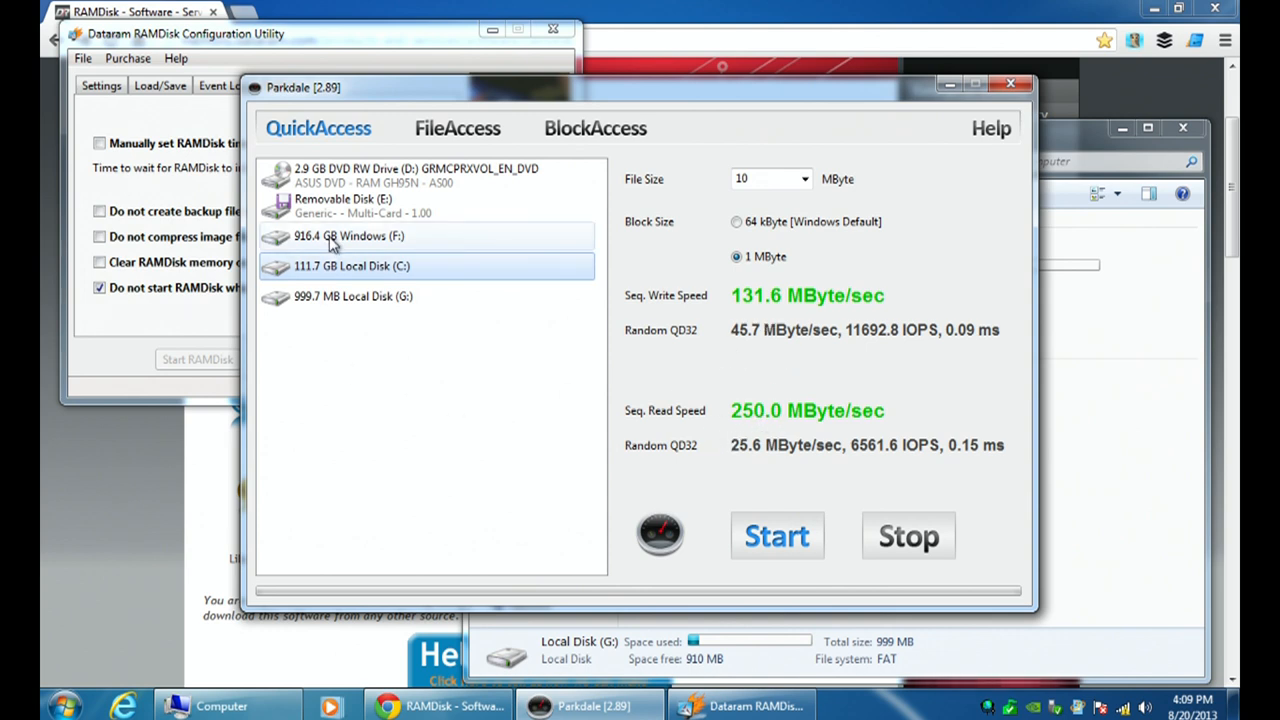
left_click(348, 236)
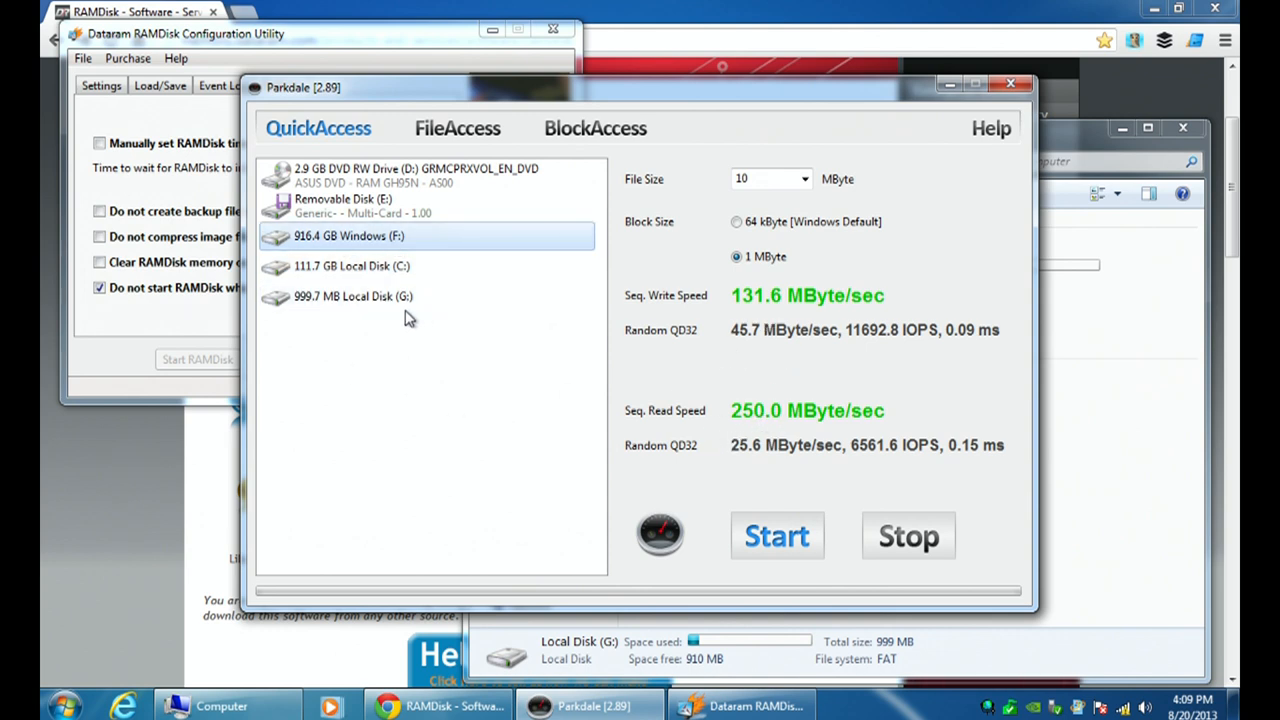
Benchmark the 999.7 MB RAM disk G:, reaching 1666.7 MB/s write and 3.3 GB/s read.
left_click(353, 296)
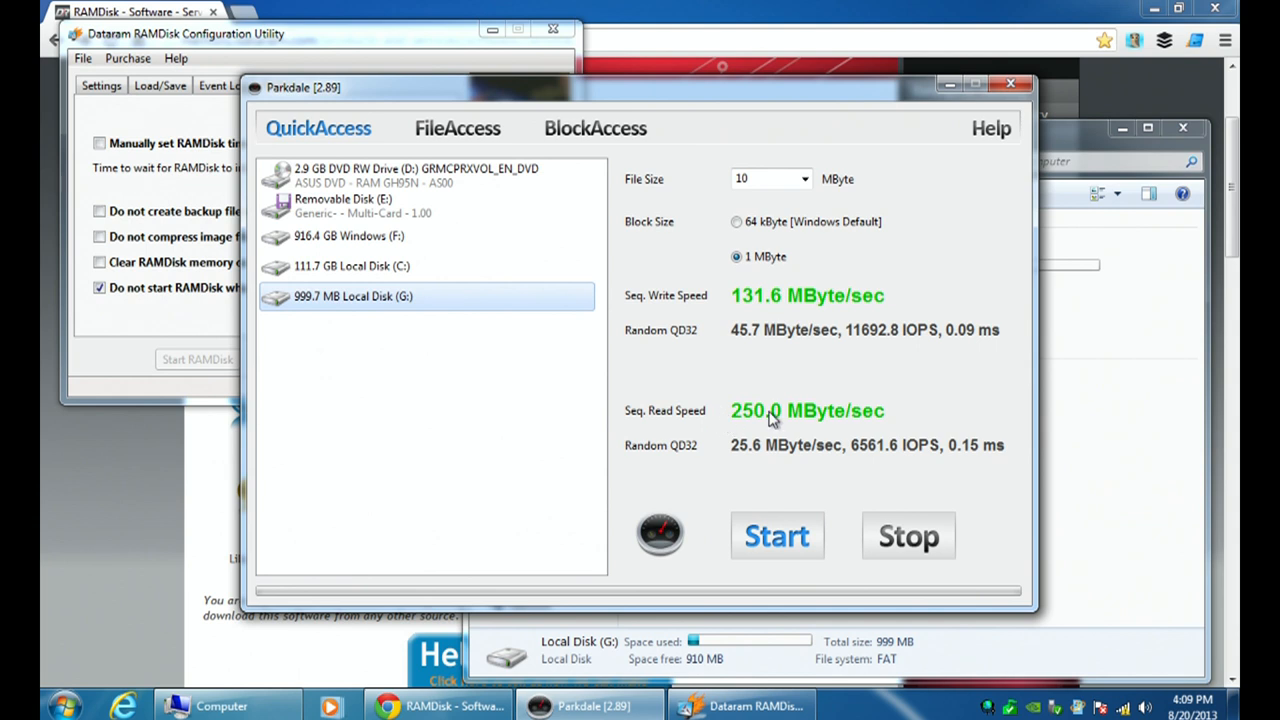
left_click(777, 536)
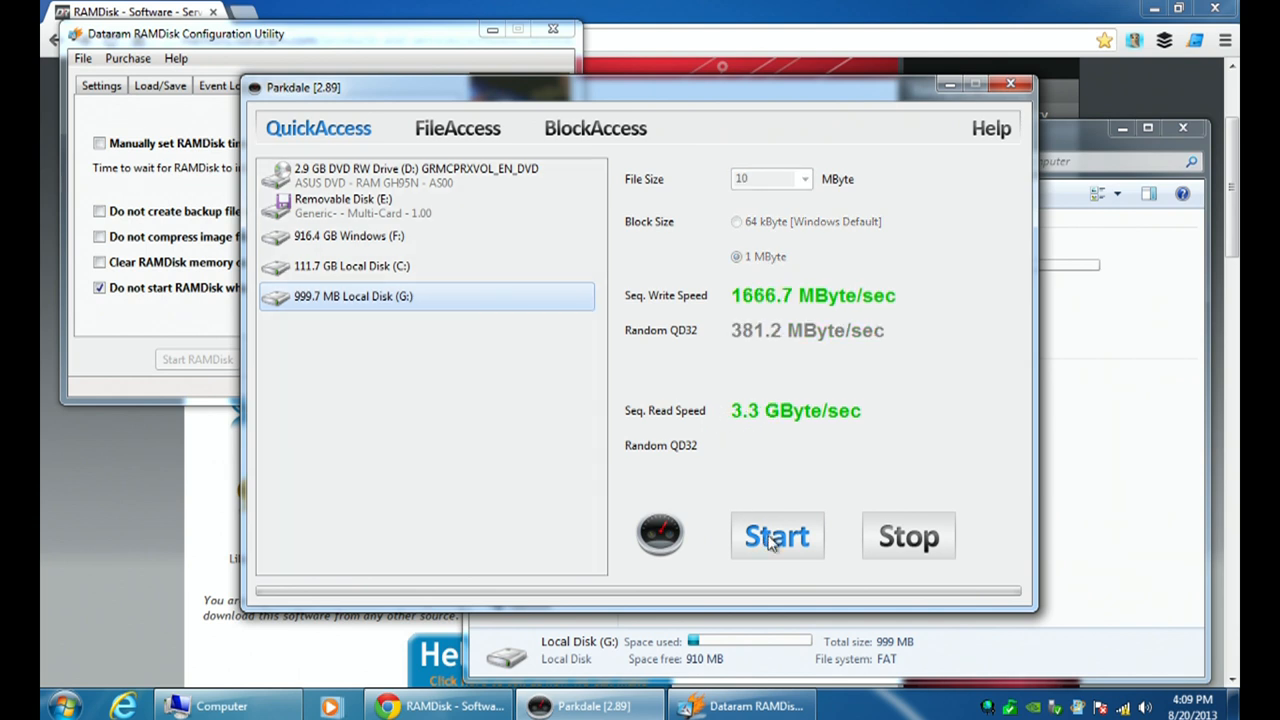
left_click(777, 536)
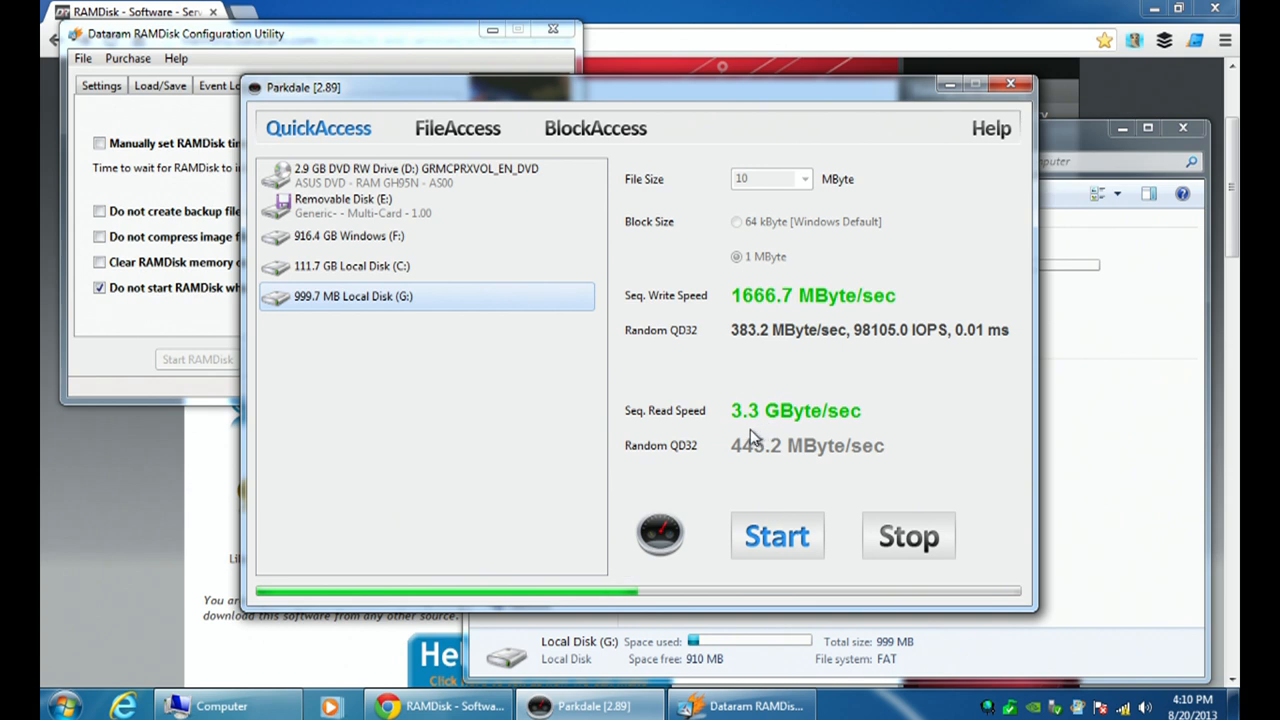
mouse_move(840, 422)
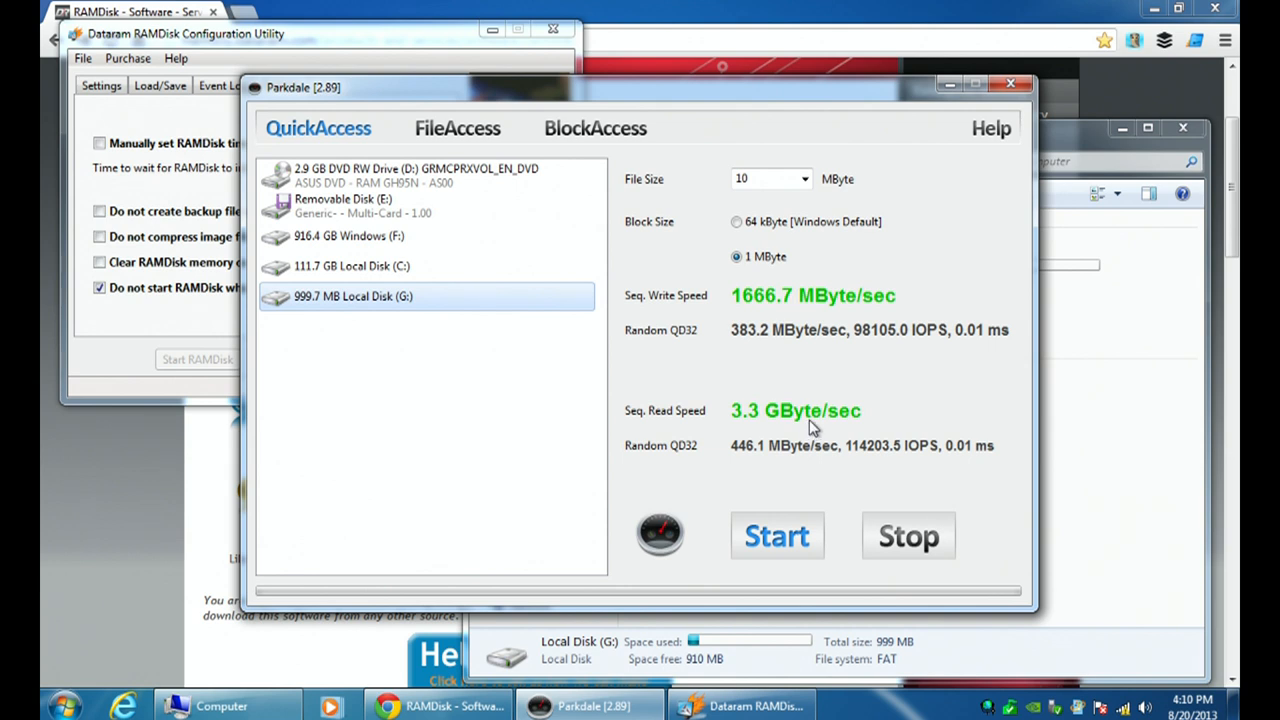
mouse_move(805, 437)
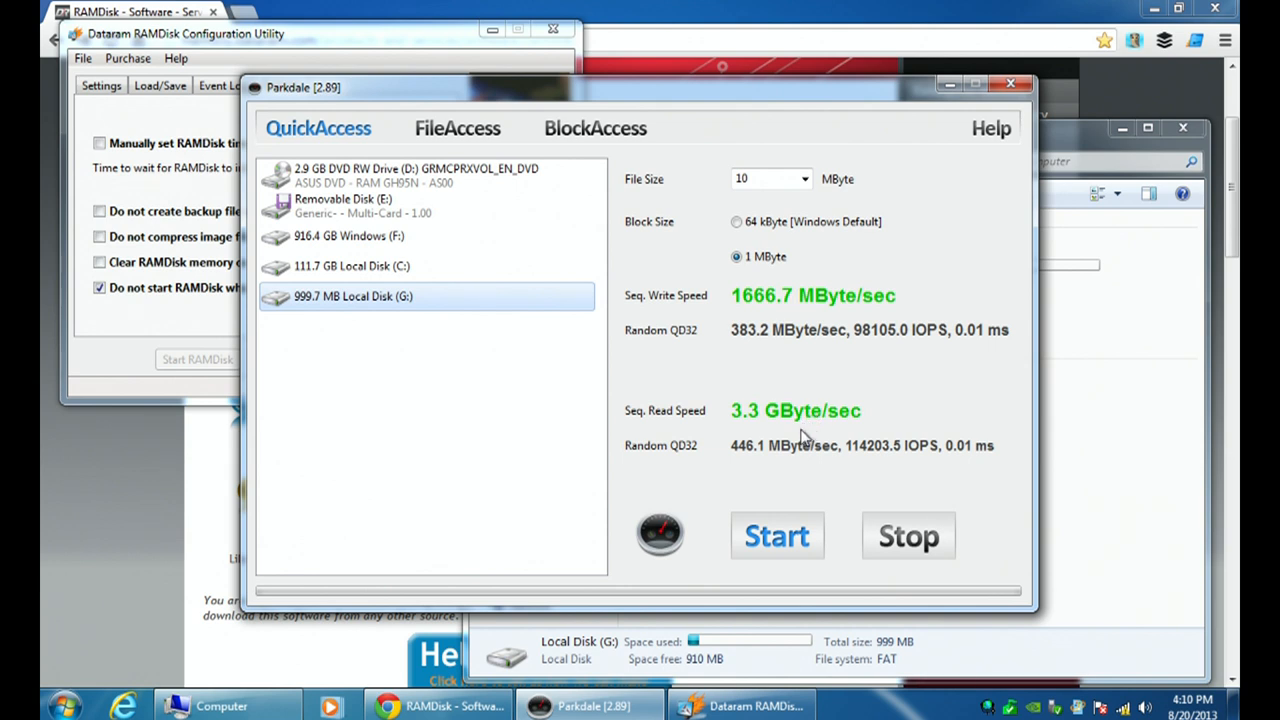
mouse_move(786, 425)
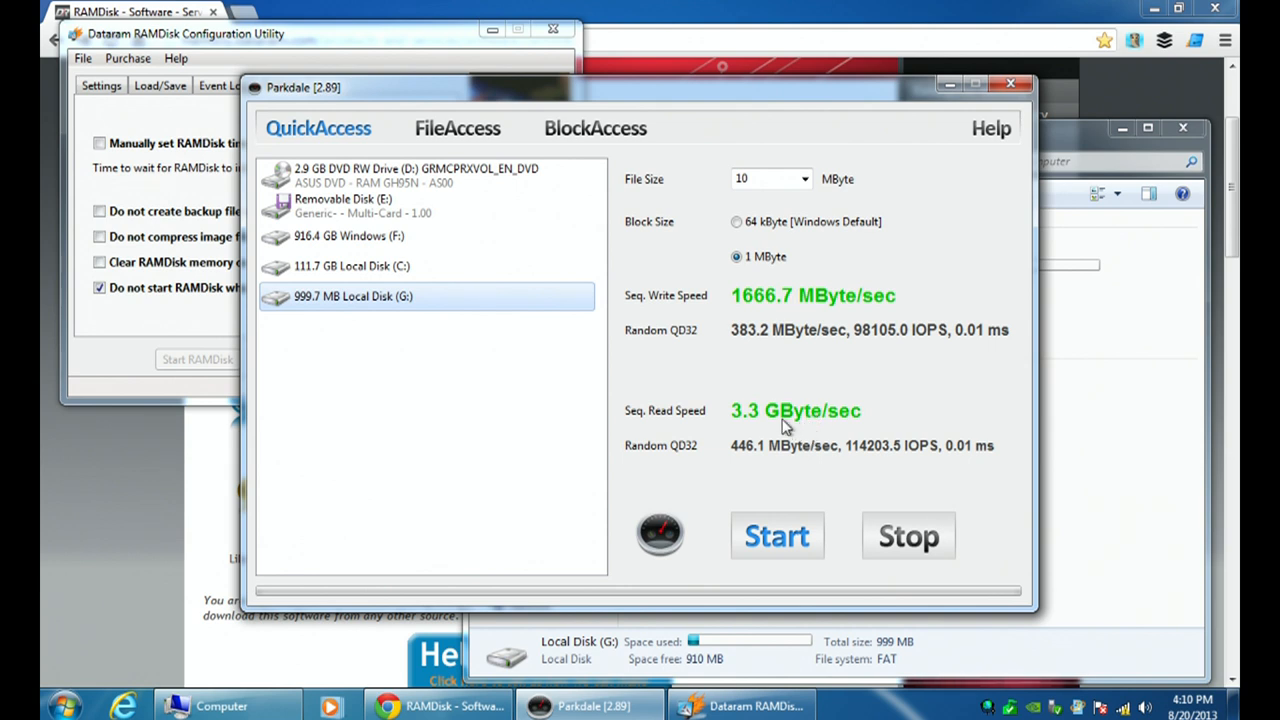
mouse_move(775, 325)
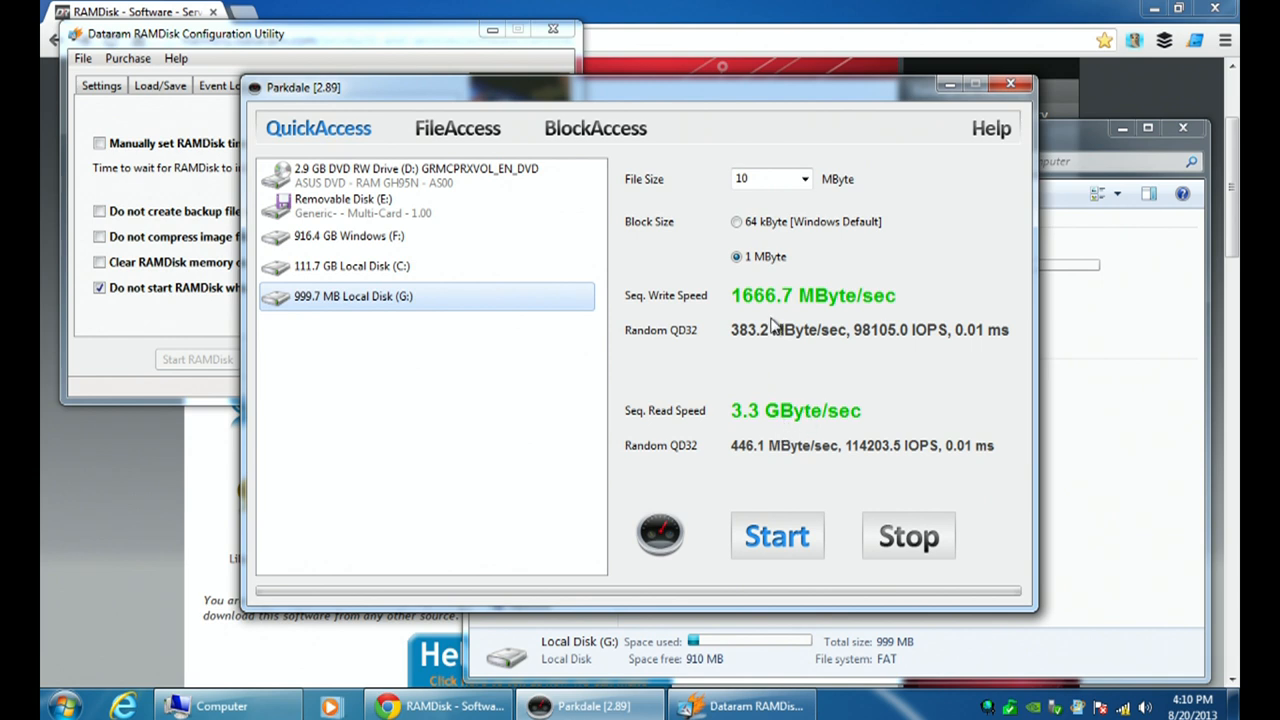
mouse_move(778, 335)
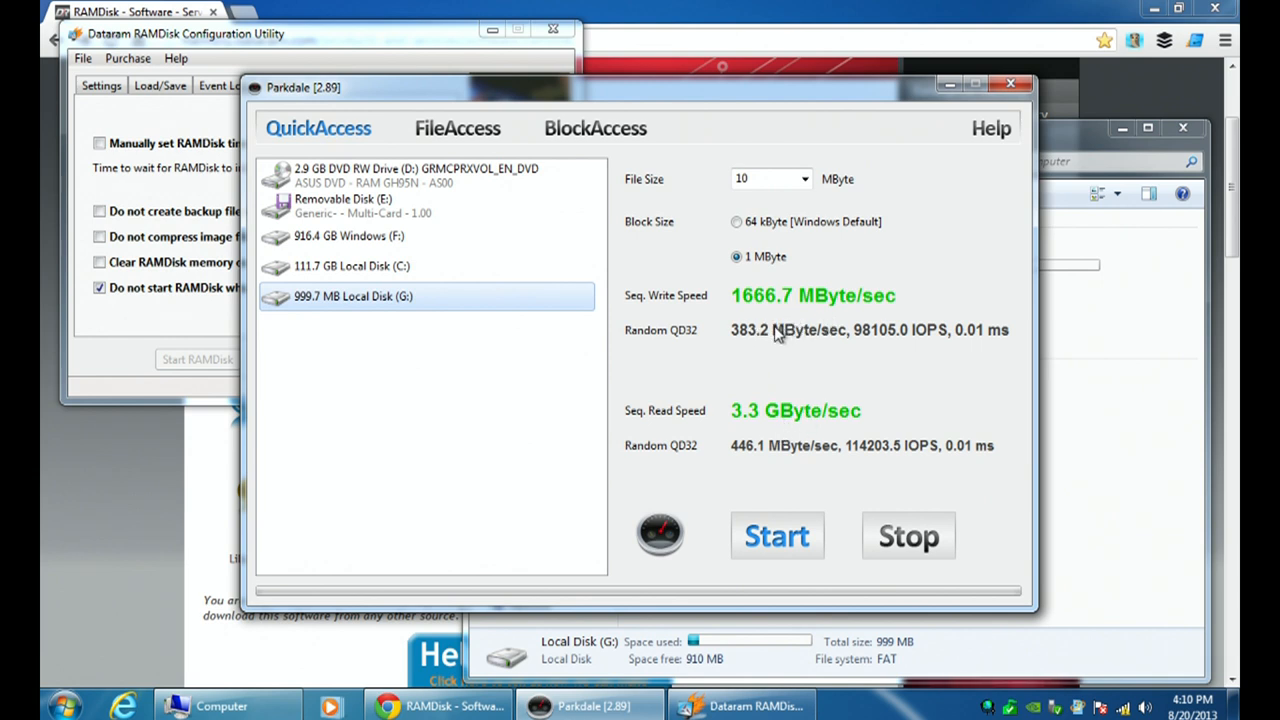
mouse_move(815, 330)
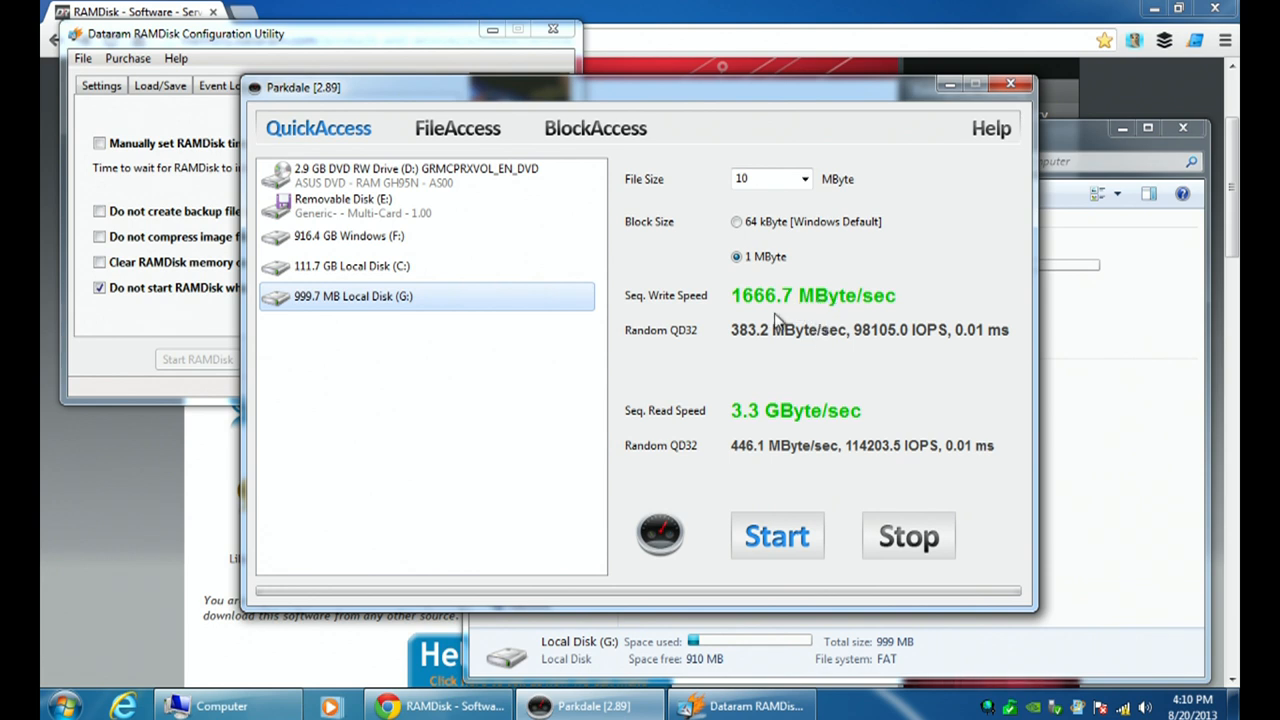
mouse_move(645, 630)
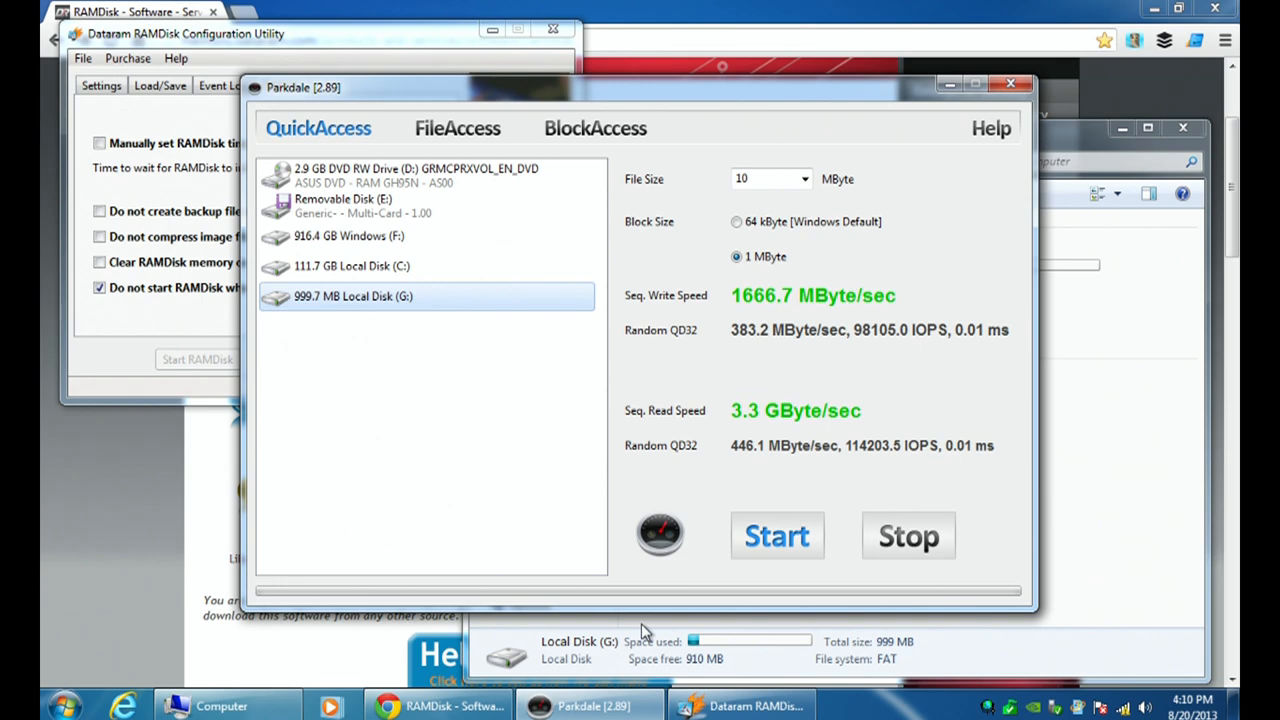
mouse_move(435, 706)
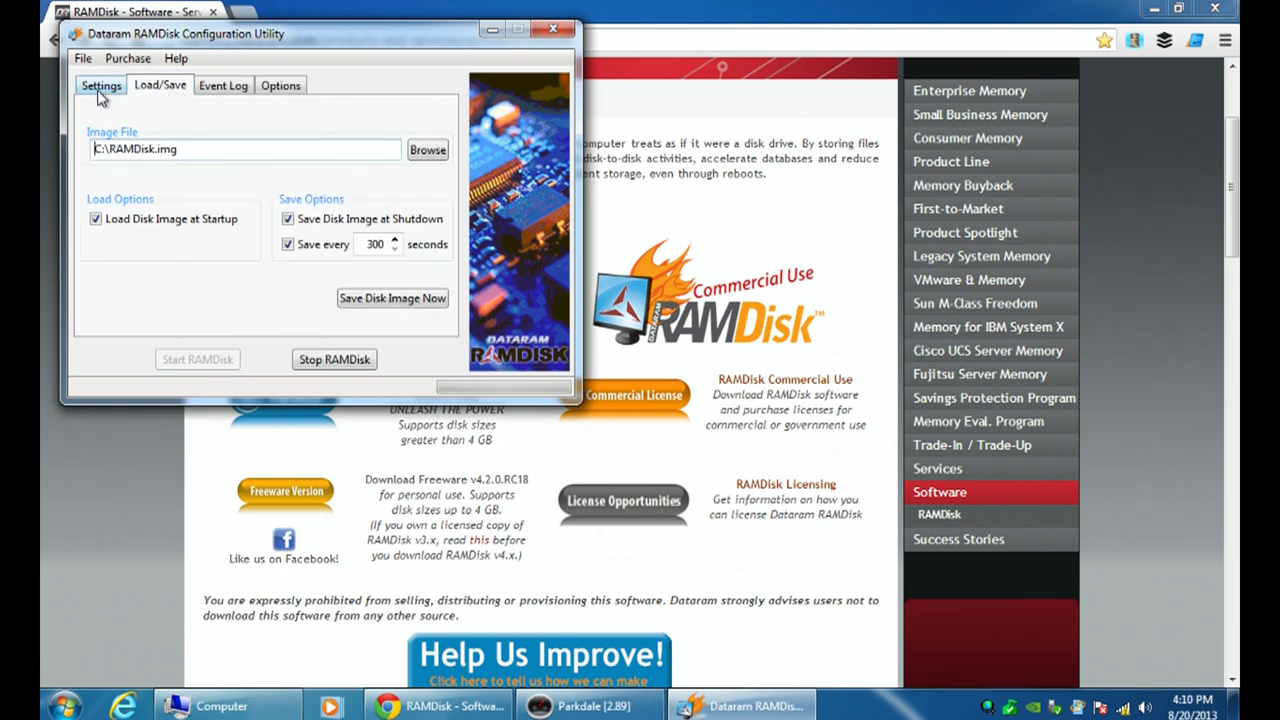
Show the RAMDisk Settings tab with the 1000 MB disk size, max 4092 MB.
left_click(101, 85)
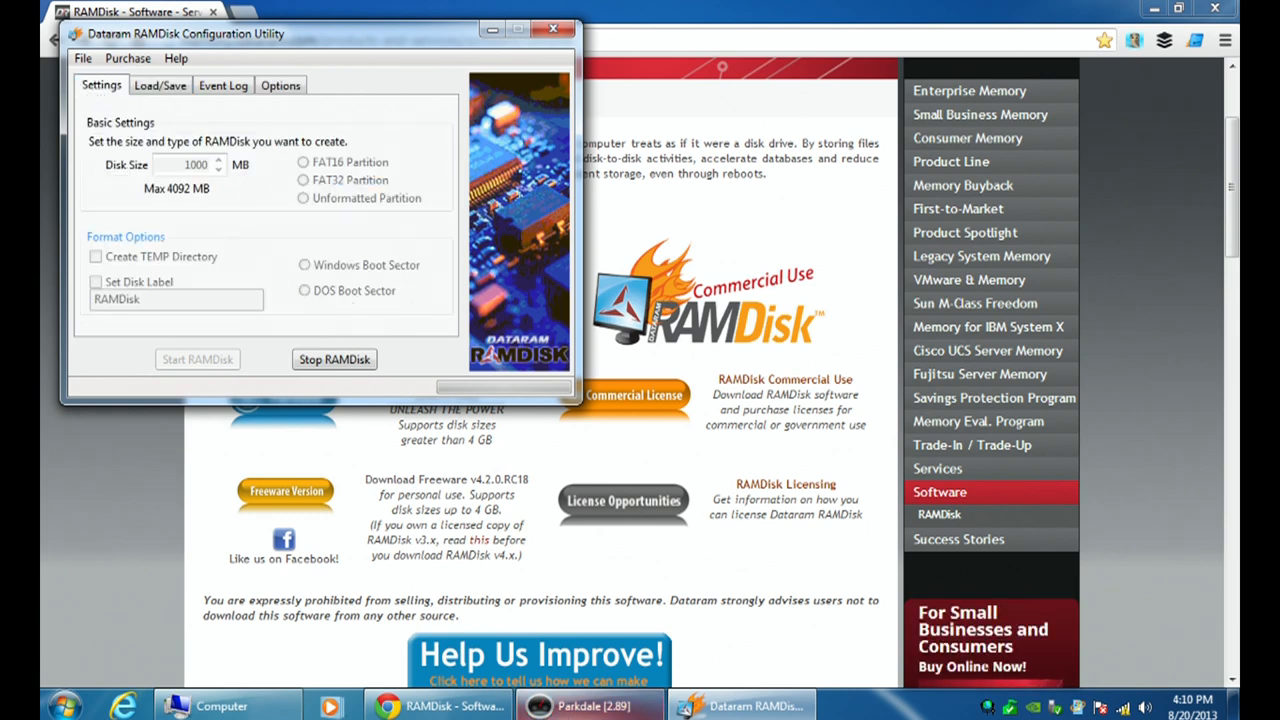